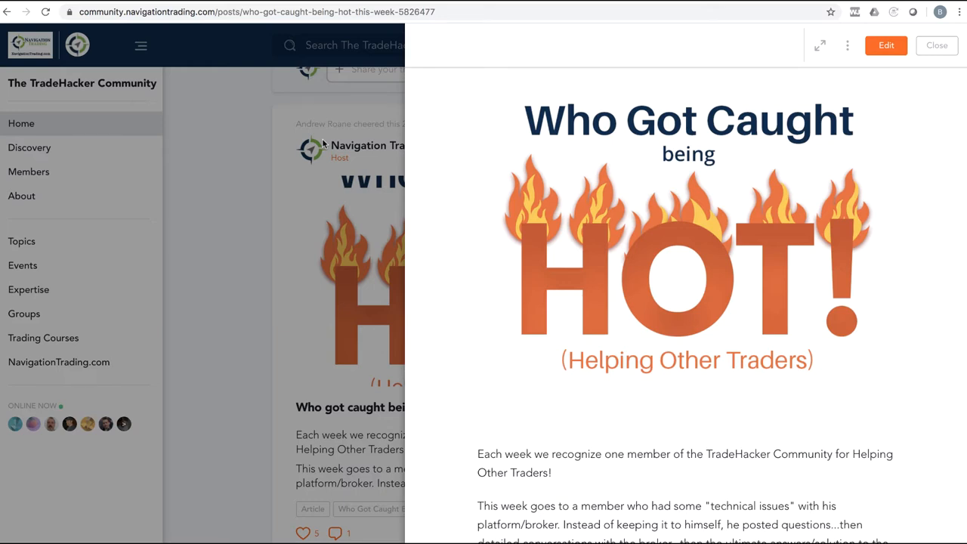
mouse_move(872, 188)
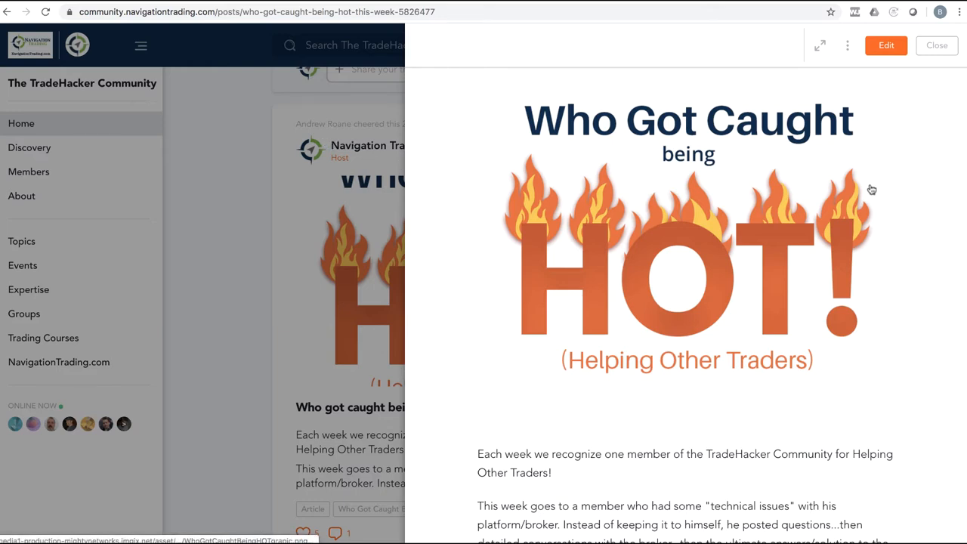
- Scroll through the alert post and highlight the honoured member's name
scroll("down", 3)
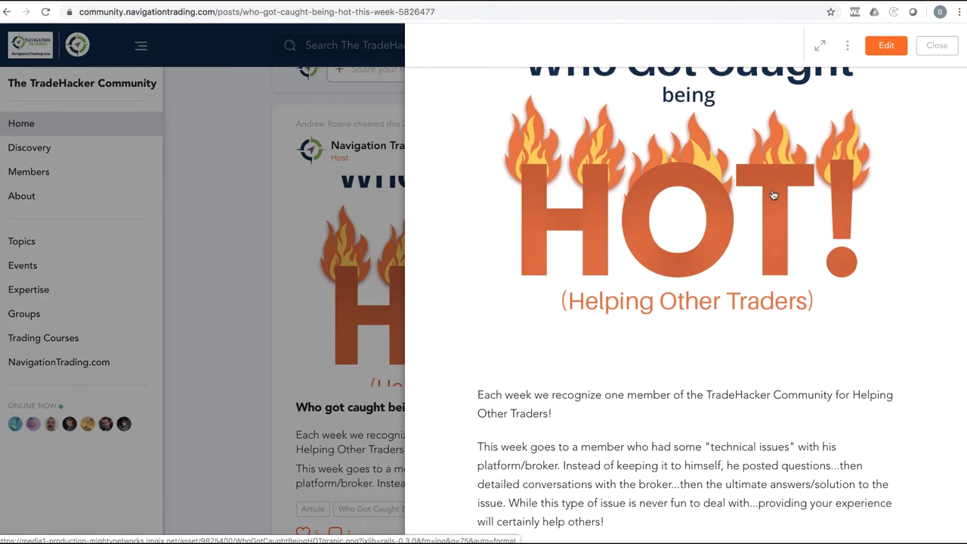
scroll("down", 3)
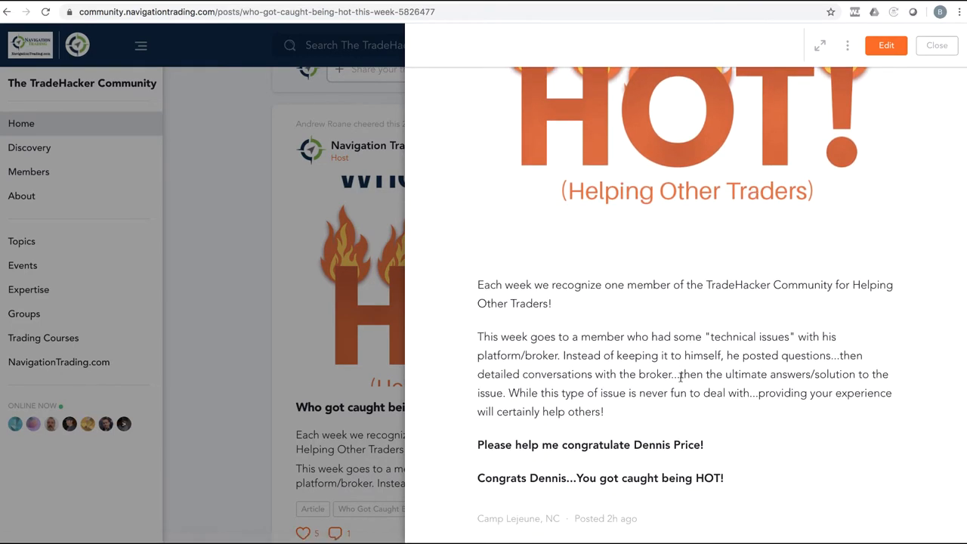
double_click(668, 447)
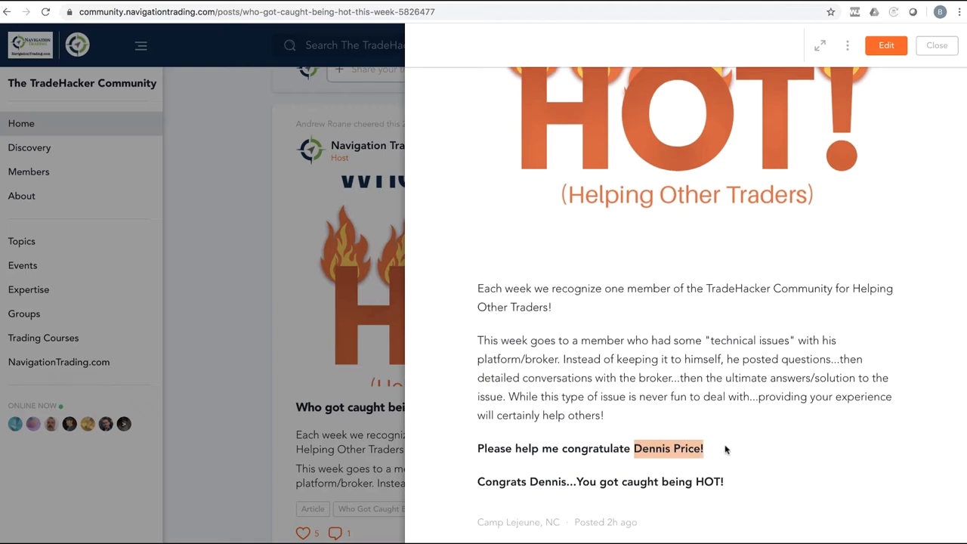
mouse_move(727, 445)
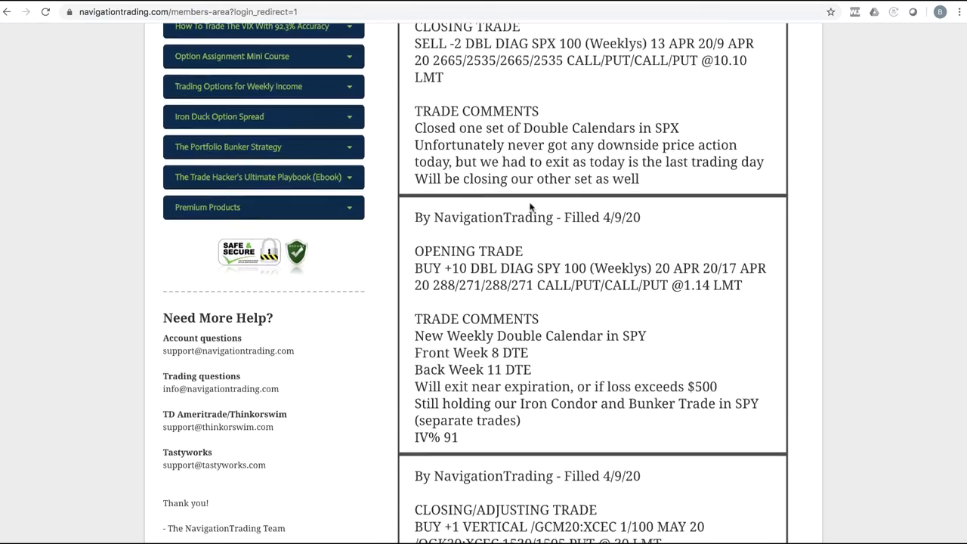
scroll("down", 3)
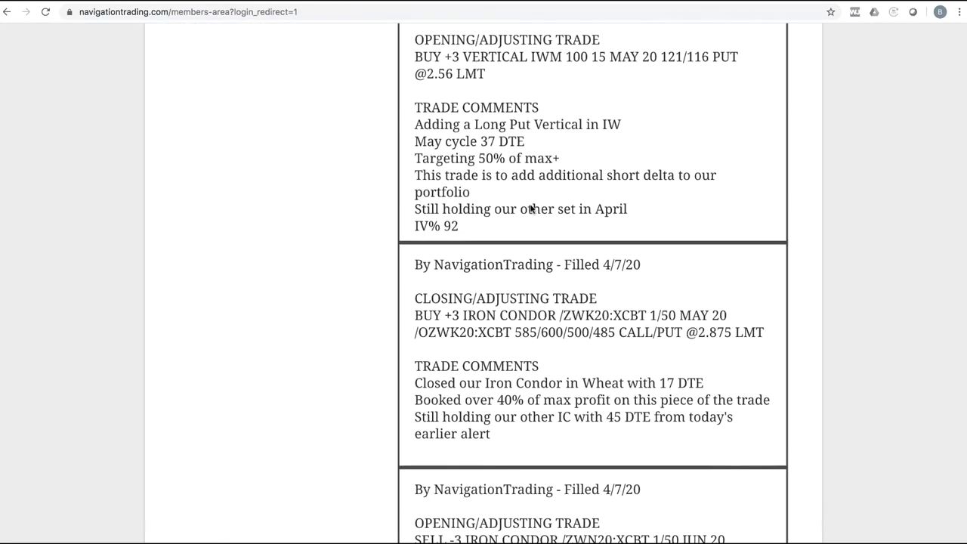
scroll("down", 3)
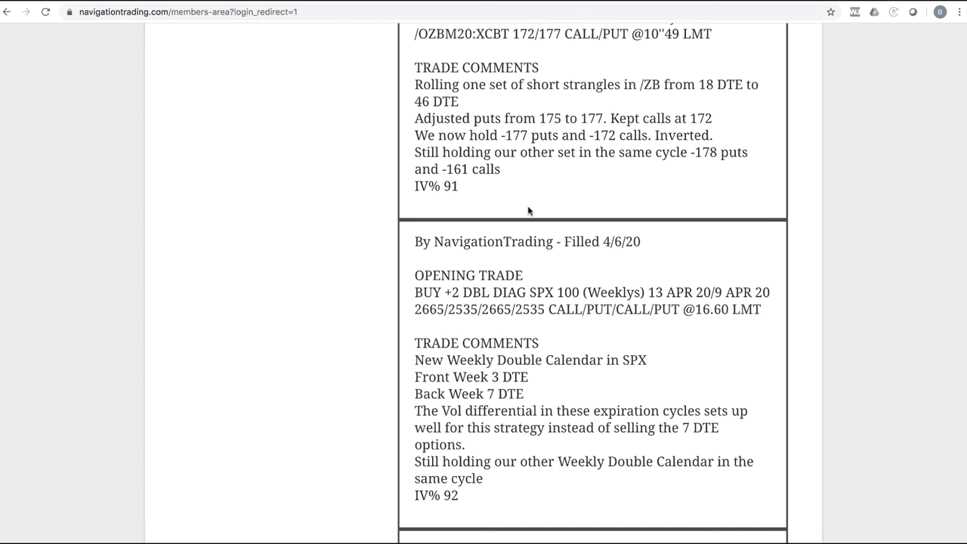
mouse_move(542, 295)
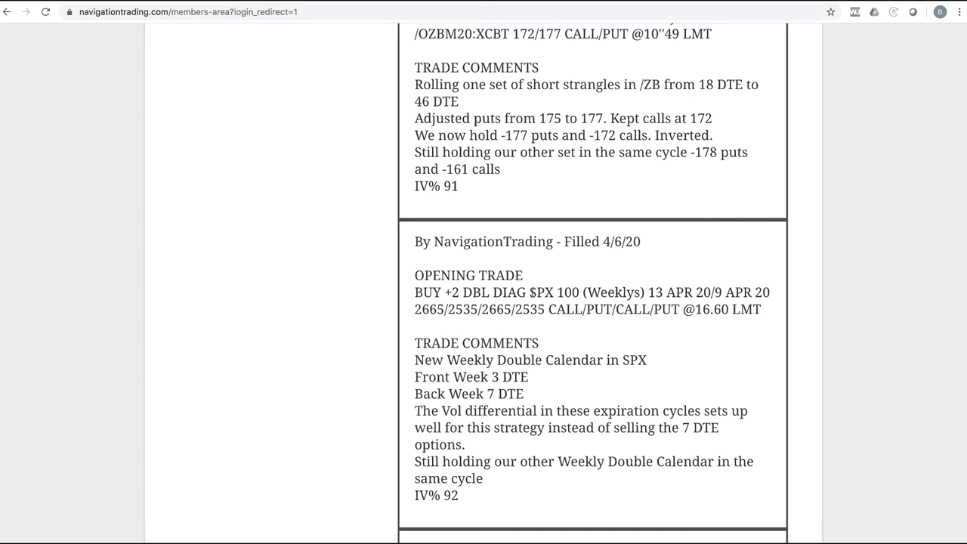
- Highlight the vol differential phrase and the front-week 3 DTE figure in the alert
double_click(540, 294)
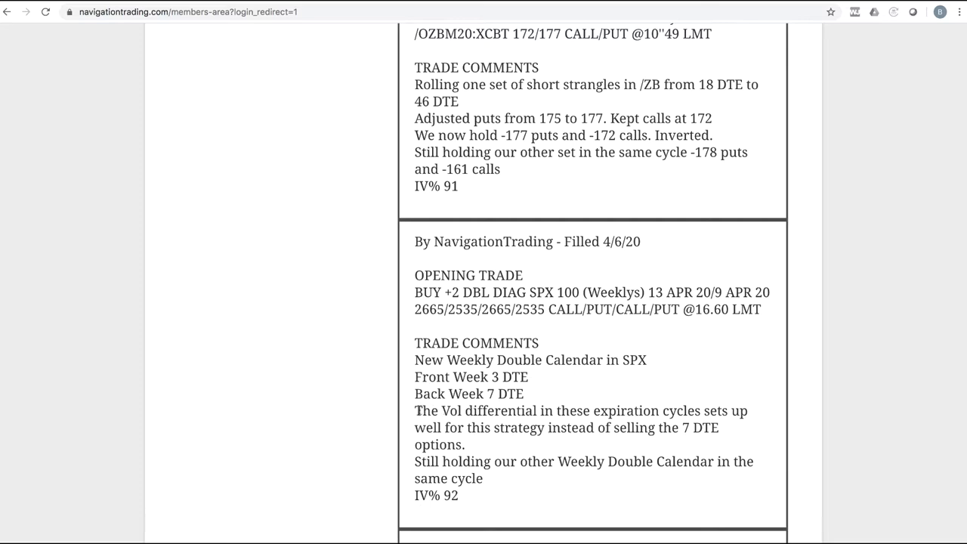
left_click_drag(414, 411, 538, 411)
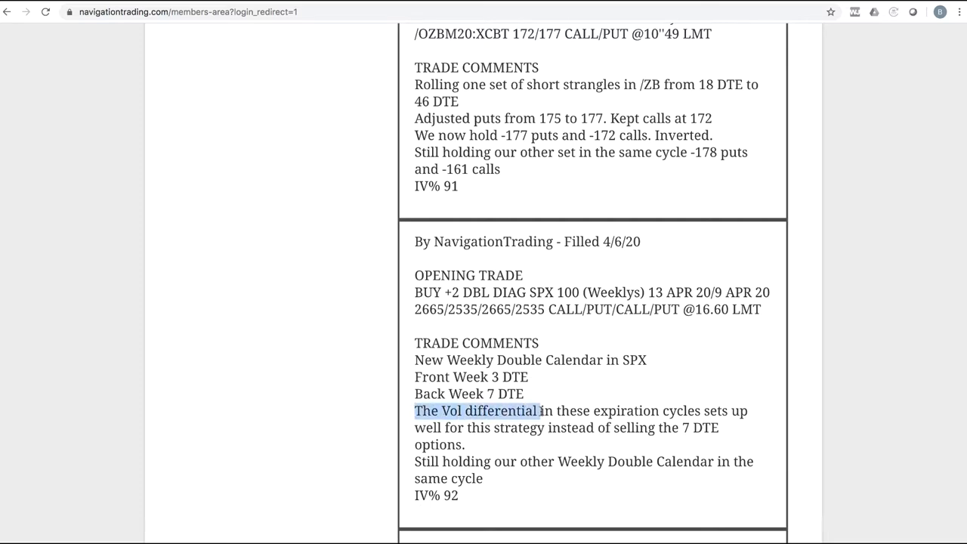
left_click_drag(537, 411, 729, 411)
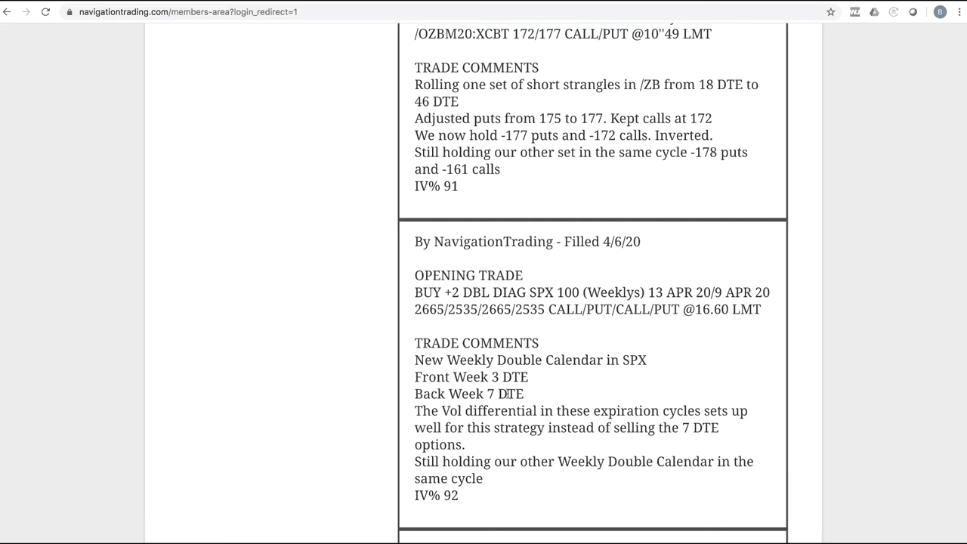
double_click(500, 378)
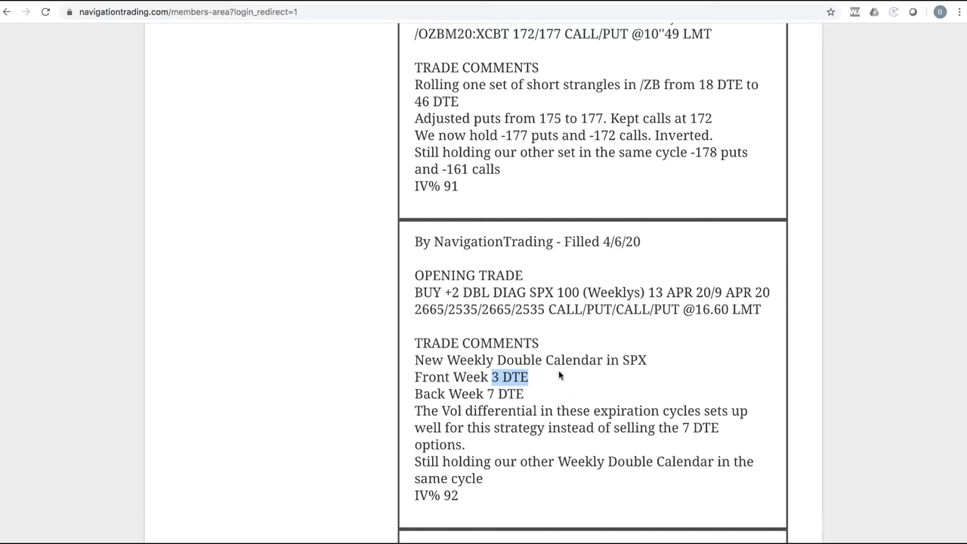
scroll("down", 3)
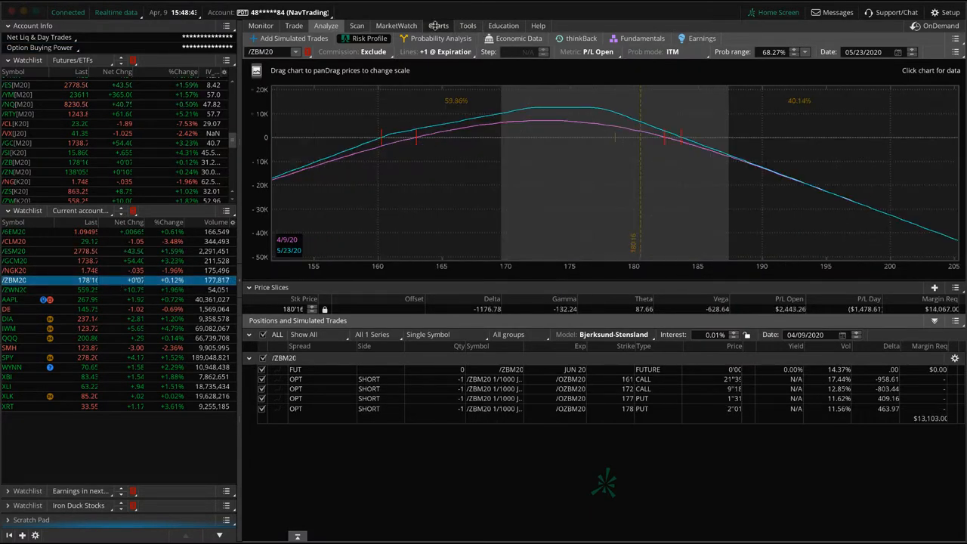
- Review /ZBM20 on the 3 Month - Daily chart
left_click(439, 25)
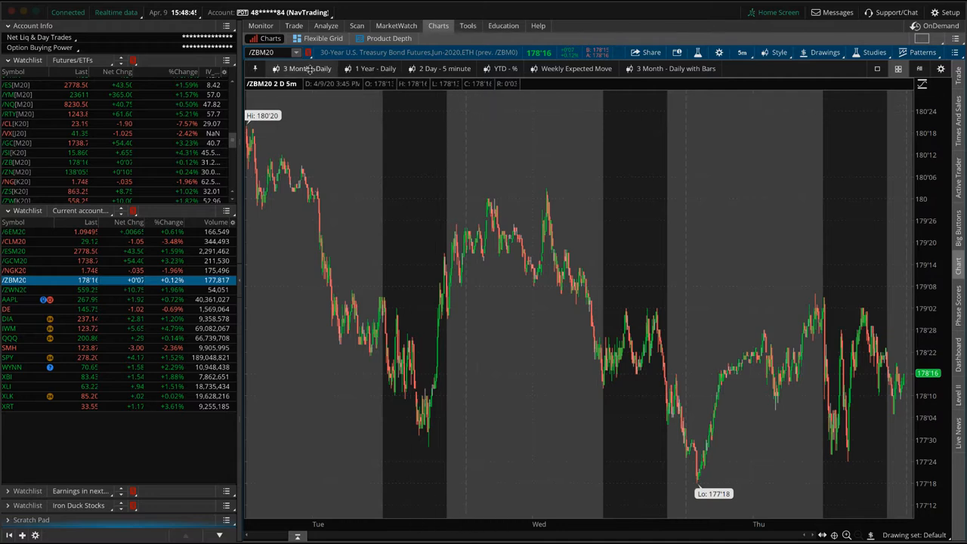
left_click(305, 70)
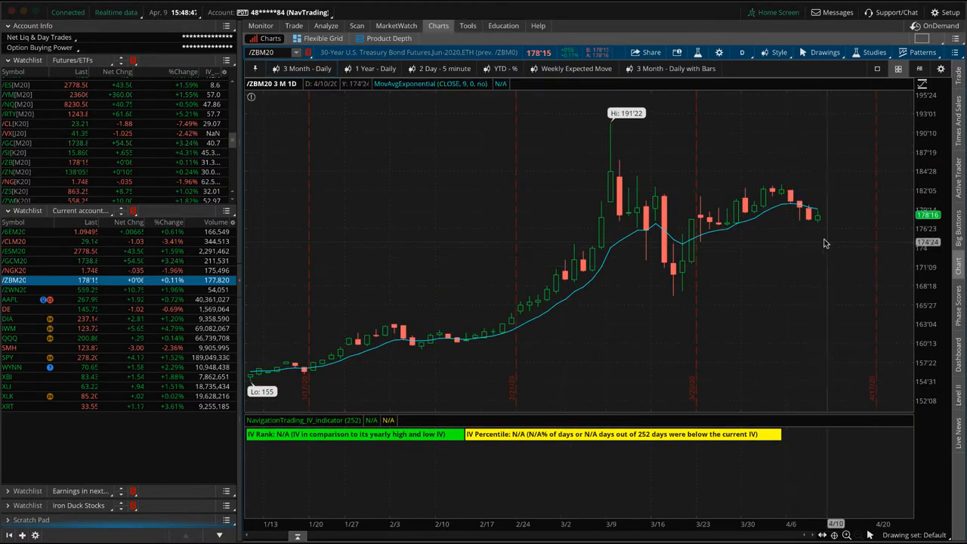
mouse_move(811, 200)
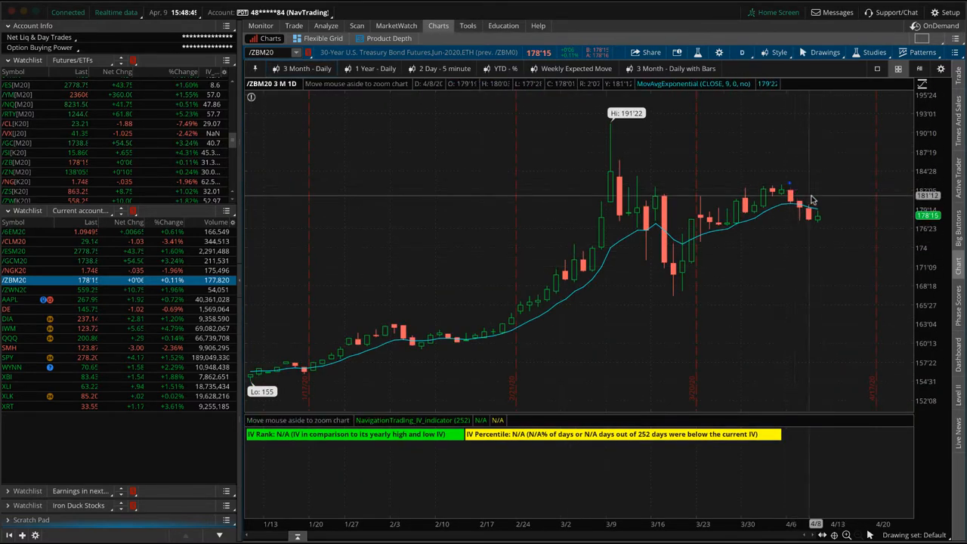
left_click_drag(786, 184, 831, 219)
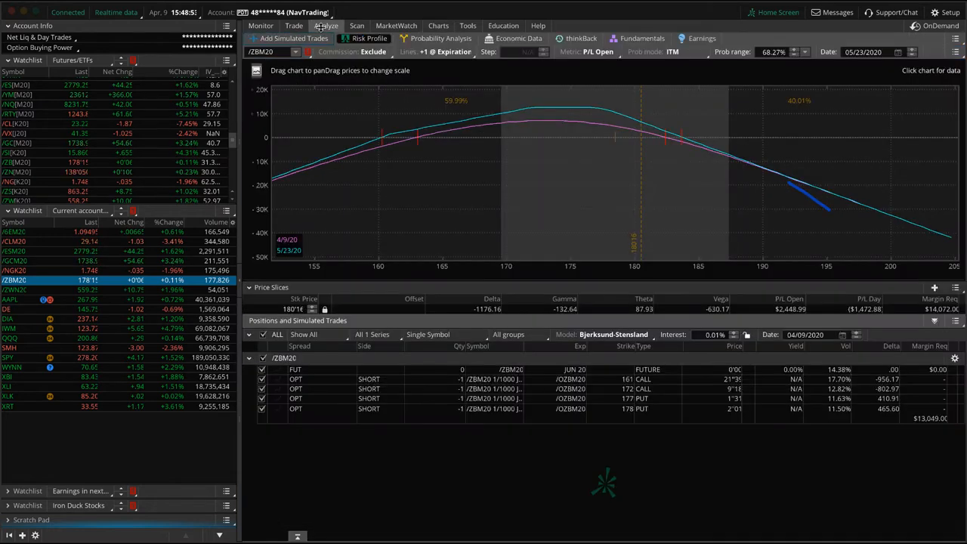
mouse_move(517, 281)
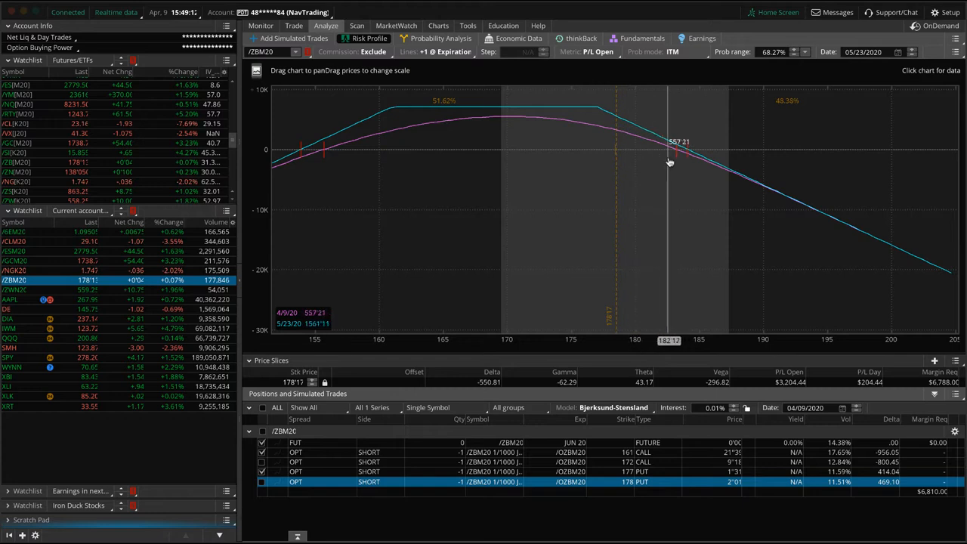
mouse_move(547, 156)
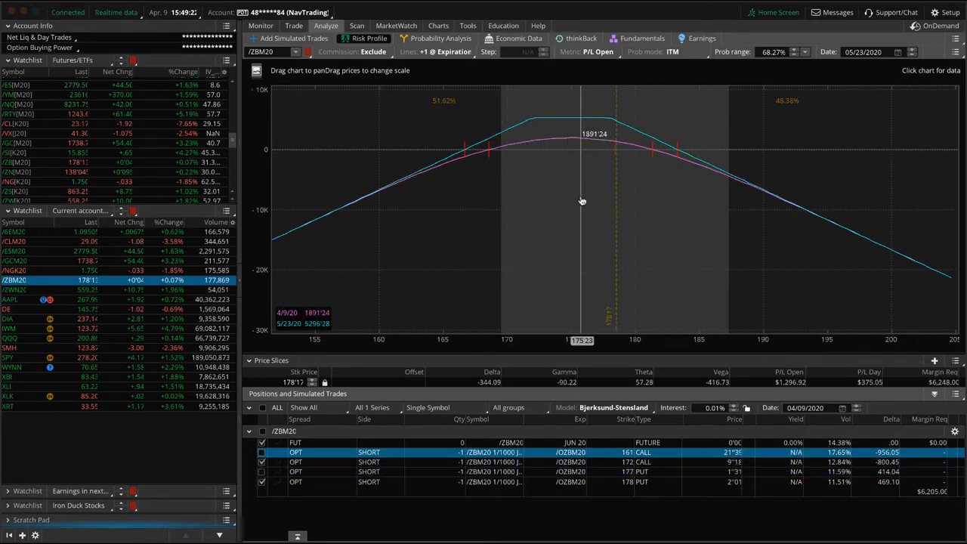
mouse_move(586, 203)
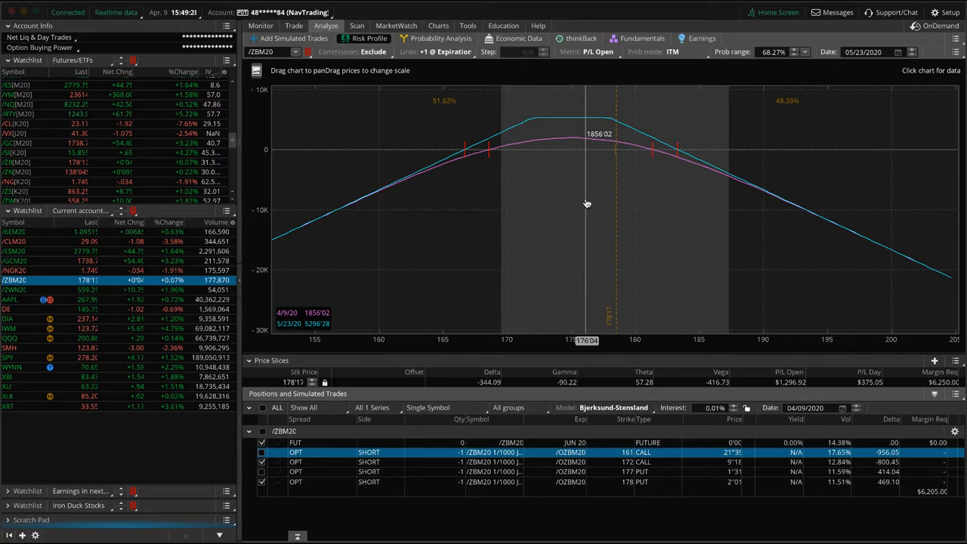
mouse_move(589, 165)
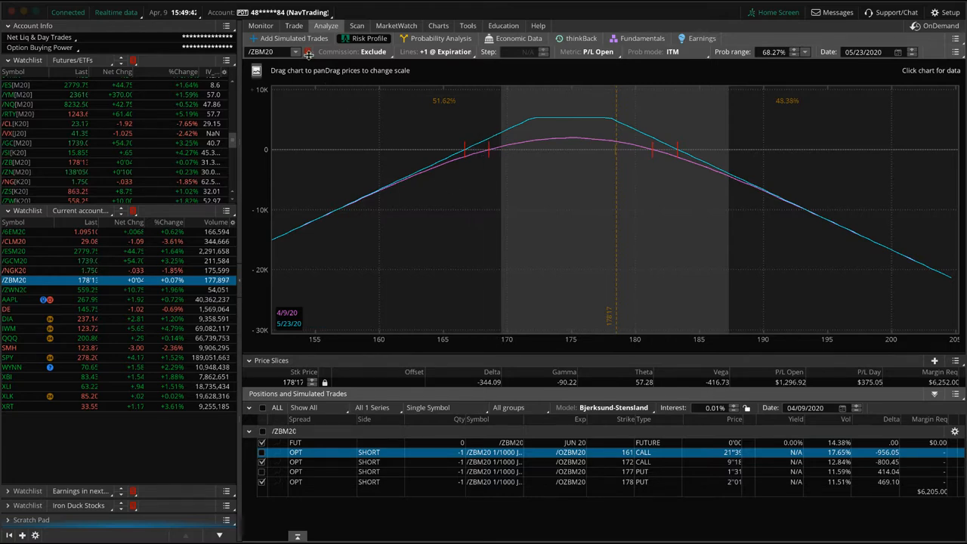
- Check /ZBM20's option chain and its risk profile with the excluded leg added back
left_click(293, 26)
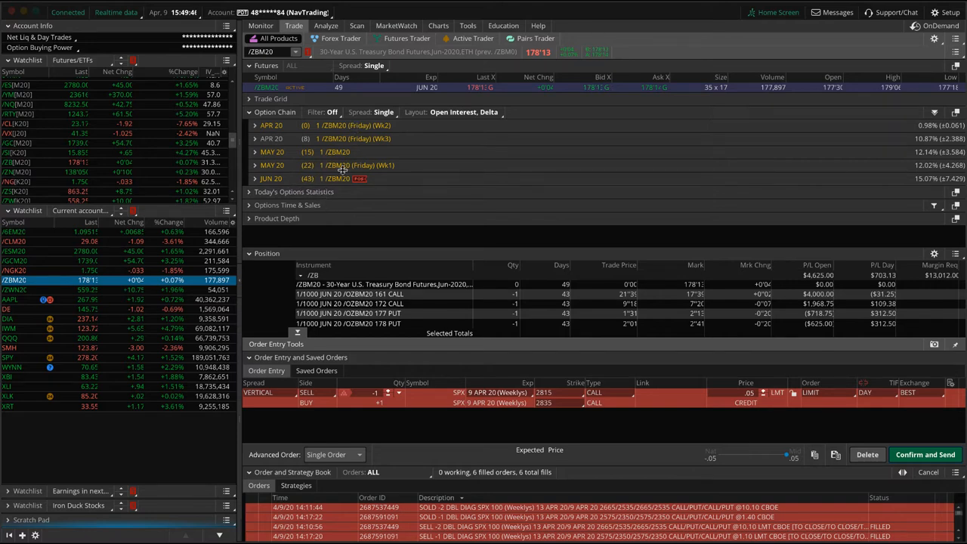
left_click(326, 24)
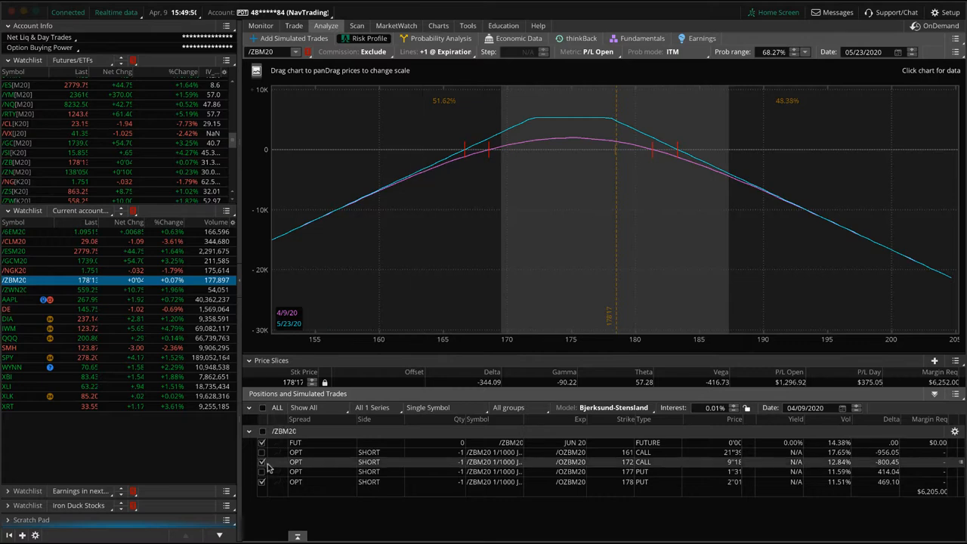
left_click(262, 482)
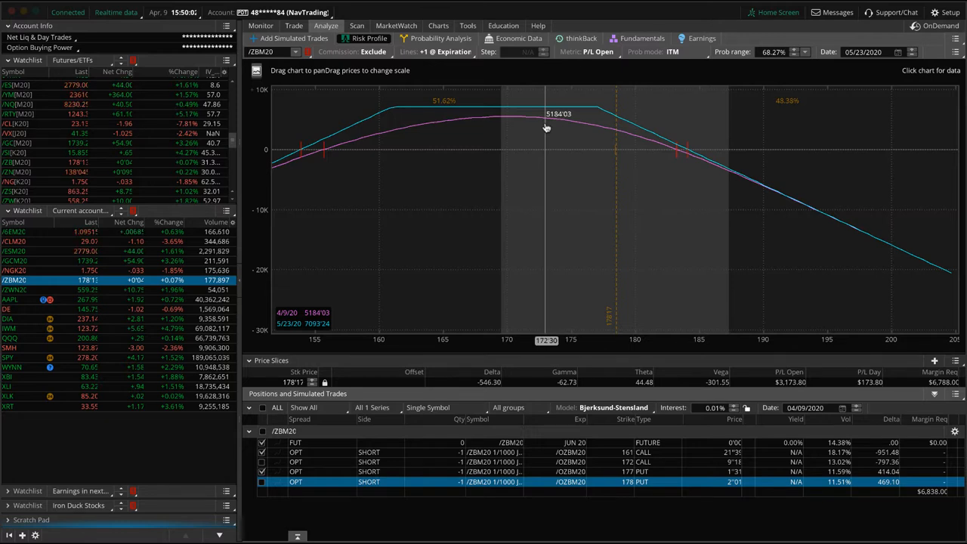
mouse_move(538, 128)
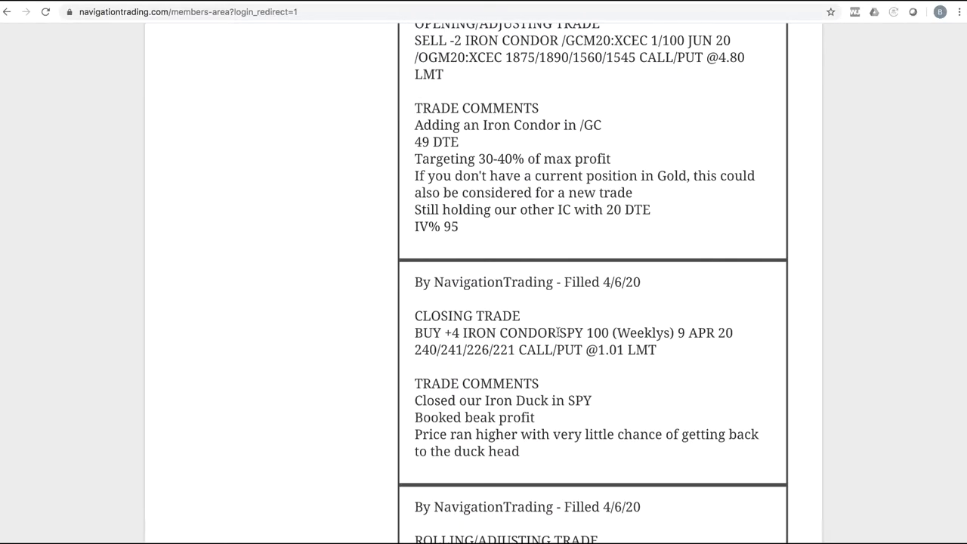
- Switch to /GCM20, view its MAY 20 option strikes and mark the recent gold uptrend on the chart
double_click(584, 334)
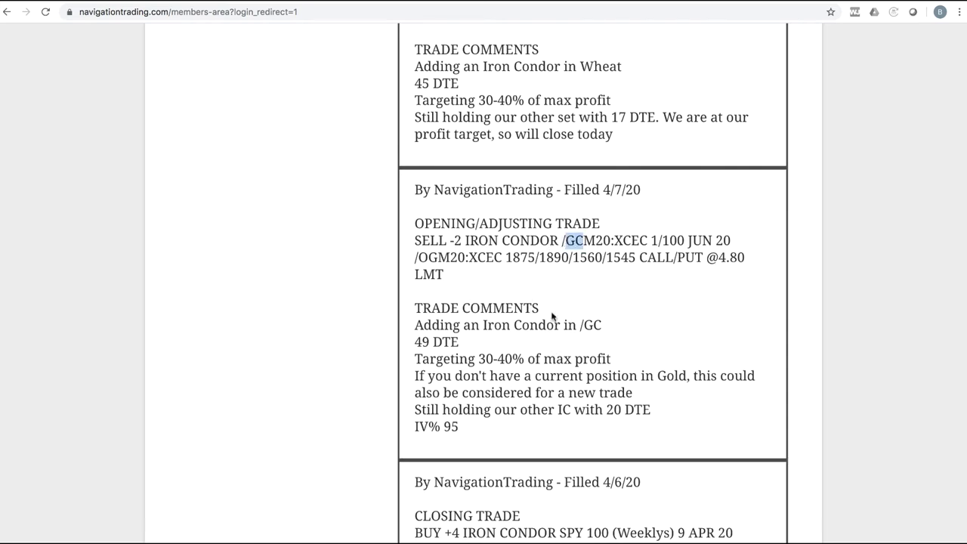
mouse_move(547, 339)
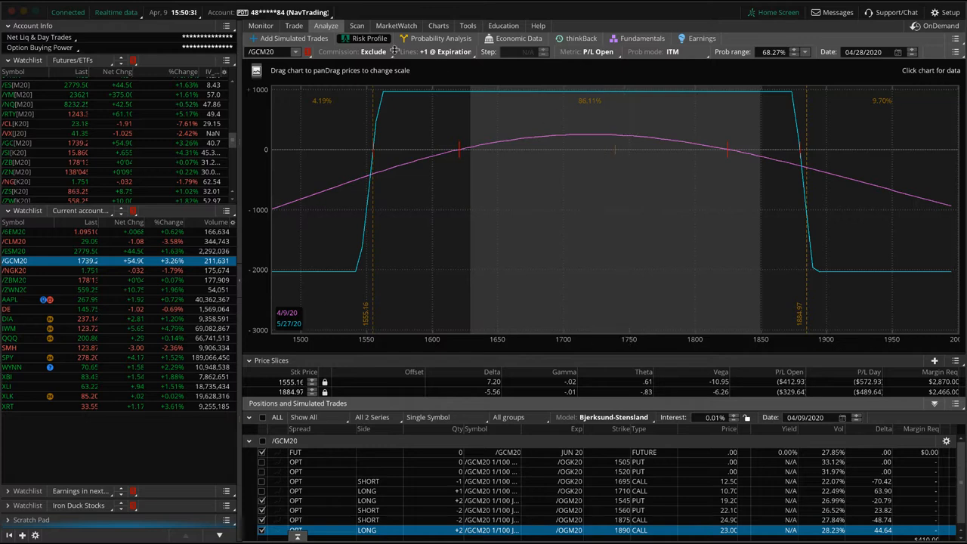
left_click(293, 25)
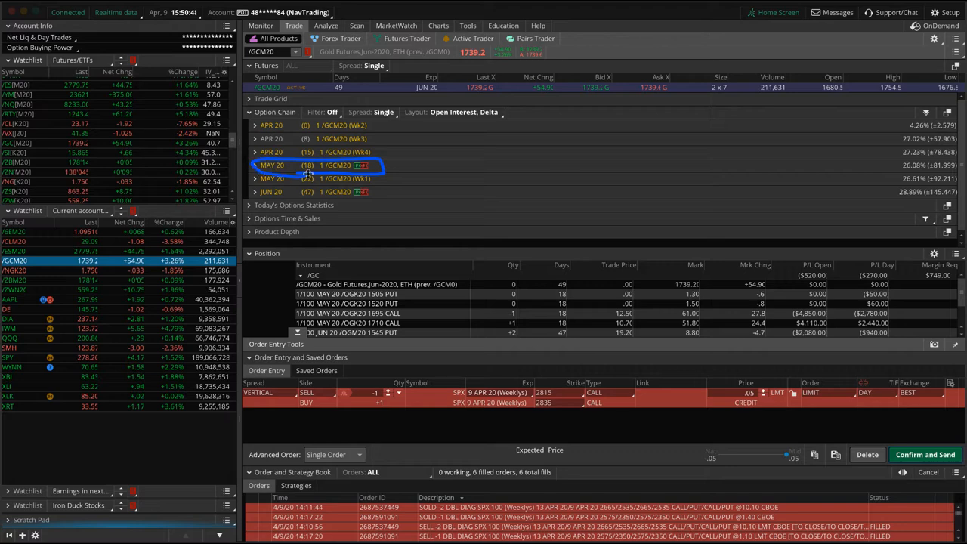
left_click(326, 26)
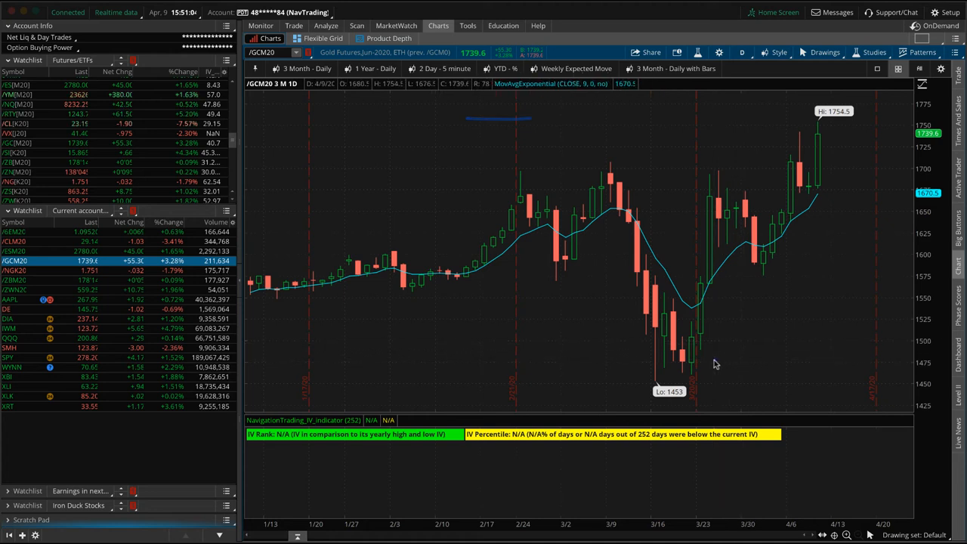
left_click_drag(716, 362, 837, 152)
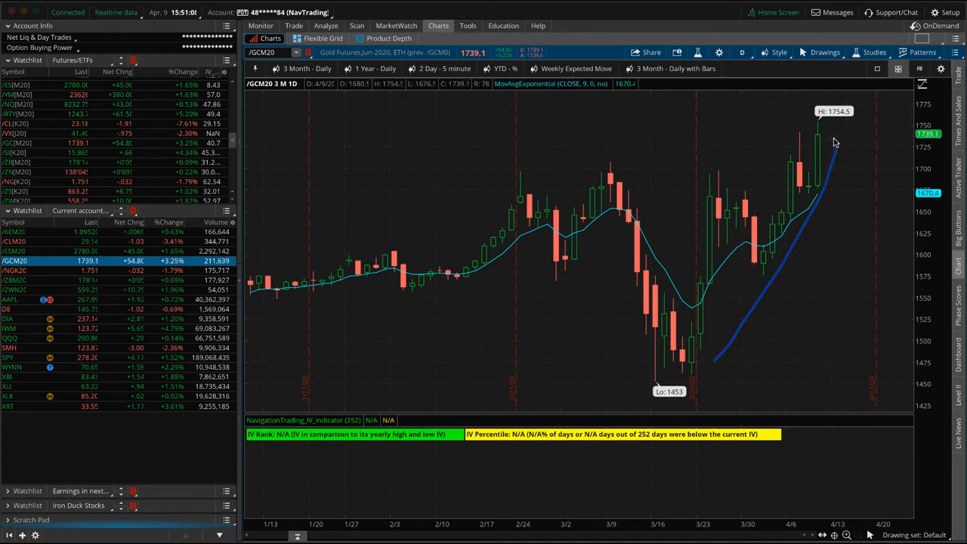
left_click_drag(839, 144, 835, 242)
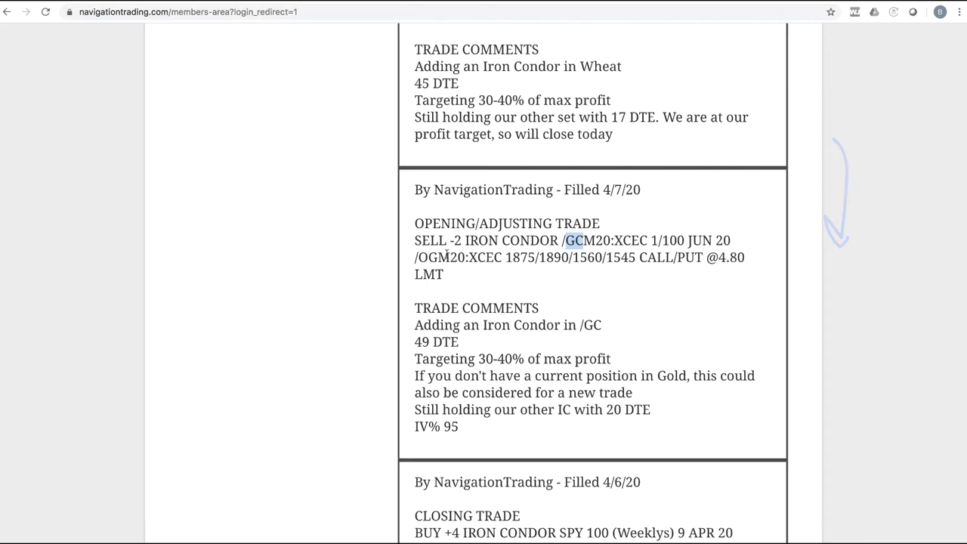
- Scroll the alerts feed to the 4/7/20 wheat iron condor closing and opening entries
scroll("down", 3)
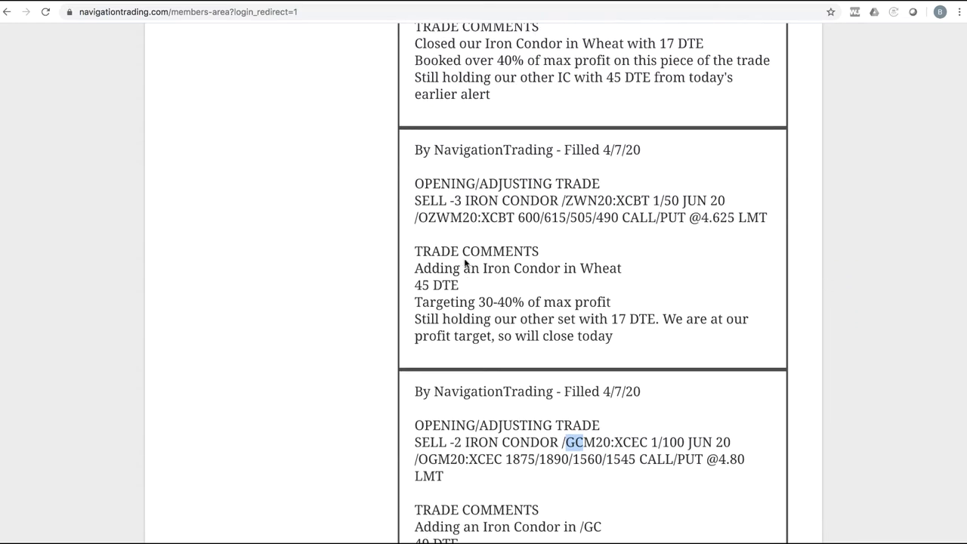
mouse_move(552, 255)
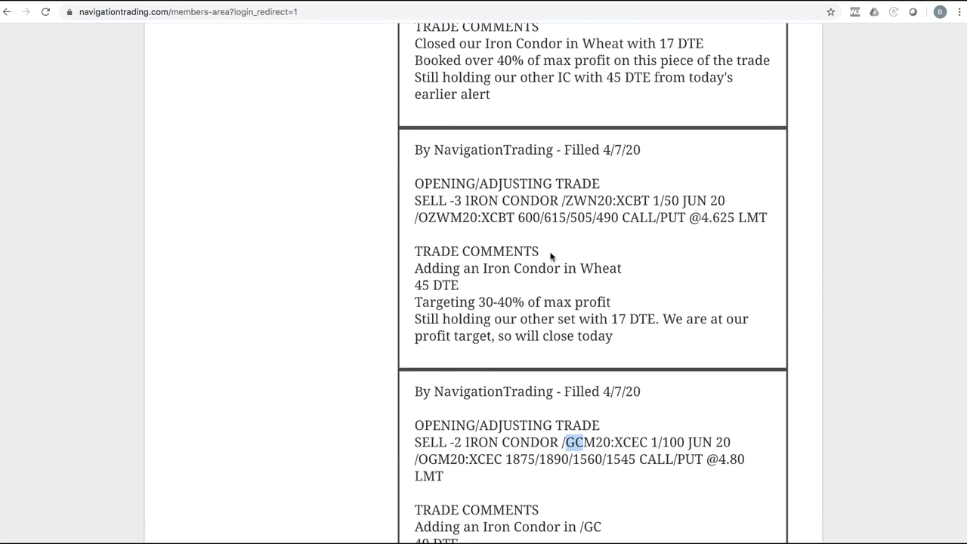
scroll("up", 3)
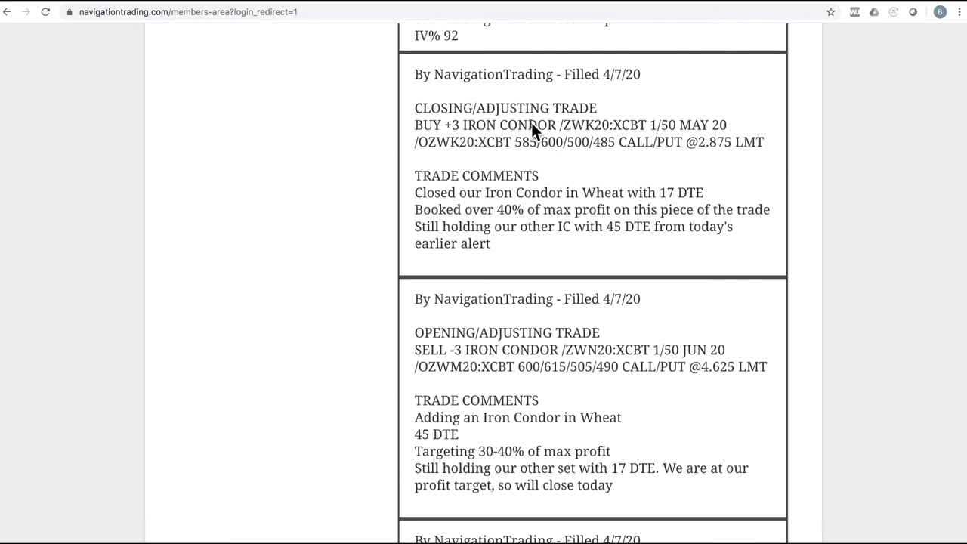
mouse_move(537, 221)
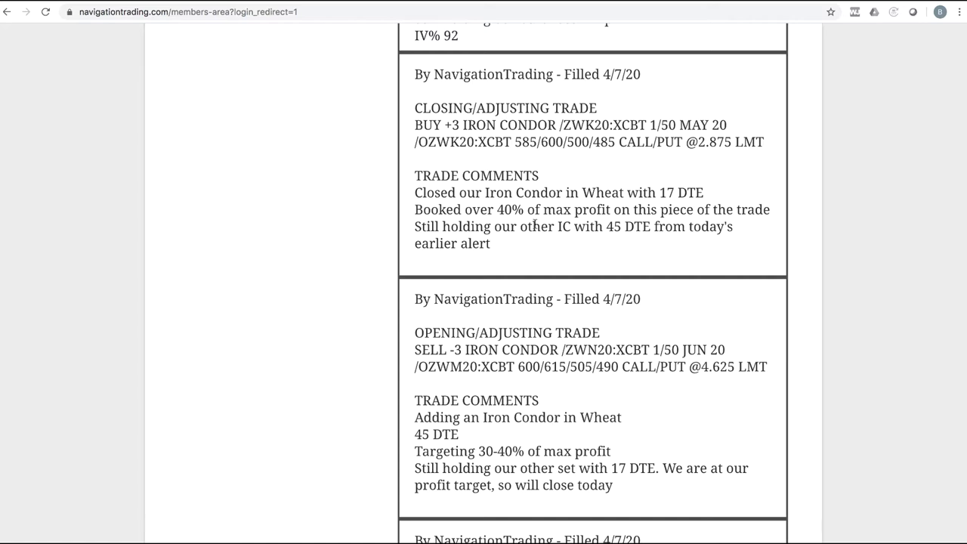
mouse_move(532, 250)
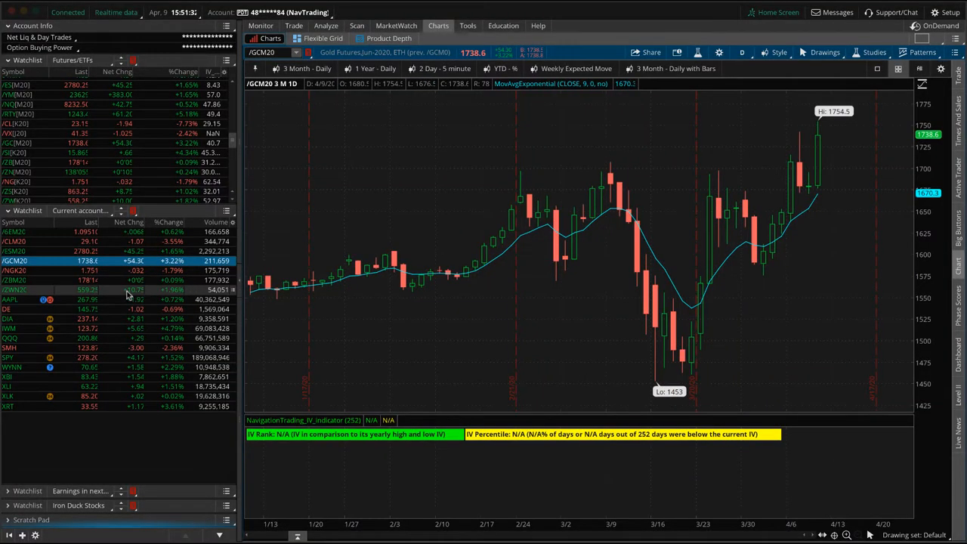
- Switch thinkorswim to the /ZWN20 July wheat futures position
left_click(327, 24)
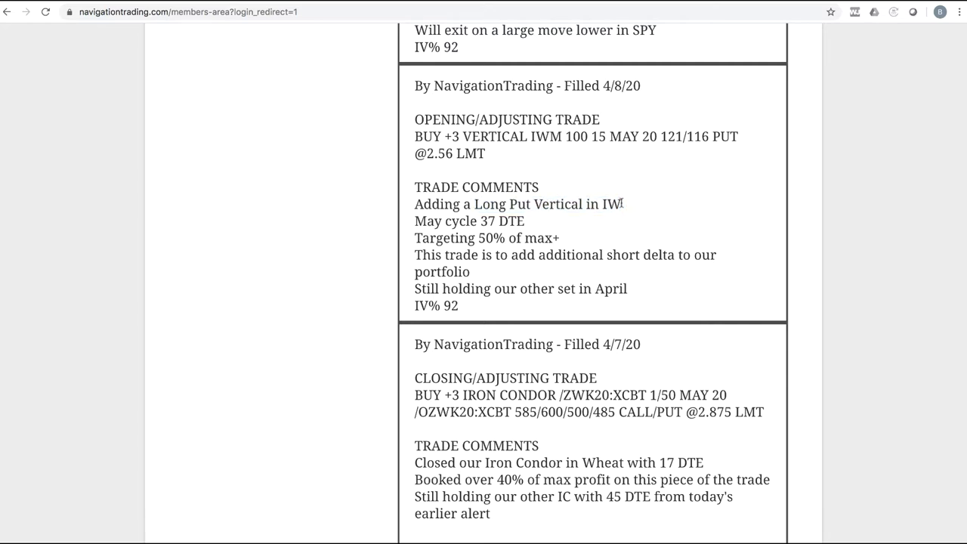
- Highlight the IWM ticker in the 4/8/20 long put vertical alert's comments
double_click(611, 204)
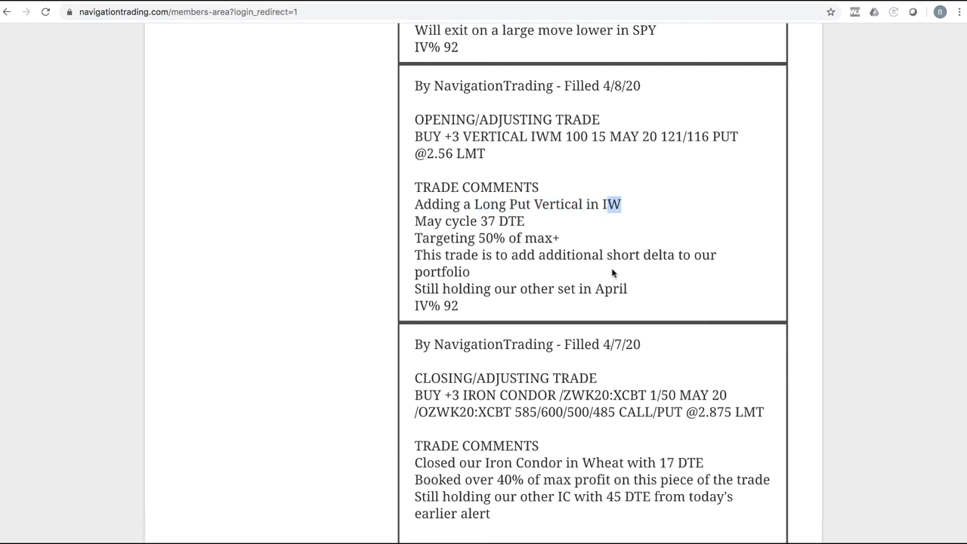
mouse_move(559, 275)
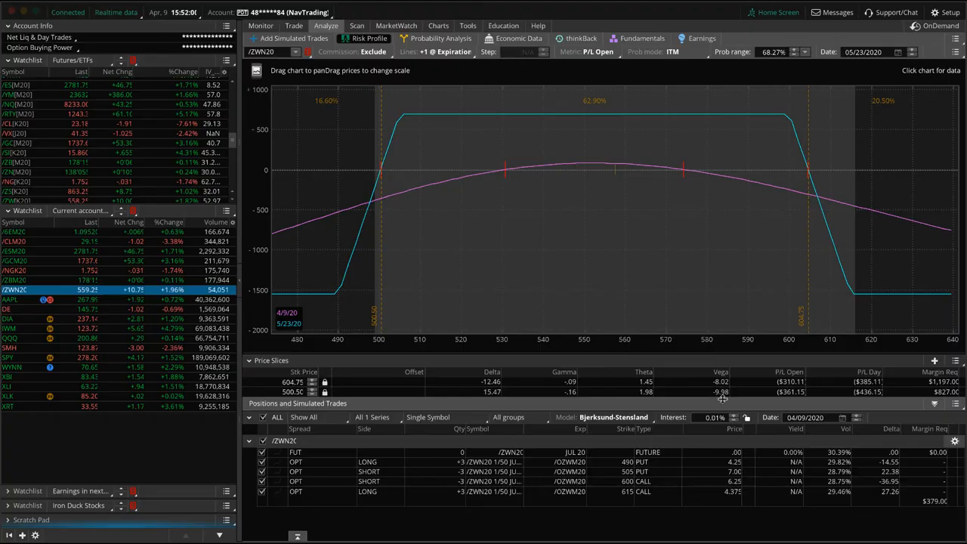
- Analyze IWM's risk curve with the April short put added, then return to its daily chart
left_click(15, 328)
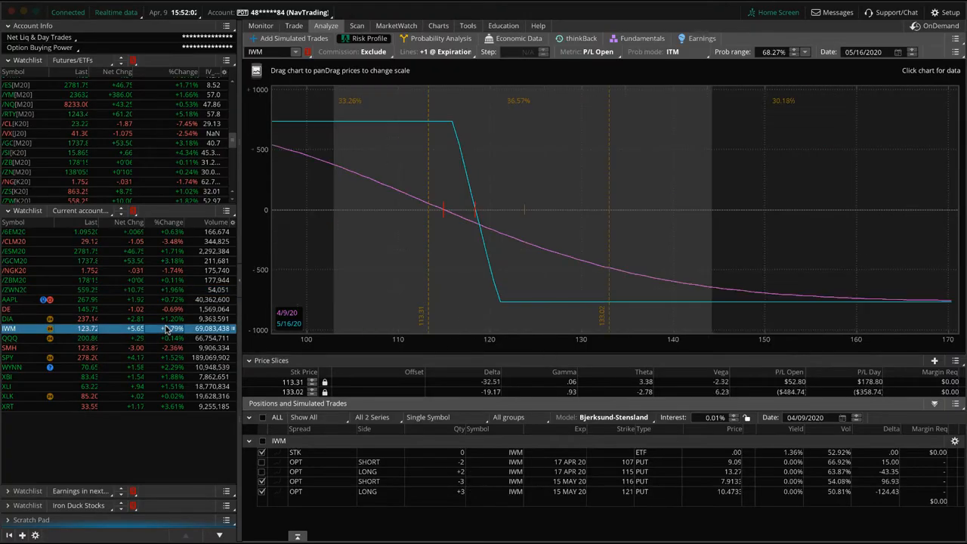
mouse_move(453, 227)
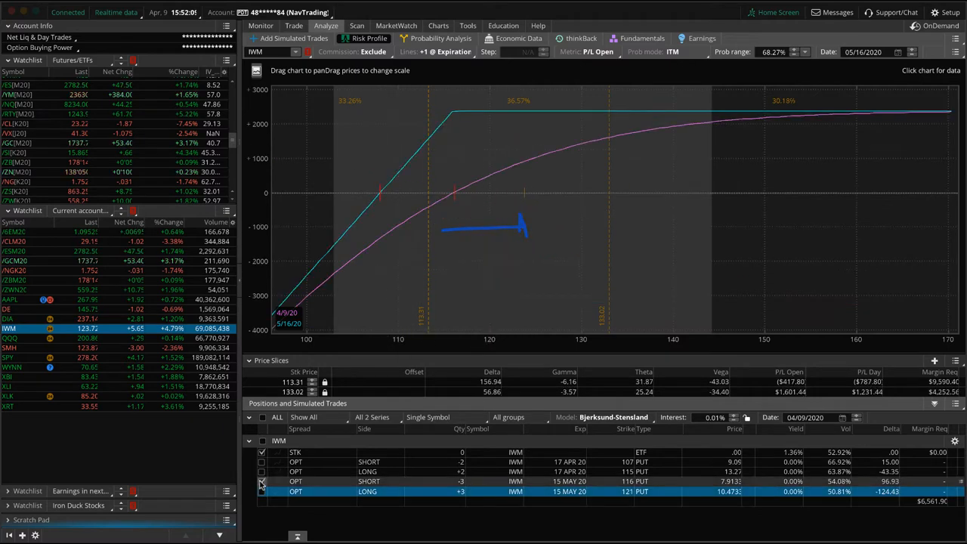
left_click(261, 462)
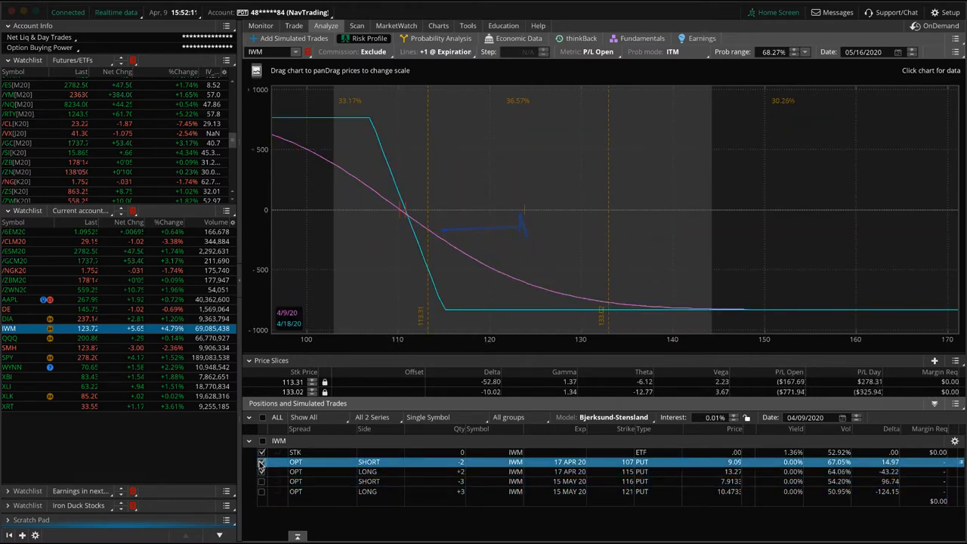
mouse_move(314, 185)
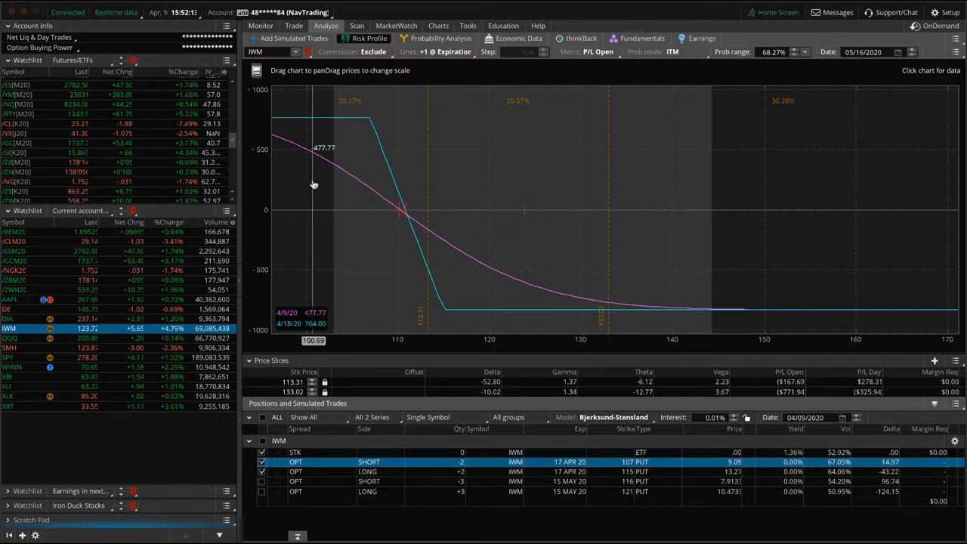
left_click(438, 26)
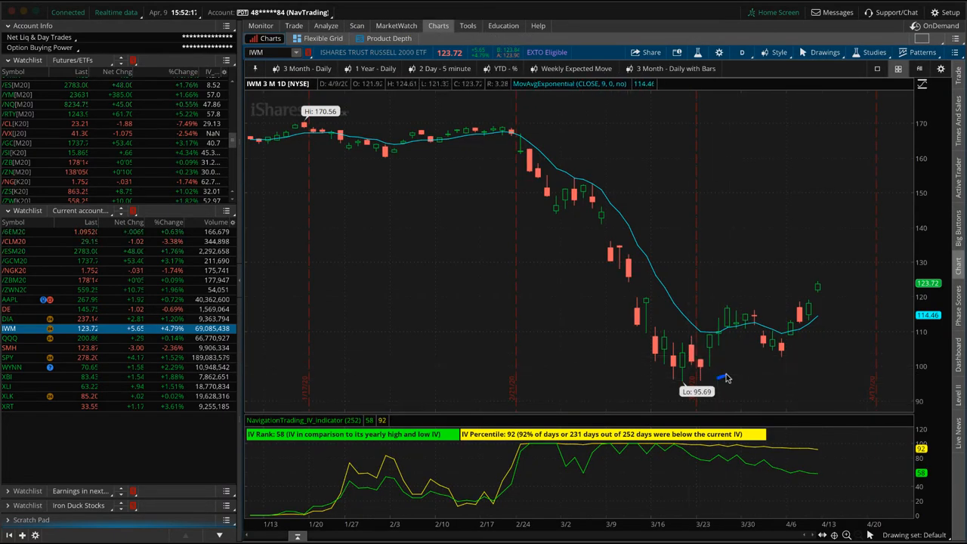
left_click_drag(725, 377, 839, 290)
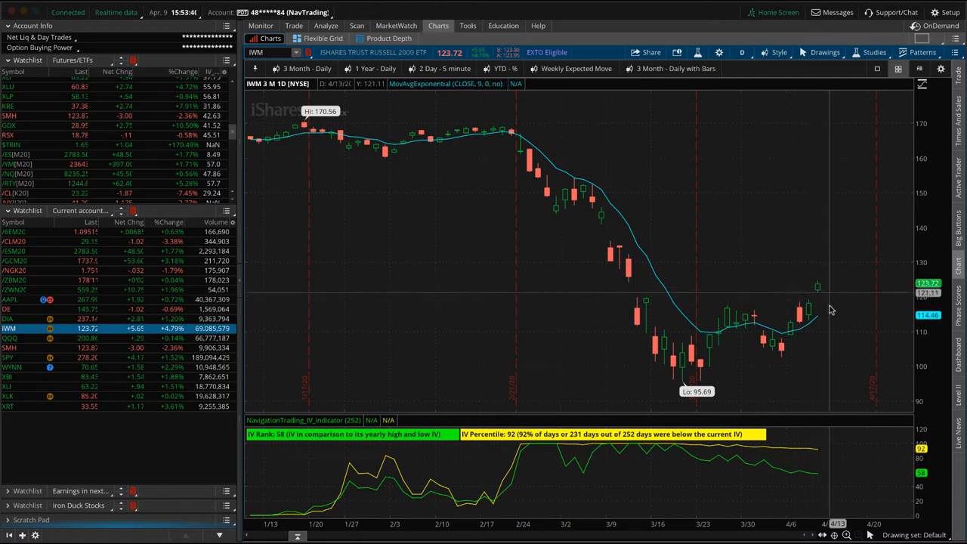
mouse_move(813, 360)
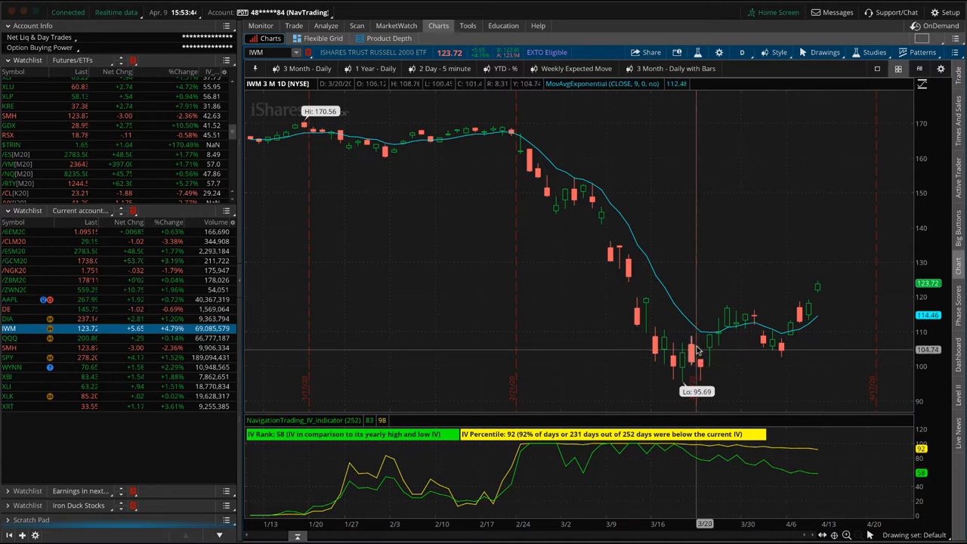
mouse_move(758, 320)
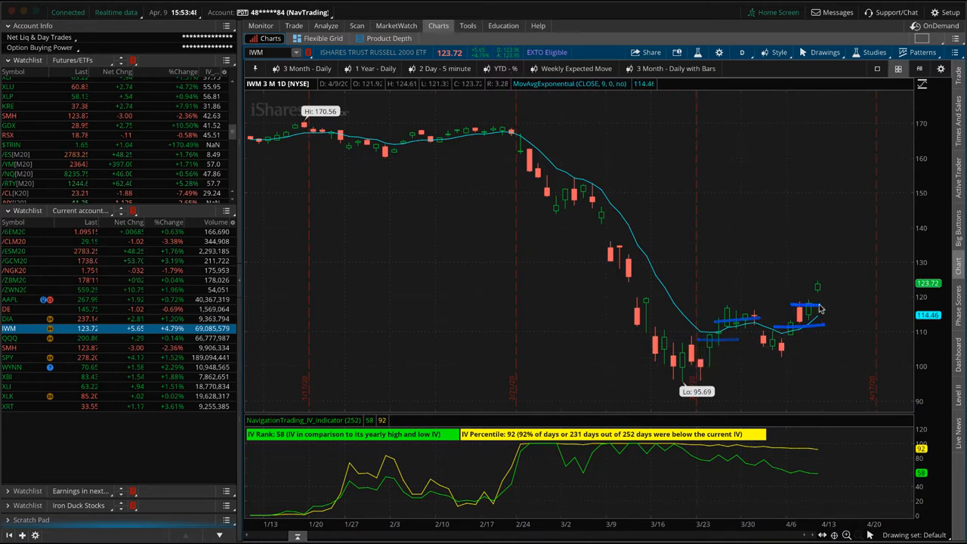
mouse_move(839, 290)
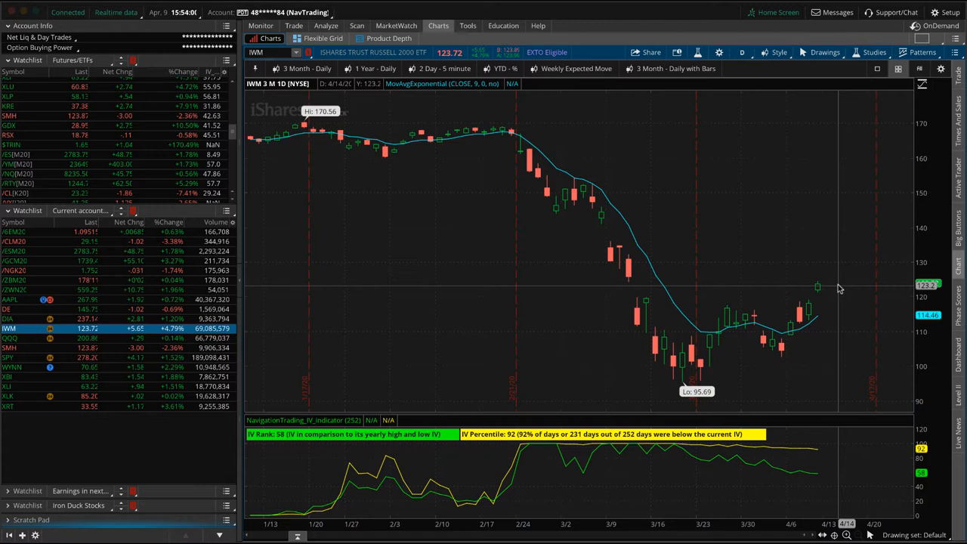
mouse_move(351, 406)
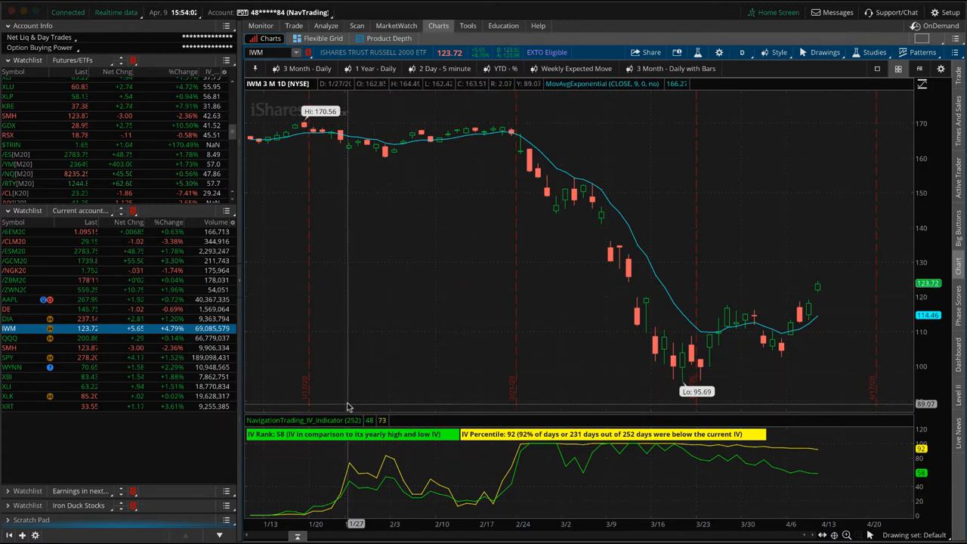
mouse_move(666, 317)
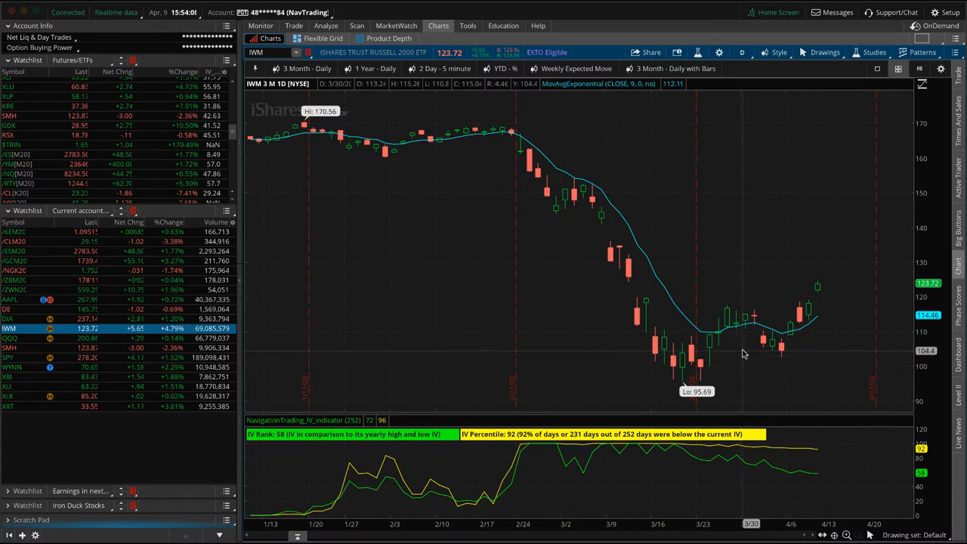
mouse_move(744, 354)
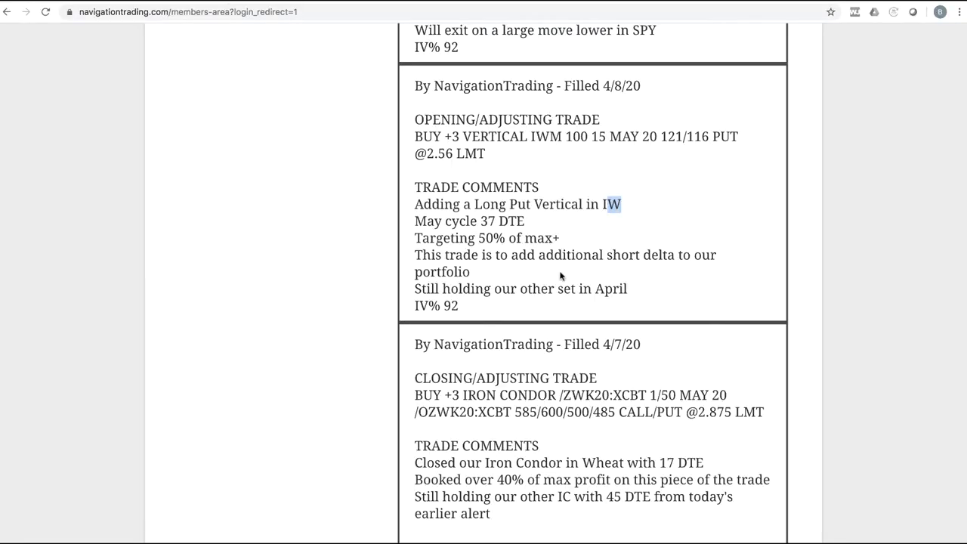
- Scroll to the 4/9/20 SPY put backratio alert and highlight the SPY ticker
scroll("down", 3)
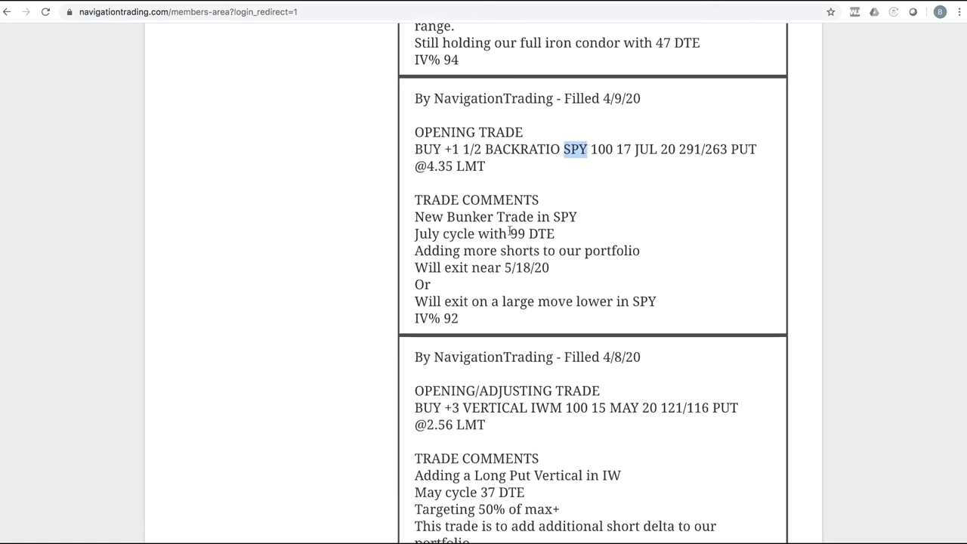
double_click(520, 233)
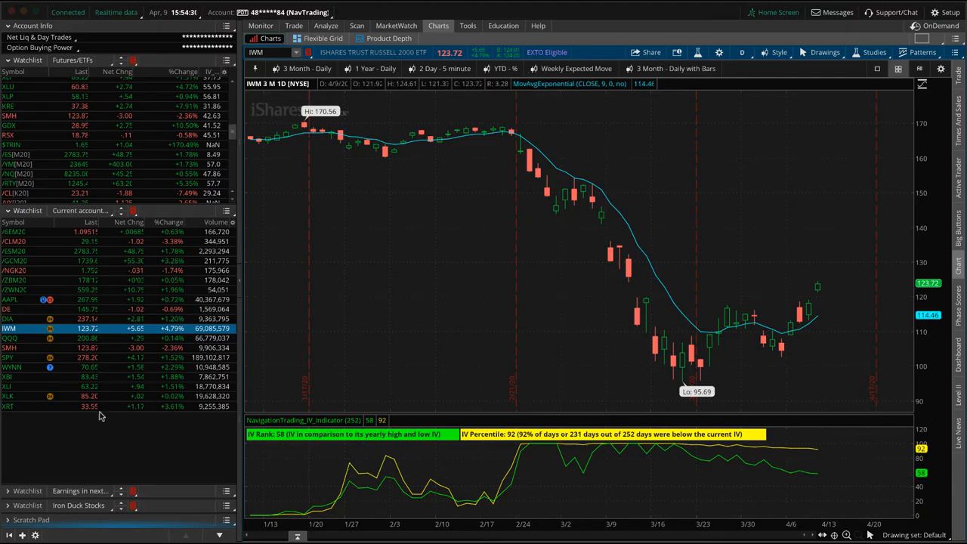
- Switch to SPY and load its positions in the Risk Profile analysis
left_click(12, 357)
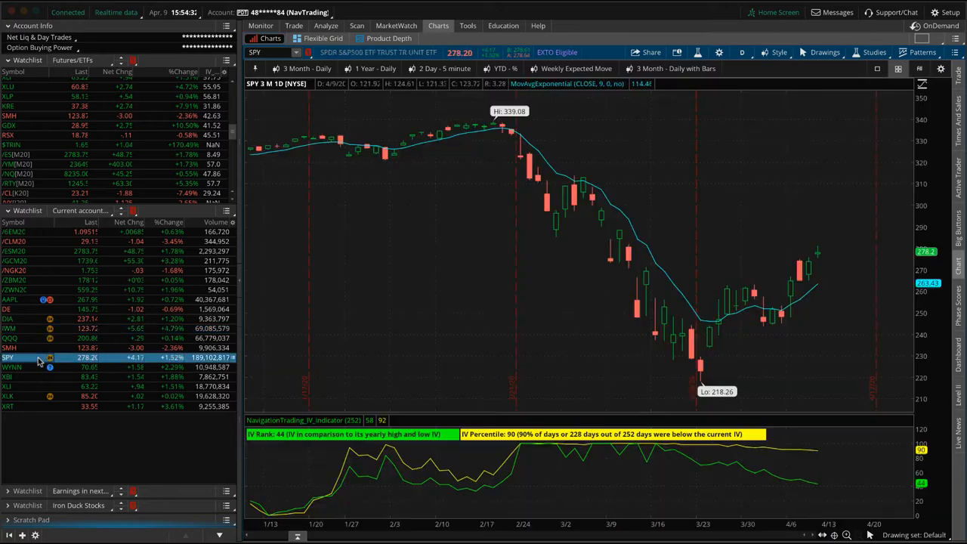
left_click(326, 24)
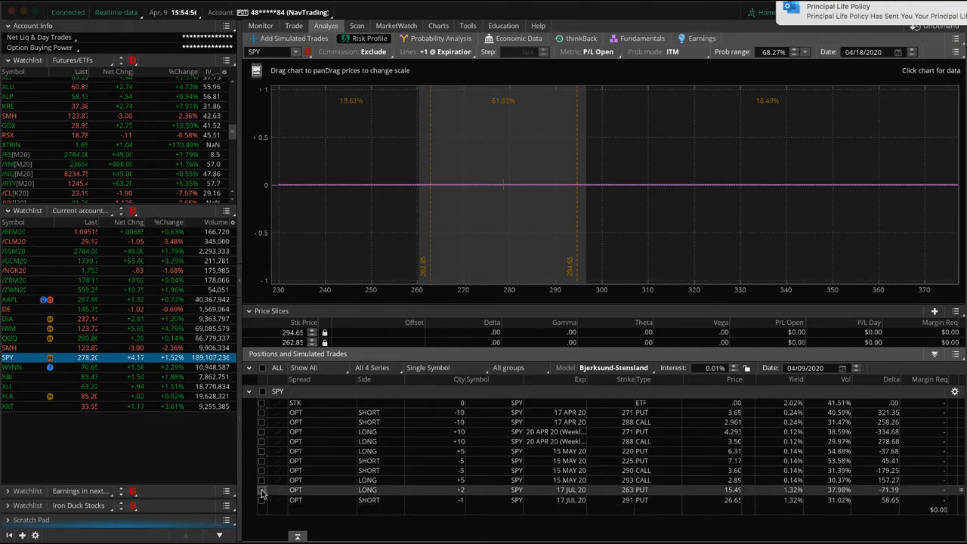
- Include the July backratio legs in SPY's risk curve and inspect the P/L graph
left_click(261, 499)
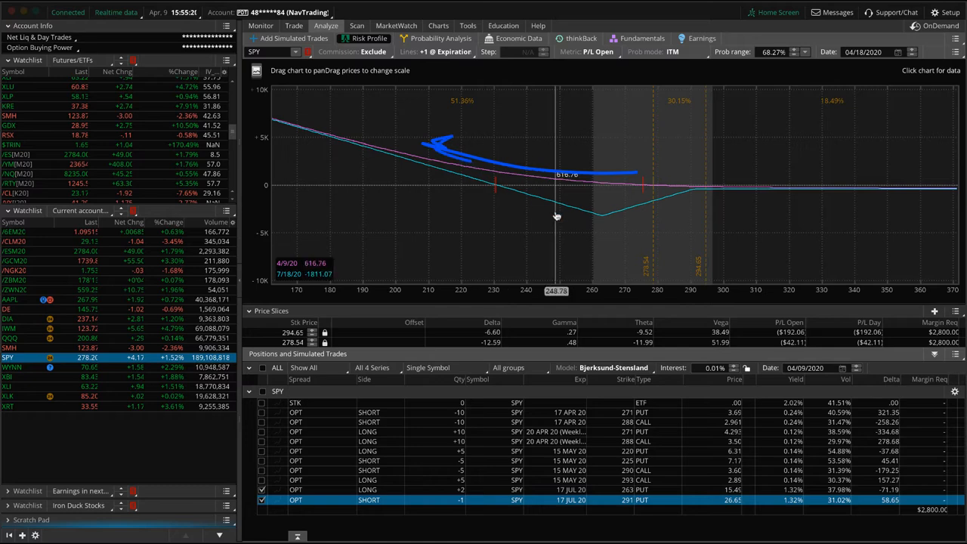
mouse_move(562, 218)
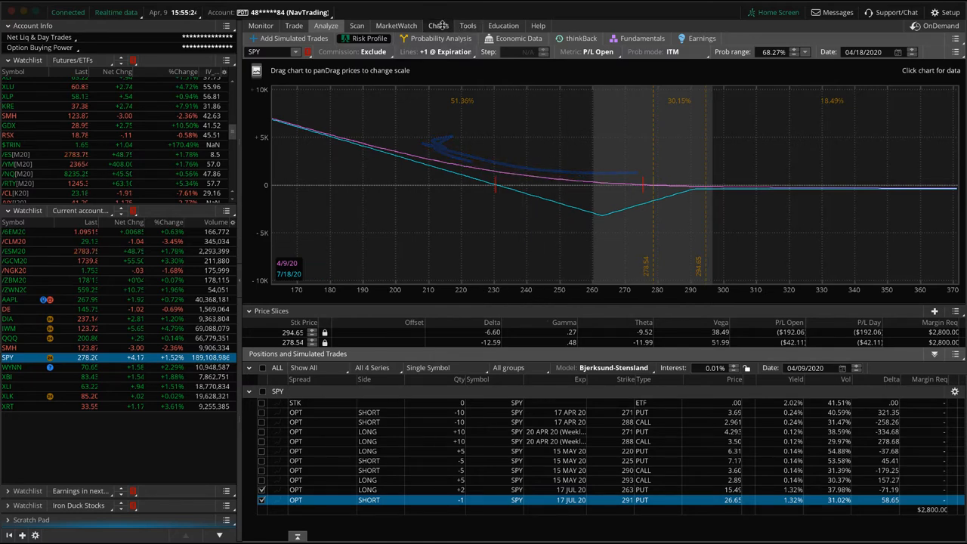
left_click(438, 25)
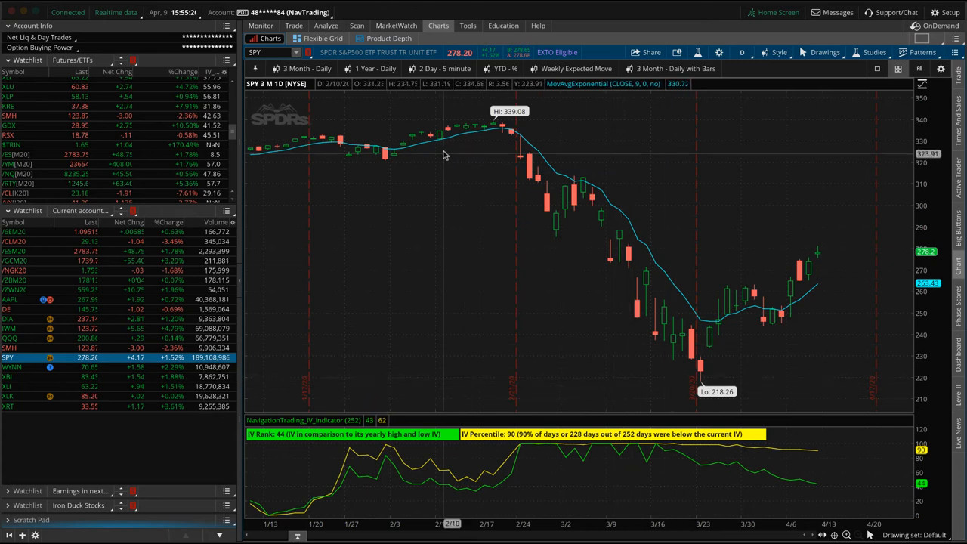
left_click(327, 25)
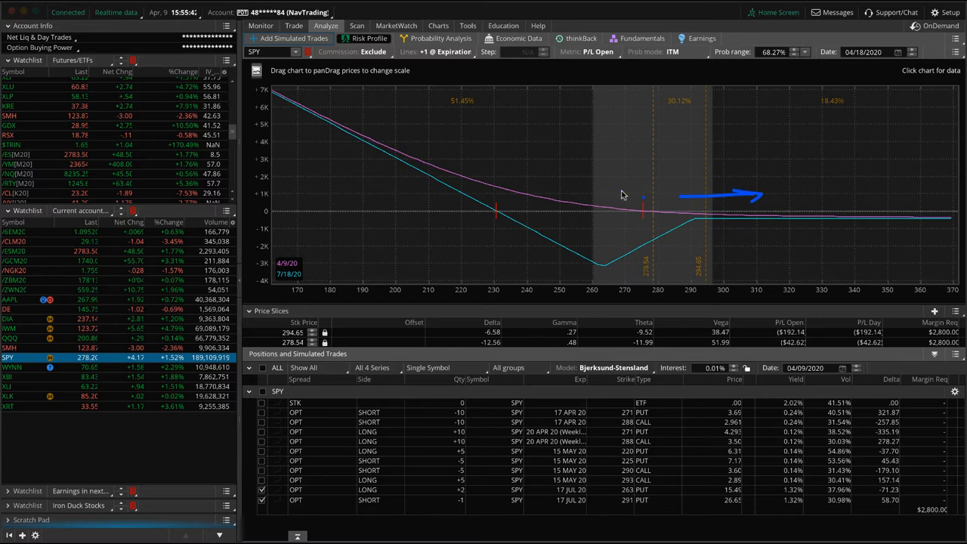
left_click_drag(620, 194, 461, 139)
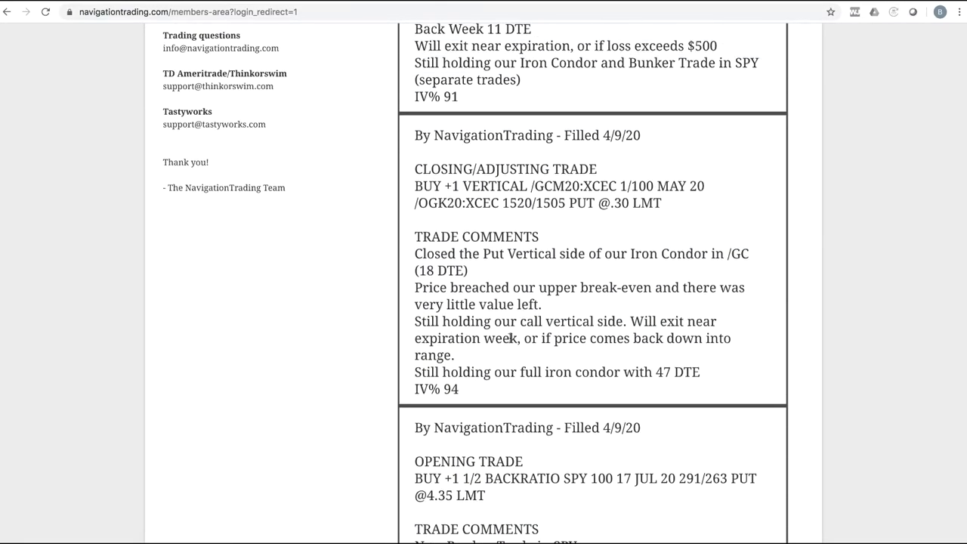
- Highlight the 18 DTE note in the /GC alert and scroll to the SPY double calendar post
double_click(544, 186)
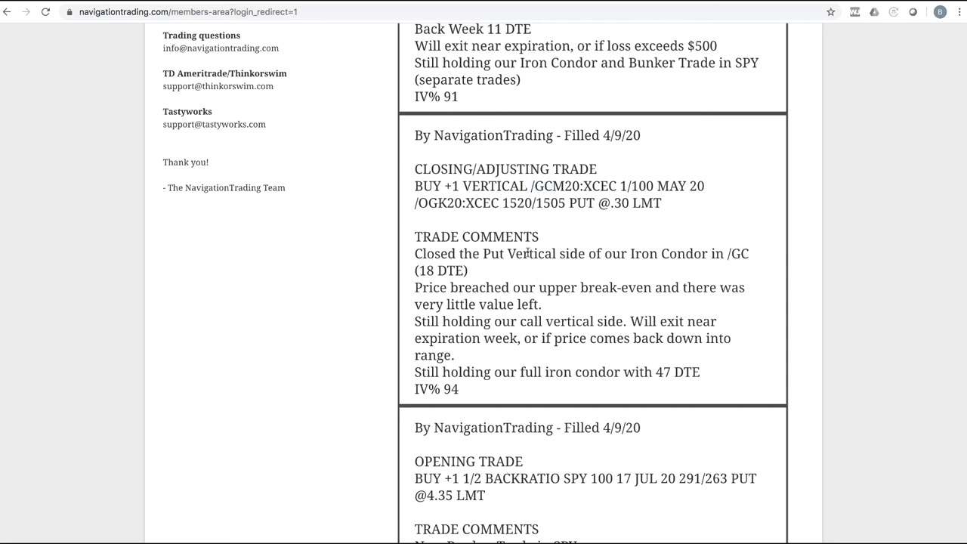
double_click(442, 271)
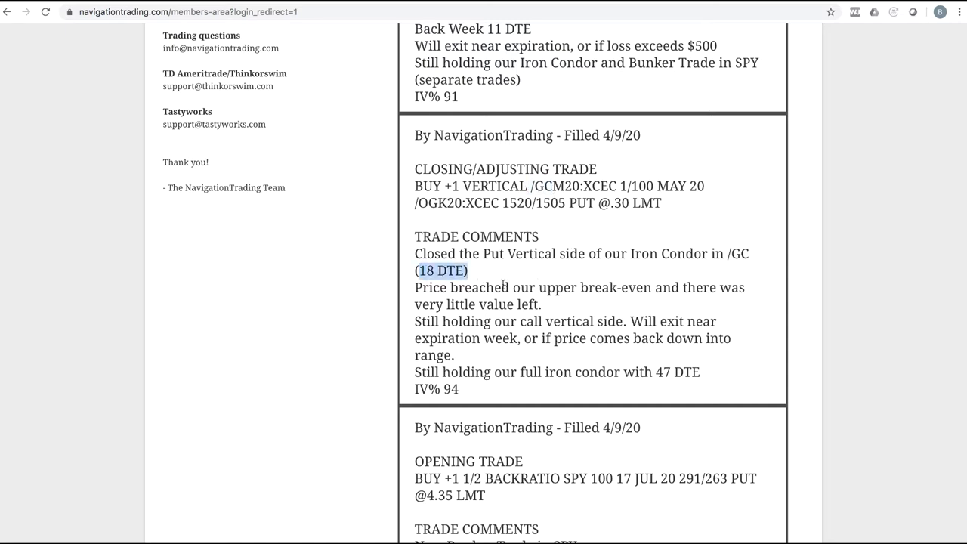
scroll("up", 3)
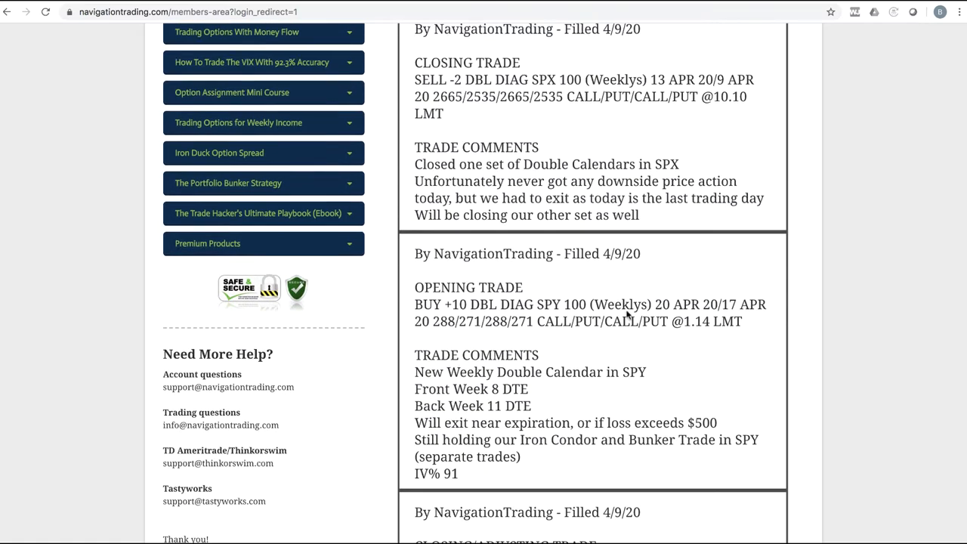
scroll("down", 3)
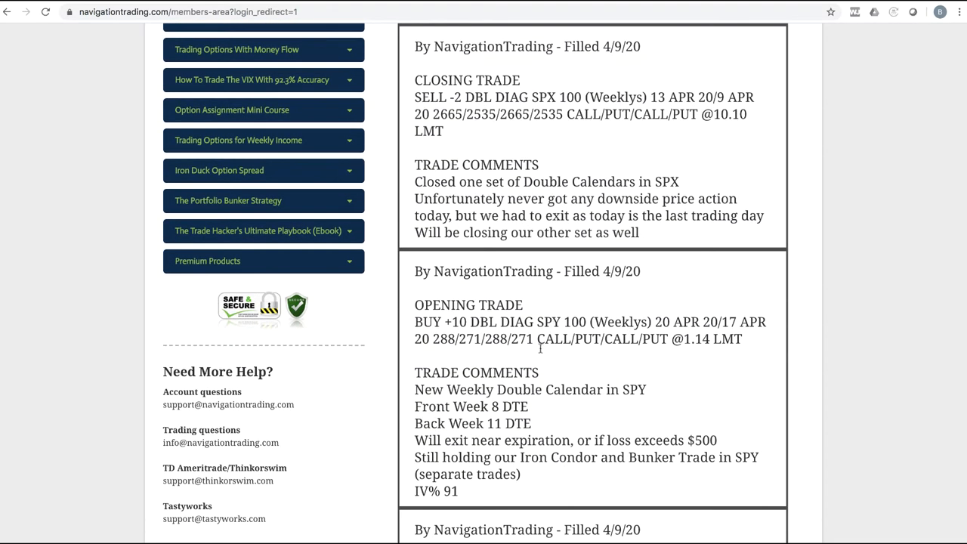
left_click_drag(414, 390, 620, 390)
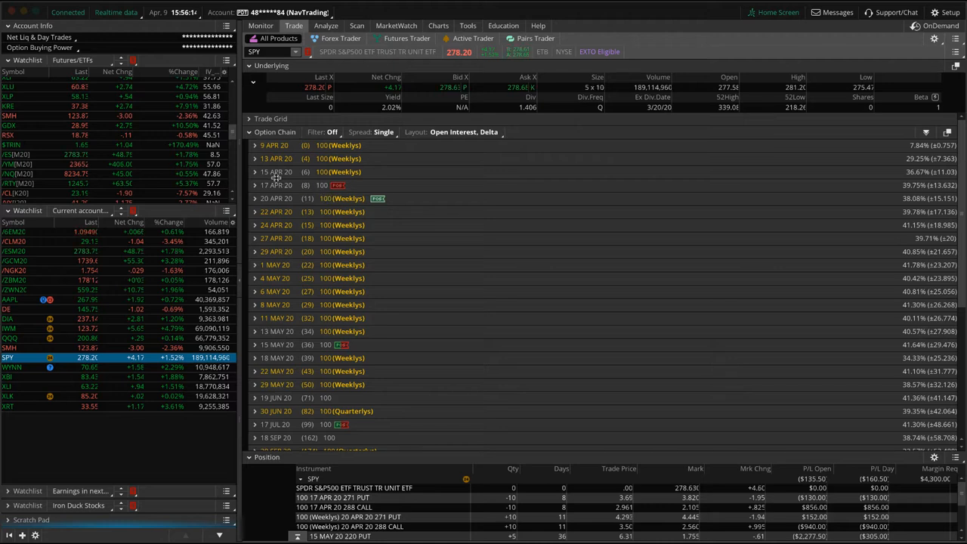
mouse_move(324, 183)
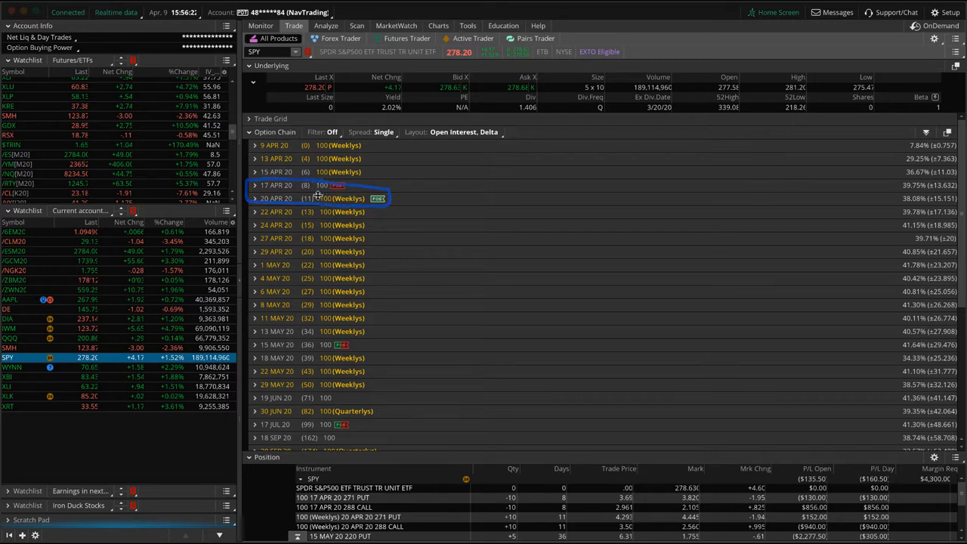
mouse_move(309, 198)
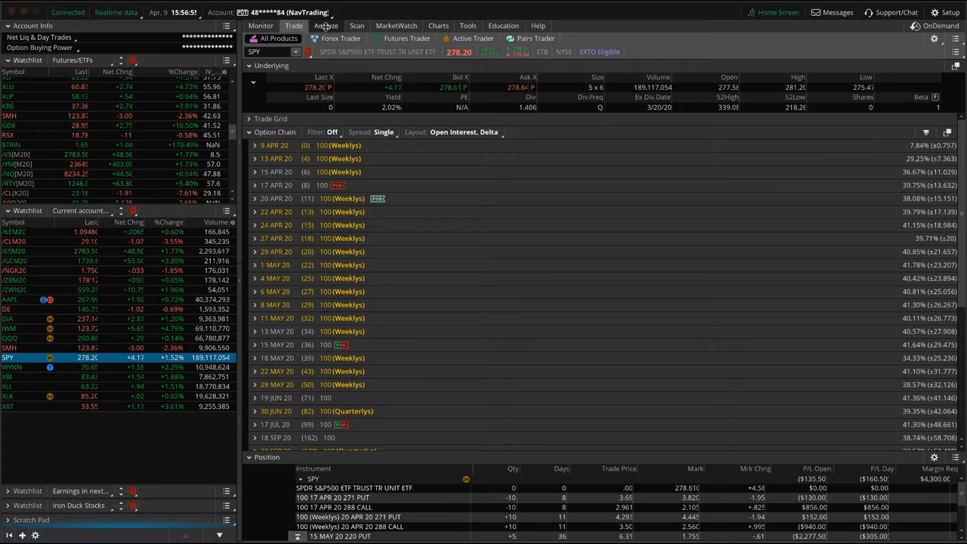
- Isolate the new SPY double calendar legs in the risk profile and read P/L across price slices
left_click(326, 24)
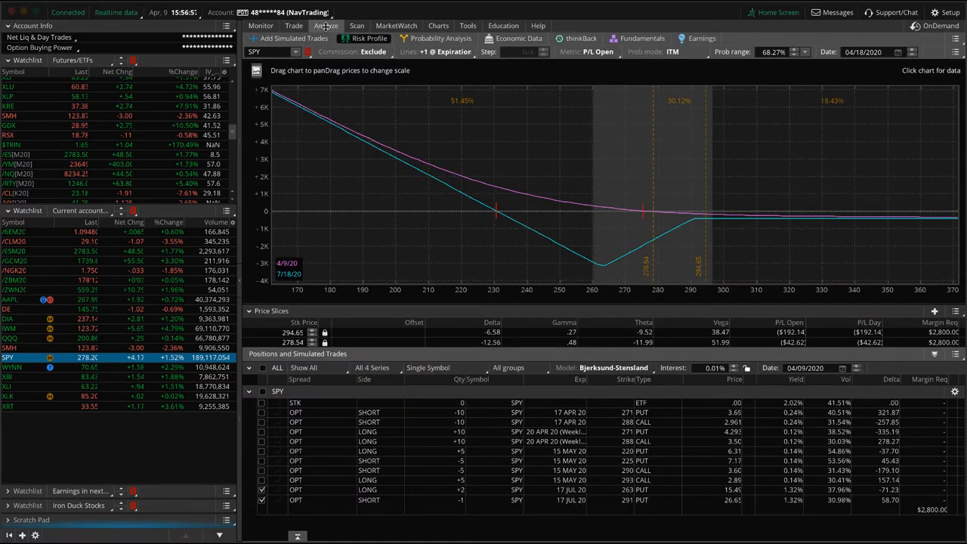
left_click(263, 500)
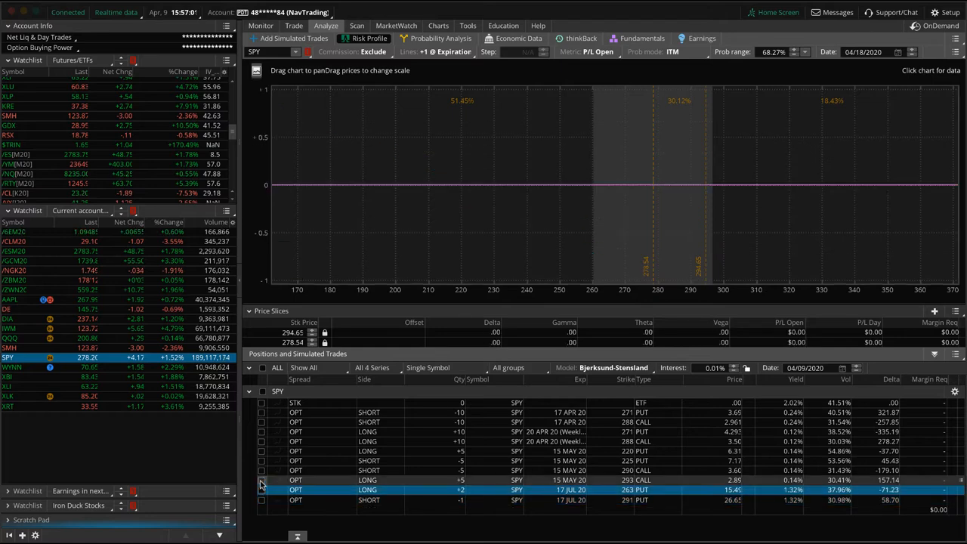
left_click(261, 422)
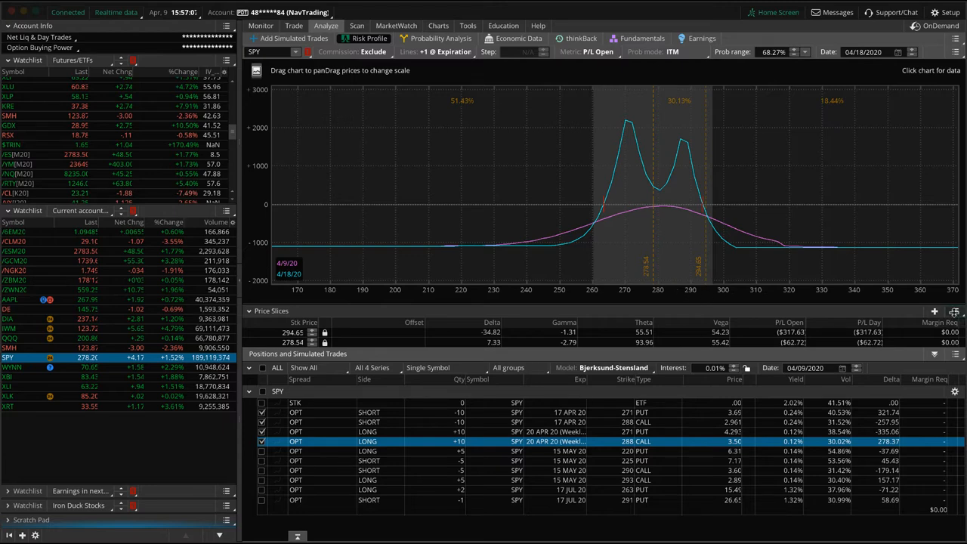
left_click(955, 391)
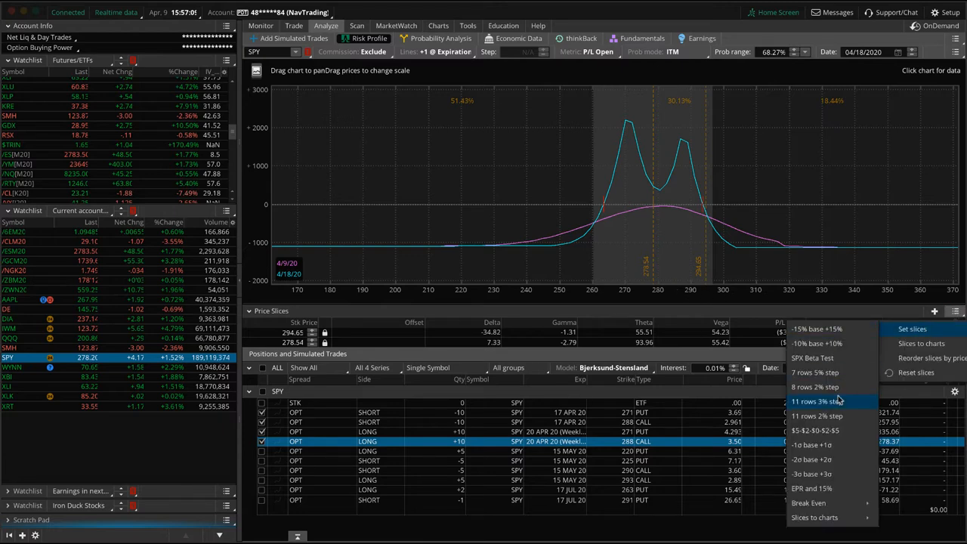
mouse_move(809, 501)
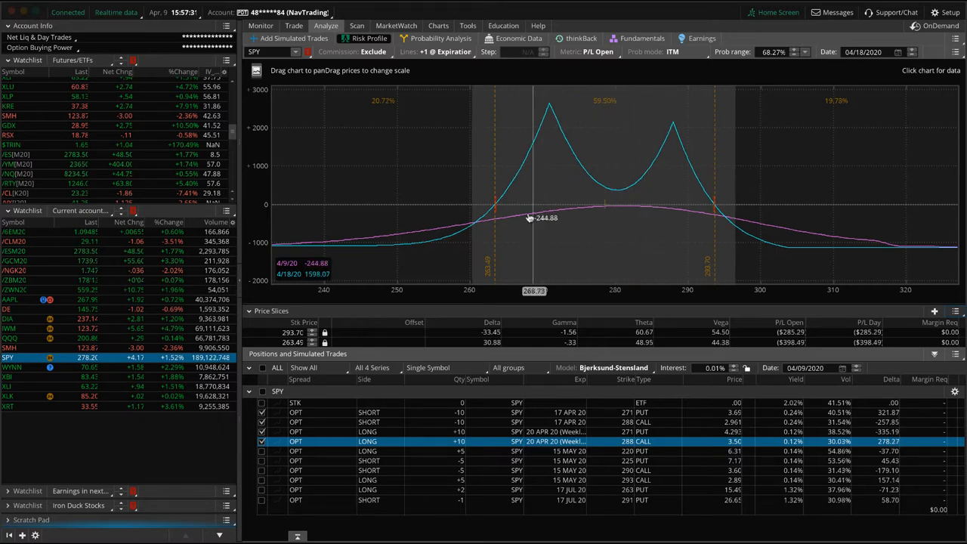
left_click_drag(529, 219, 535, 209)
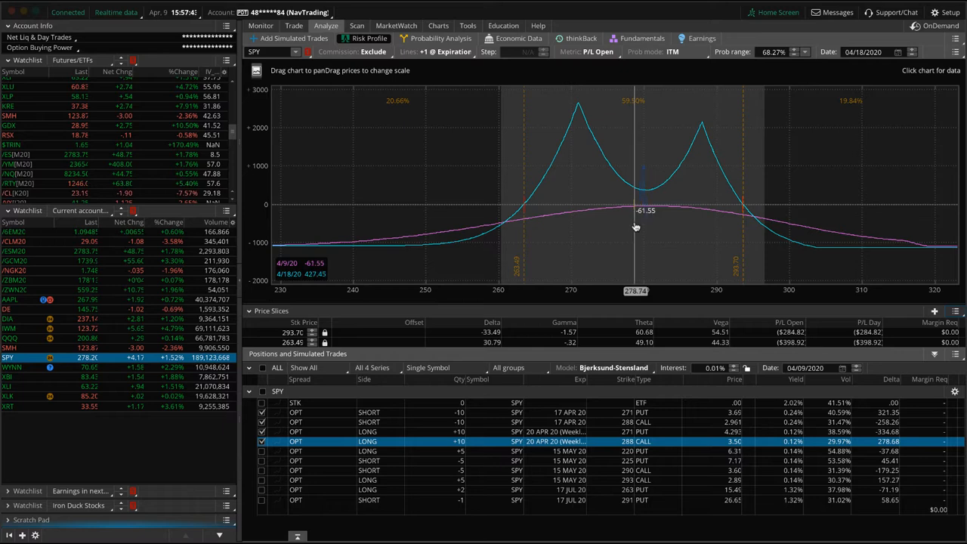
mouse_move(708, 266)
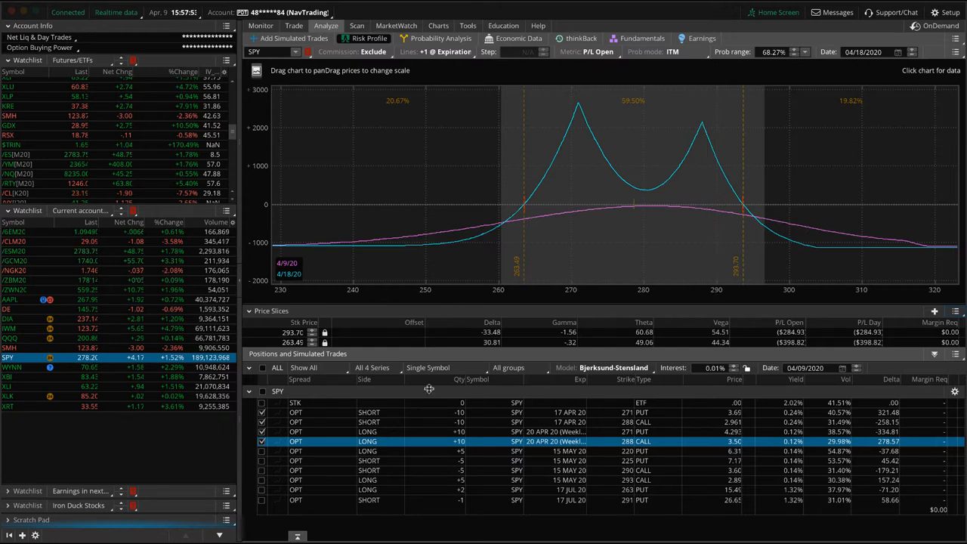
left_click(261, 411)
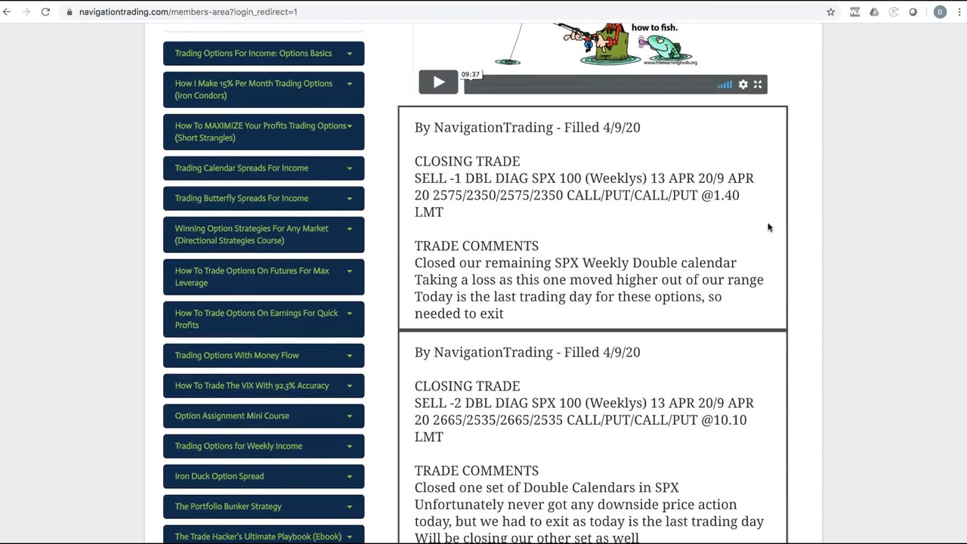
- Scroll the members-area alerts feed to the 4/9/20 SPX double calendar closing alert
scroll("down", 3)
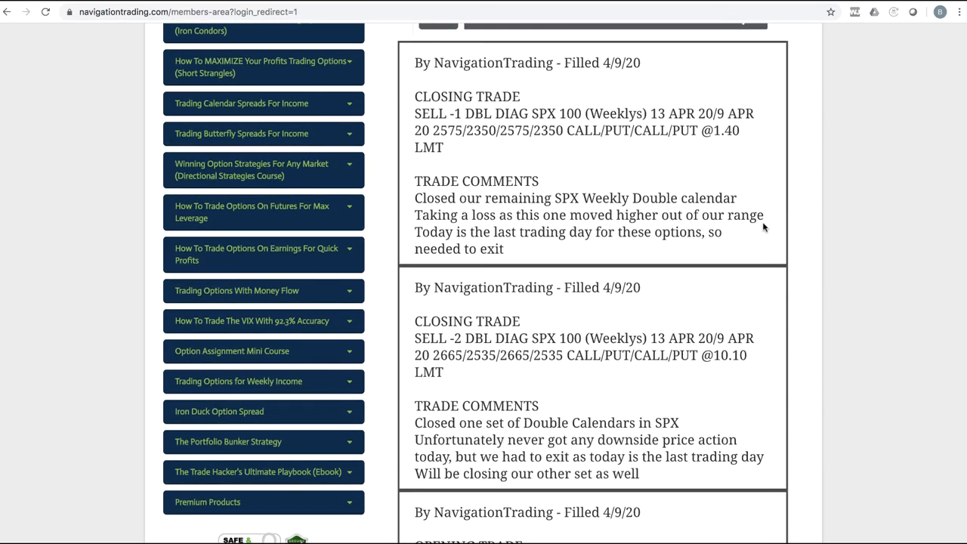
mouse_move(578, 387)
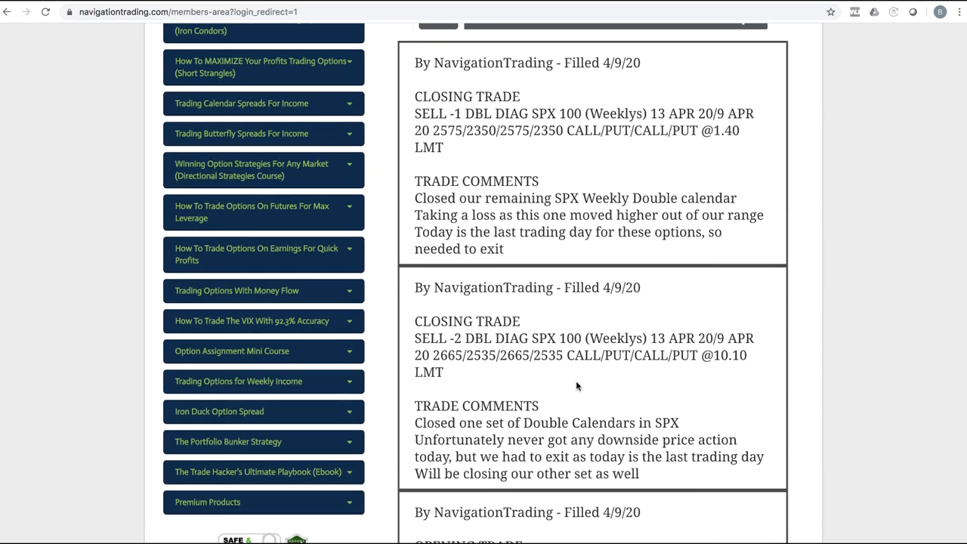
mouse_move(467, 147)
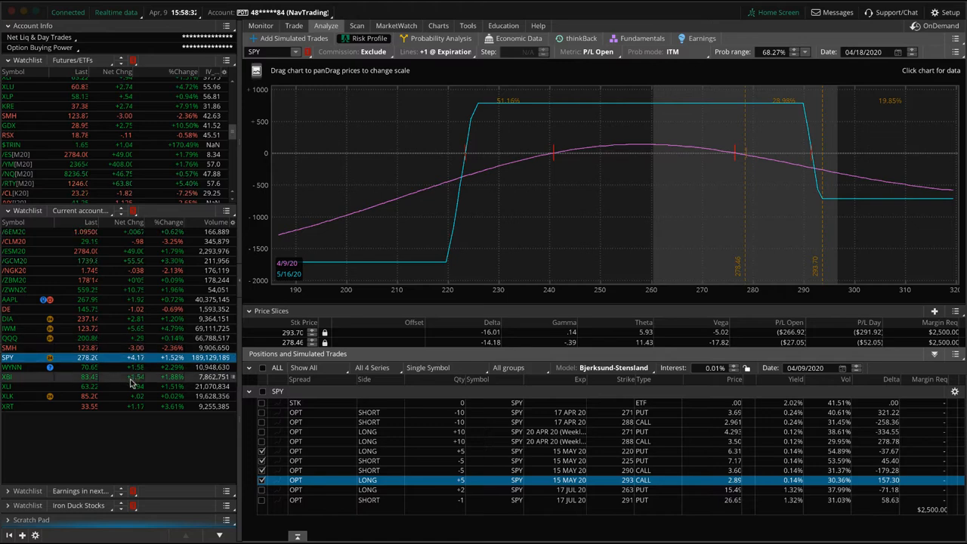
- Load the SPX three-month daily chart in place of SPY, showing its IV rank readout
left_click(438, 25)
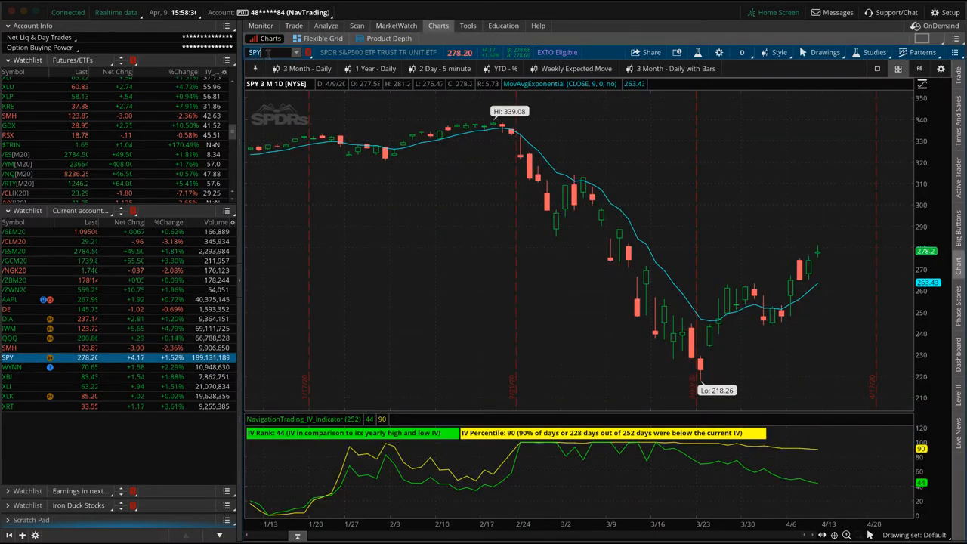
type("SPX")
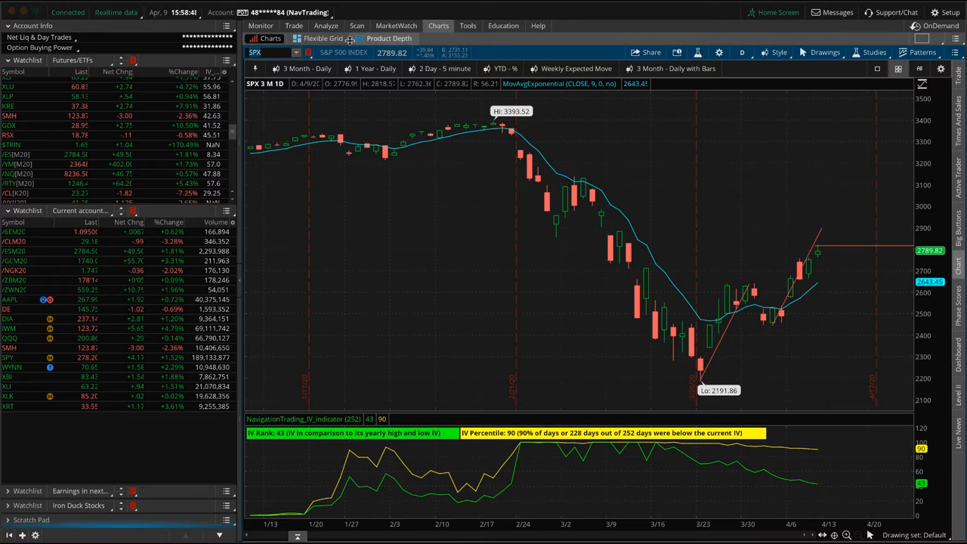
mouse_move(819, 227)
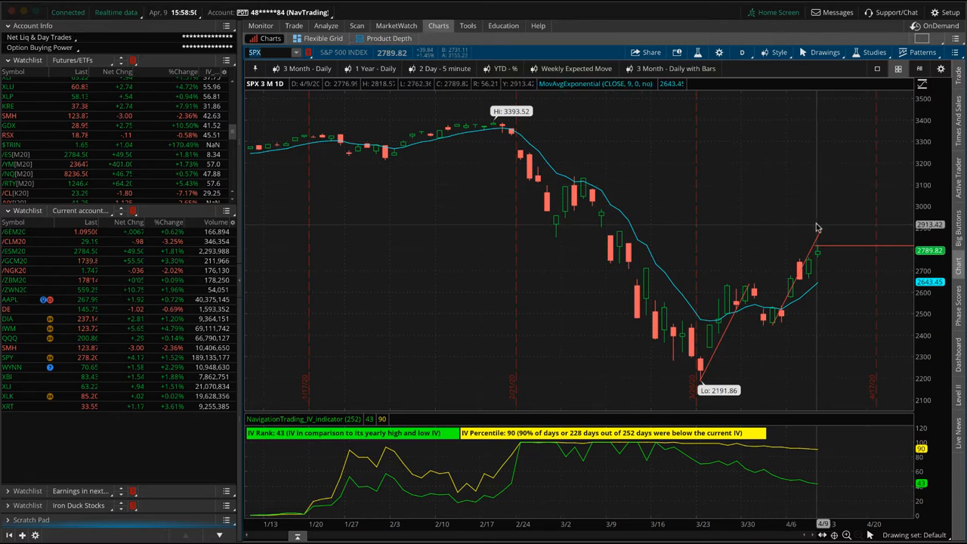
right_click(817, 226)
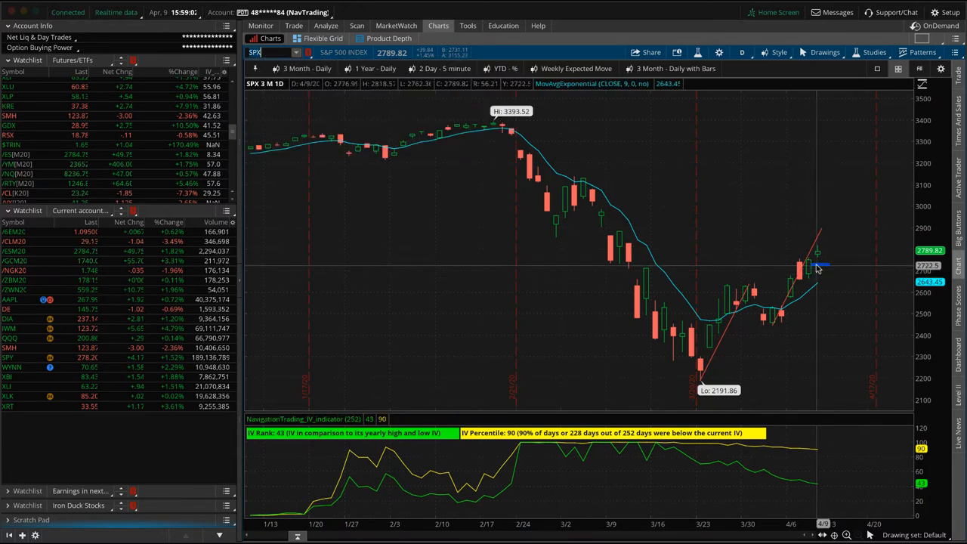
mouse_move(824, 257)
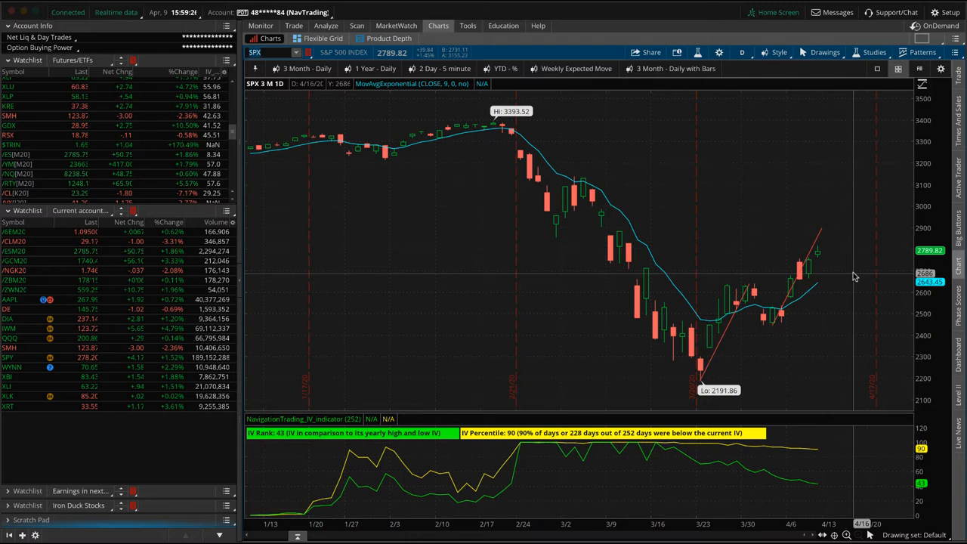
mouse_move(820, 278)
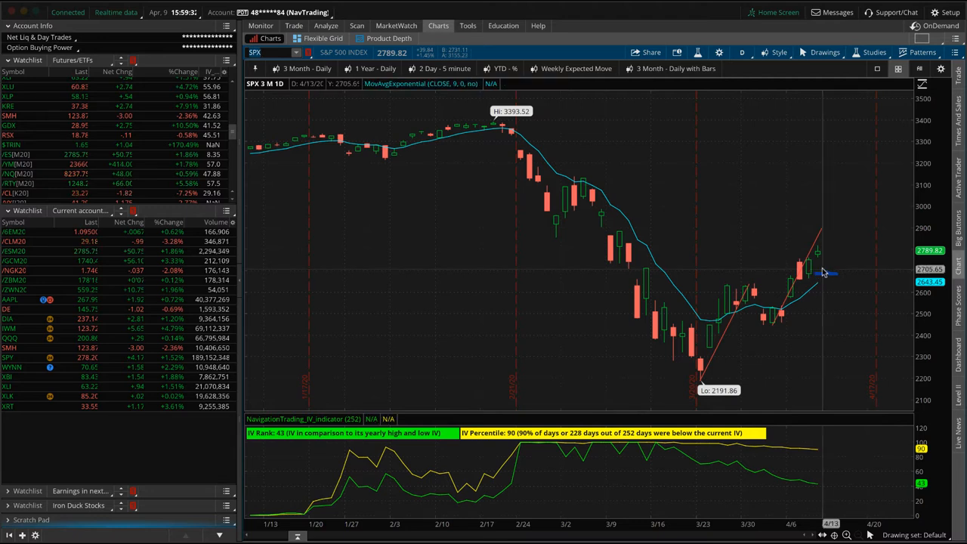
mouse_move(823, 271)
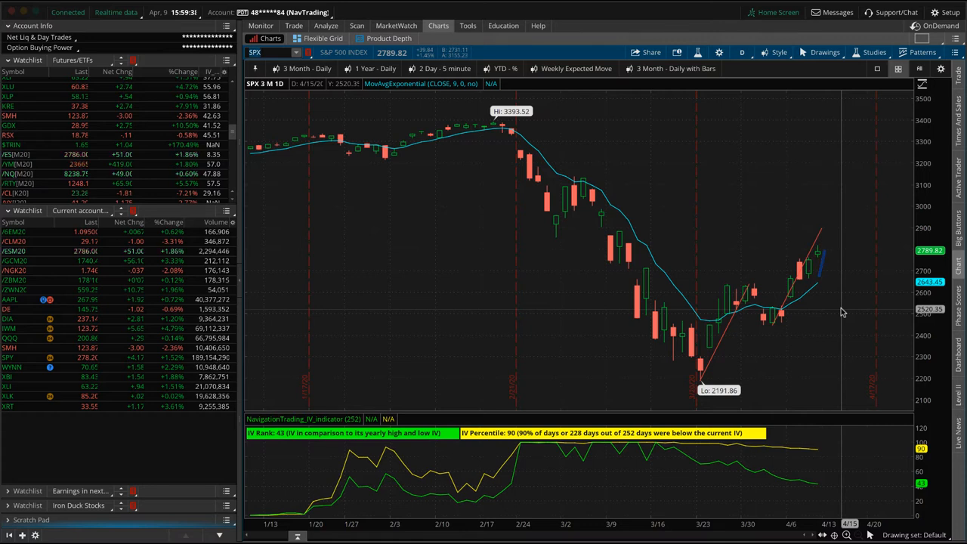
mouse_move(641, 249)
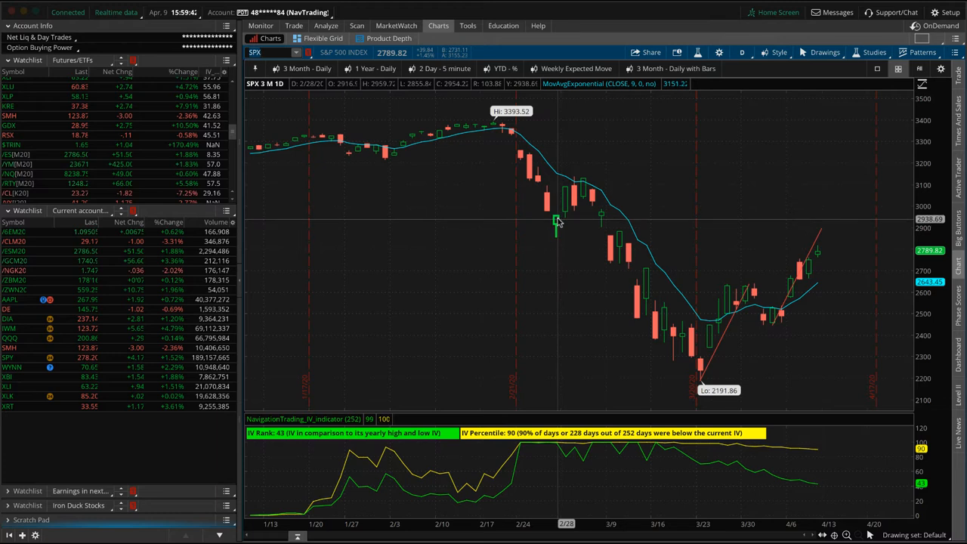
mouse_move(543, 218)
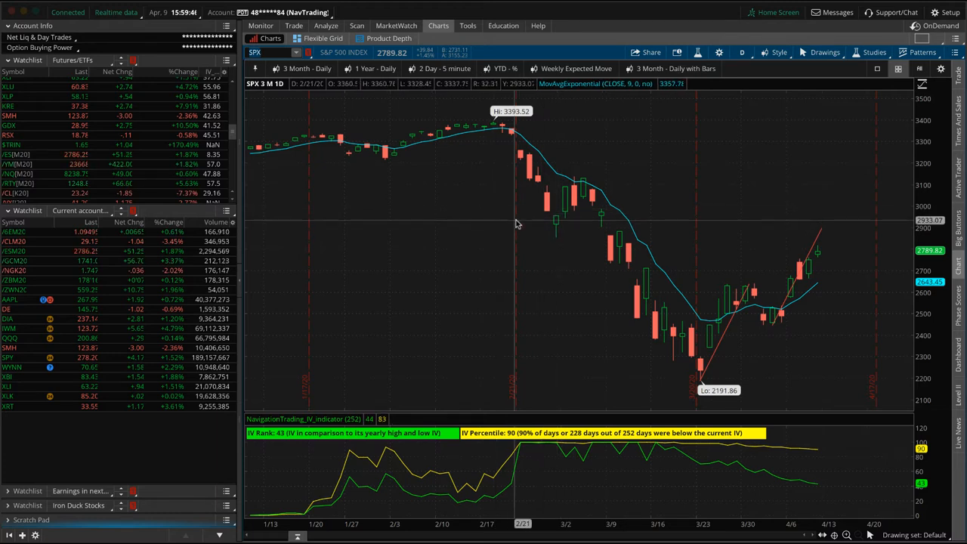
mouse_move(305, 118)
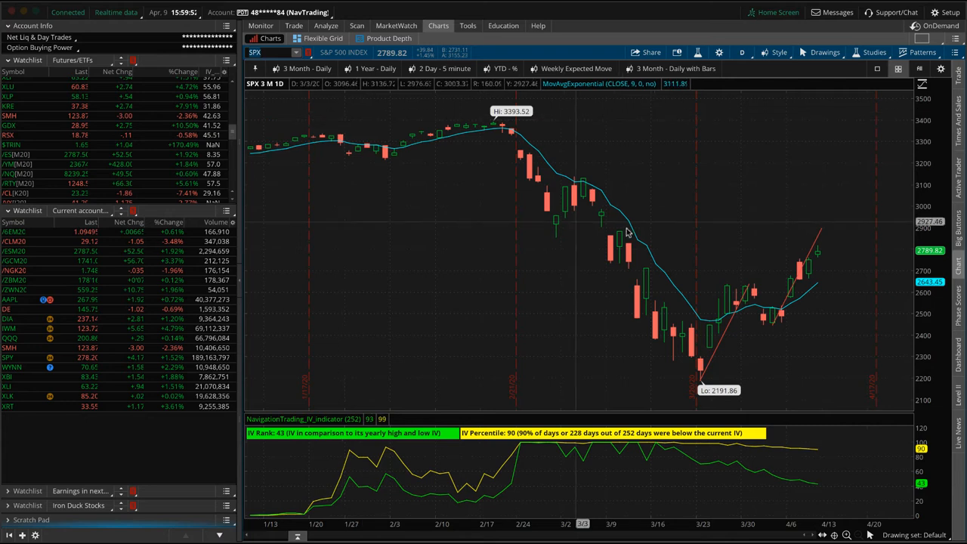
mouse_move(451, 251)
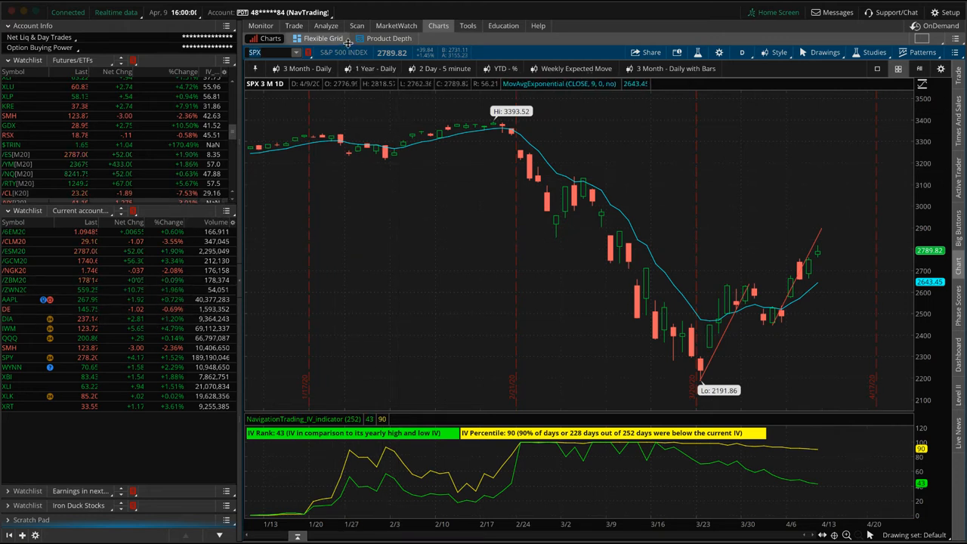
mouse_move(476, 161)
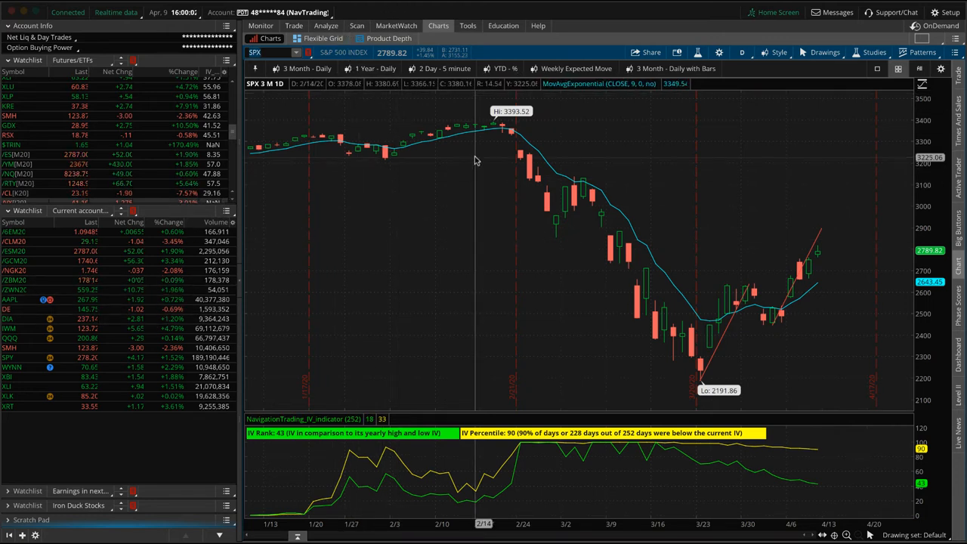
mouse_move(347, 179)
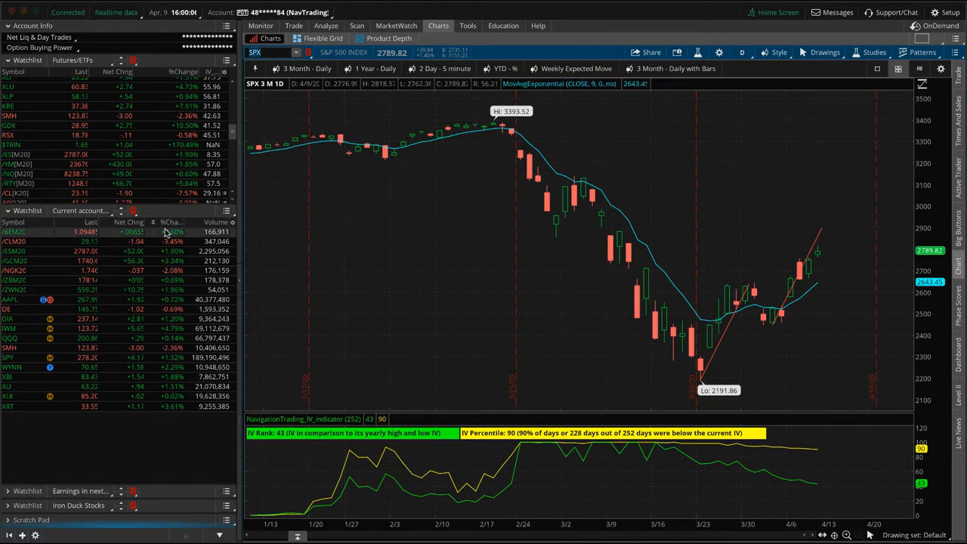
- Review the /6EM20 euro futures chart, risk profile and option chain, then load /CLM20's risk profile
left_click(15, 232)
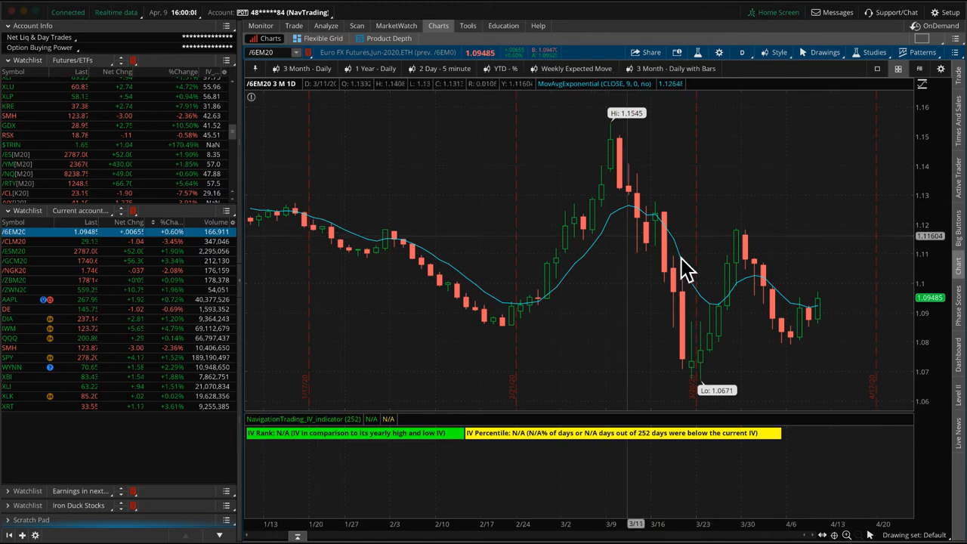
left_click(326, 25)
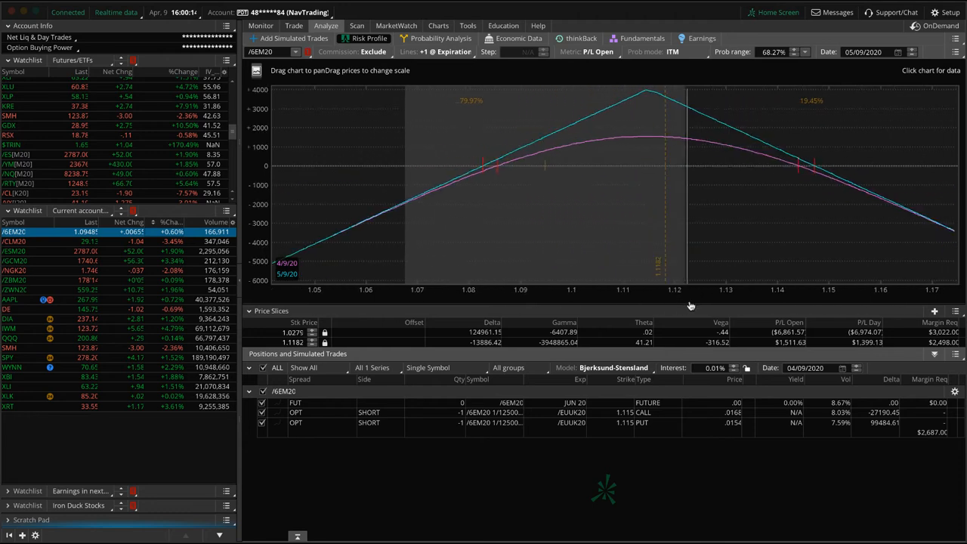
mouse_move(550, 183)
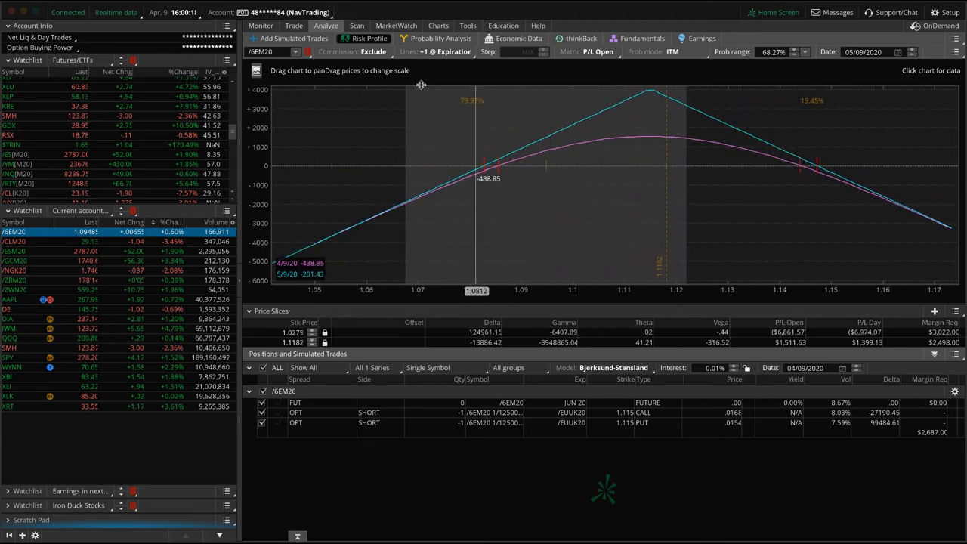
left_click(294, 25)
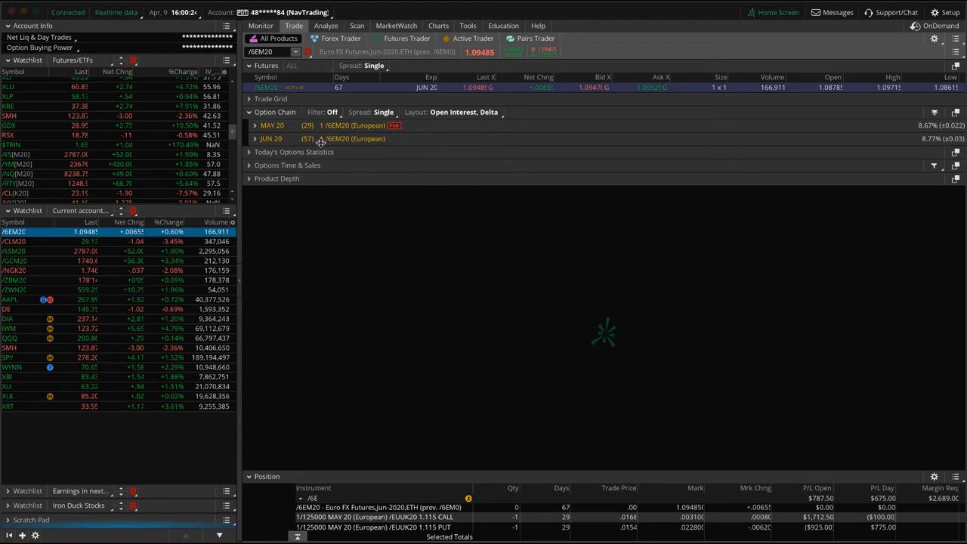
mouse_move(340, 79)
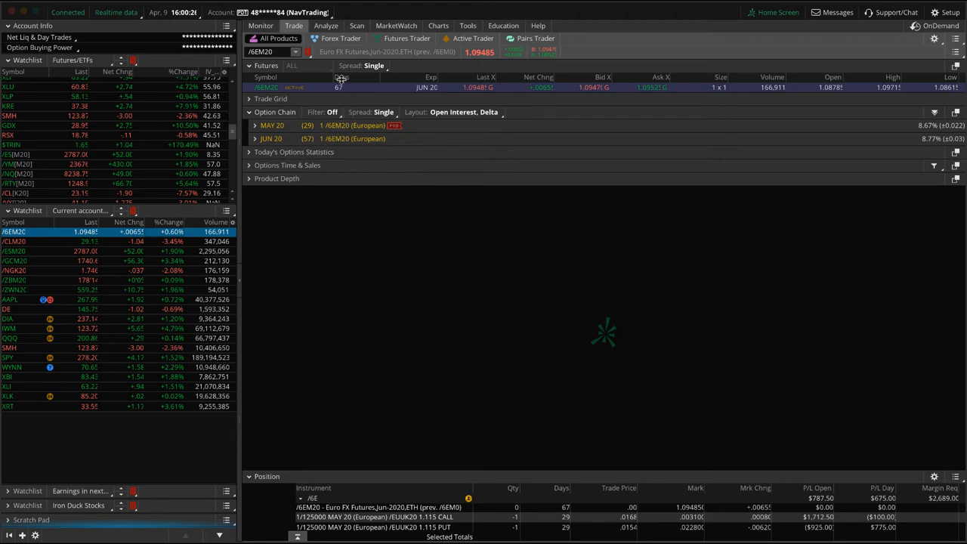
left_click(327, 25)
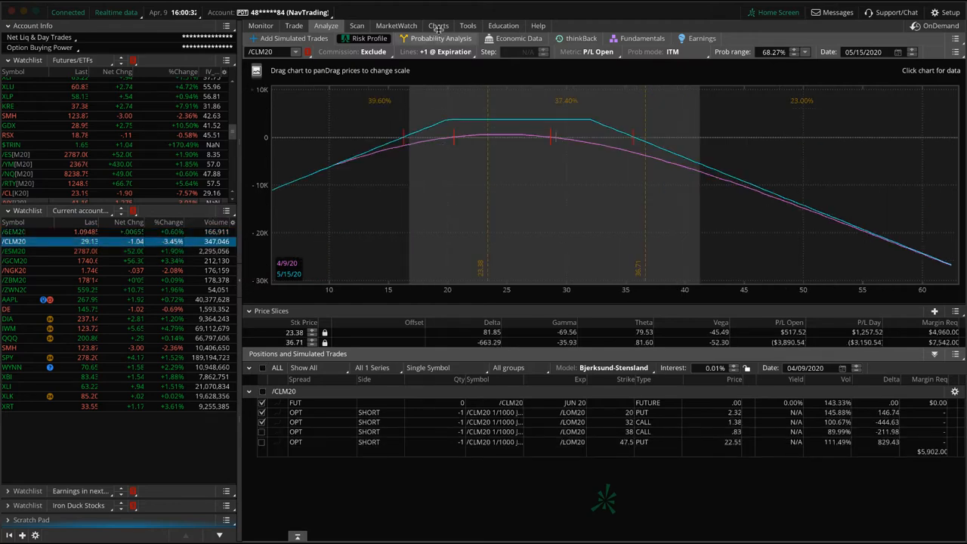
left_click(438, 24)
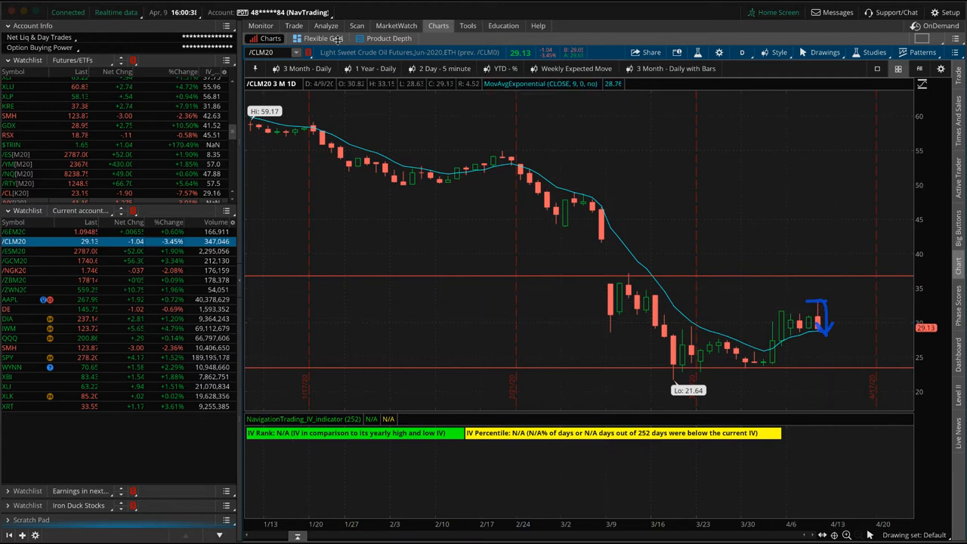
left_click(327, 24)
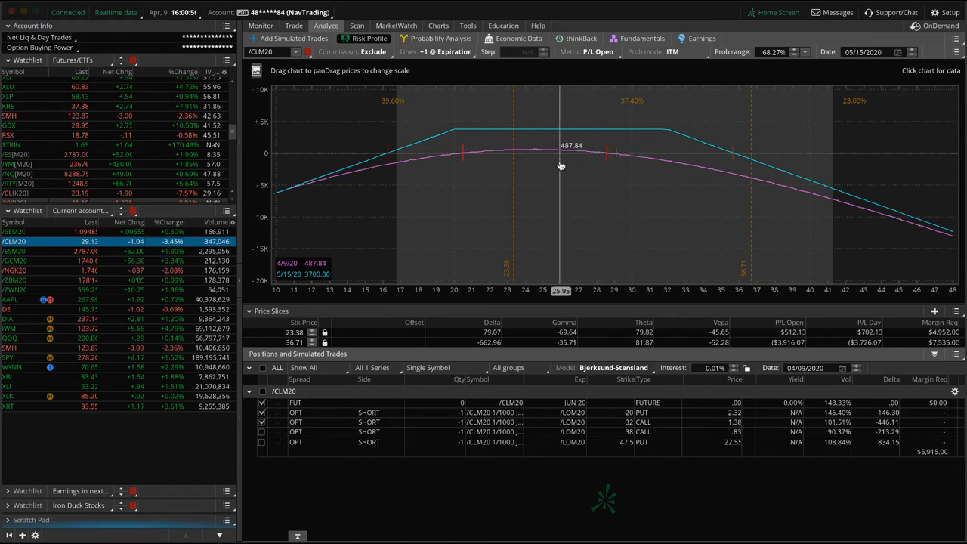
mouse_move(462, 175)
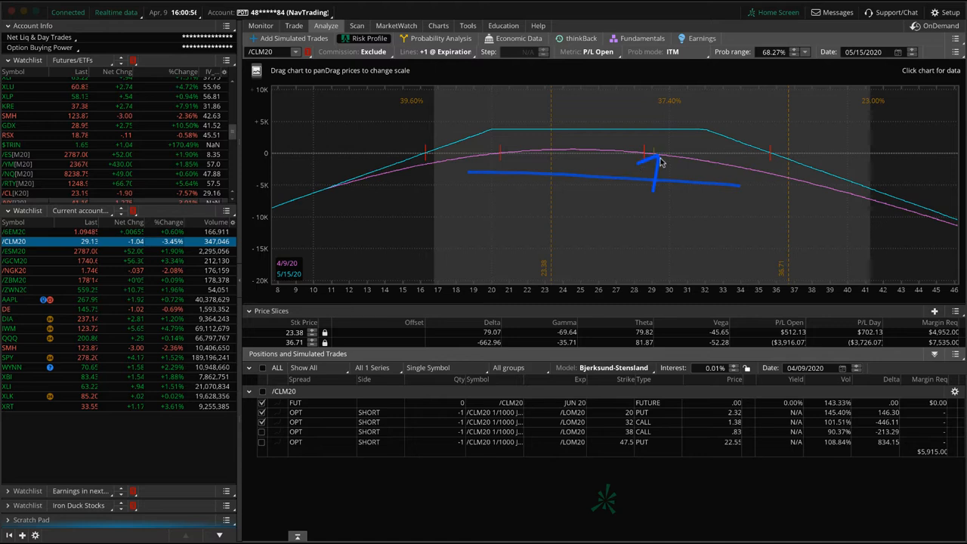
mouse_move(653, 161)
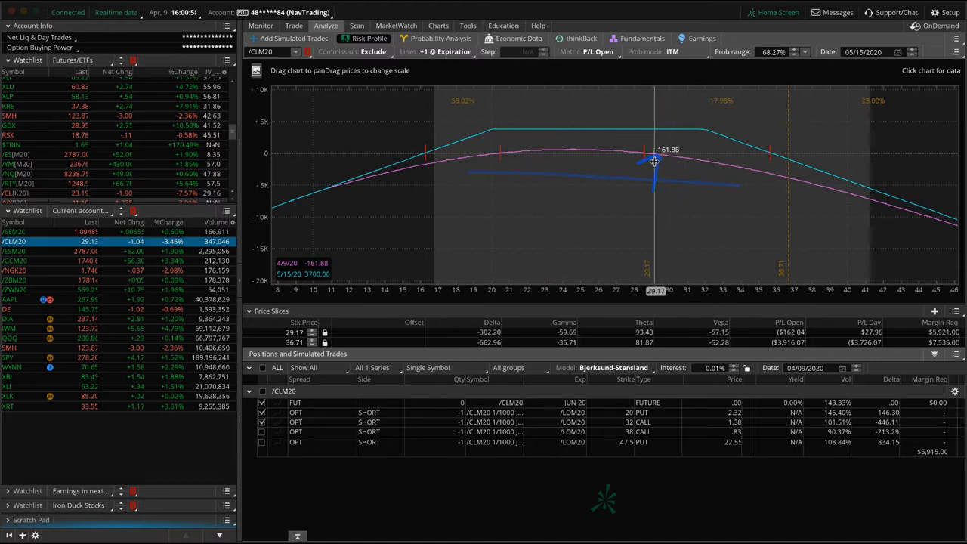
mouse_move(667, 230)
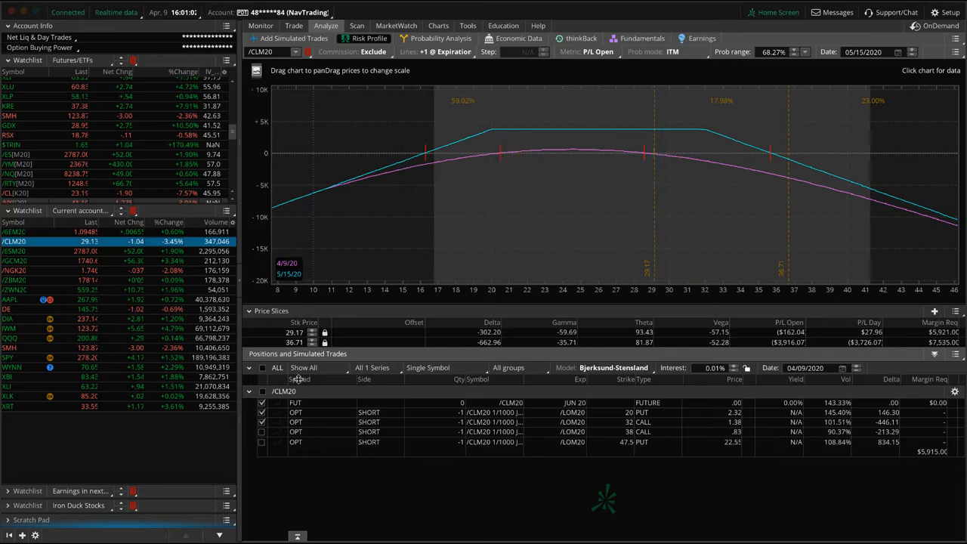
- Toggle the analysed /CLM20 legs, including the 47.5 PUT, to redraw the P/L curve
left_click(261, 432)
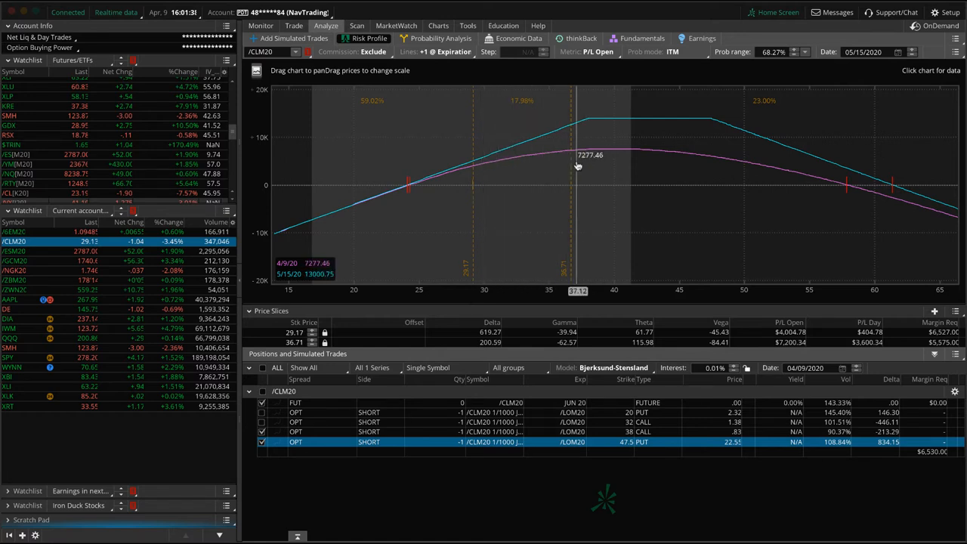
mouse_move(575, 158)
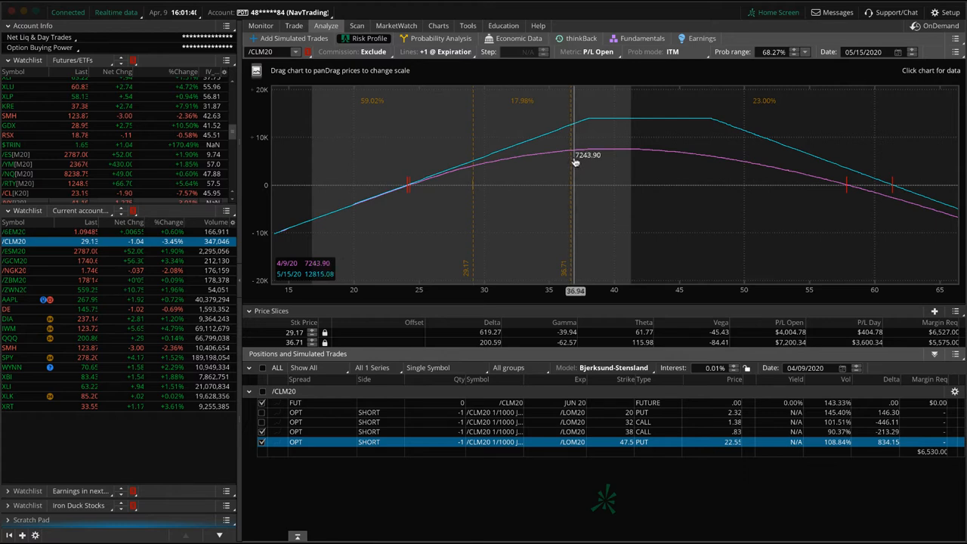
mouse_move(399, 421)
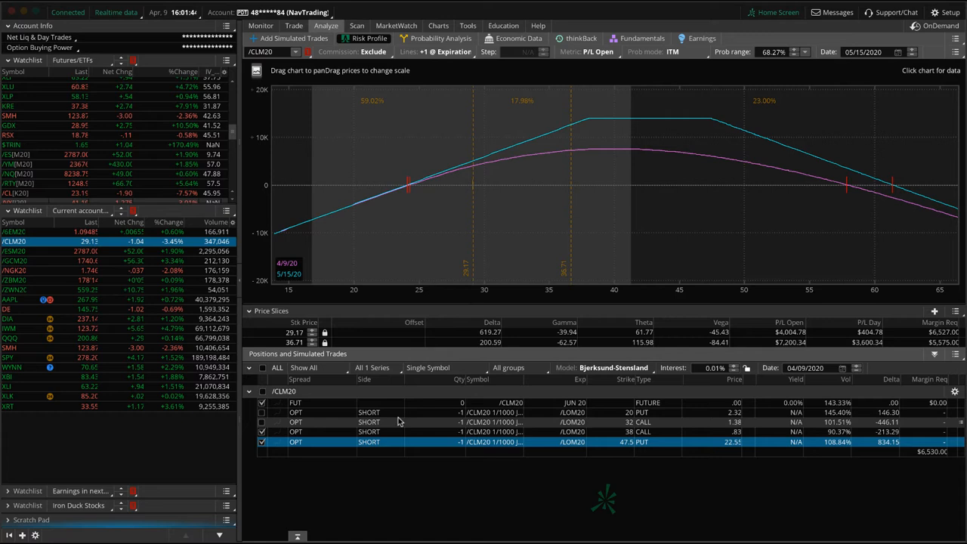
mouse_move(565, 271)
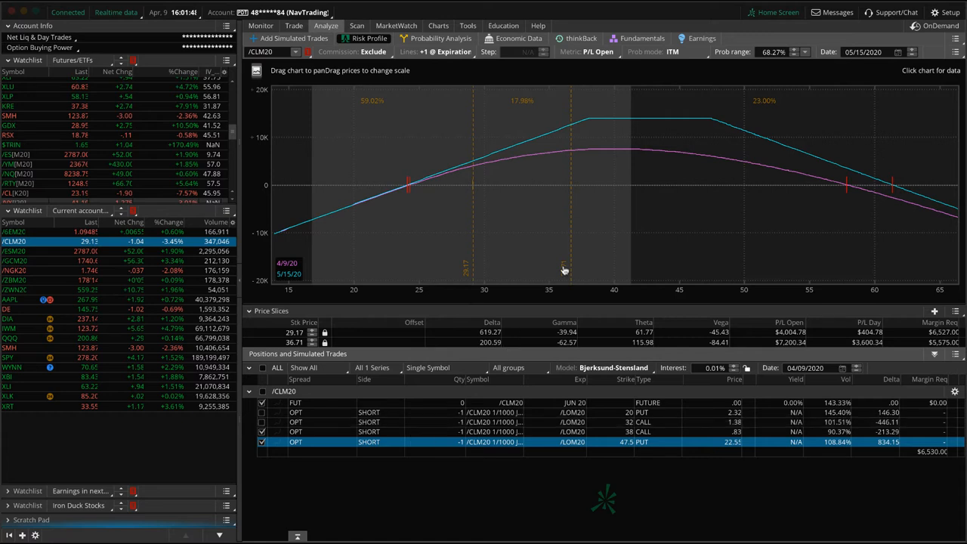
mouse_move(568, 251)
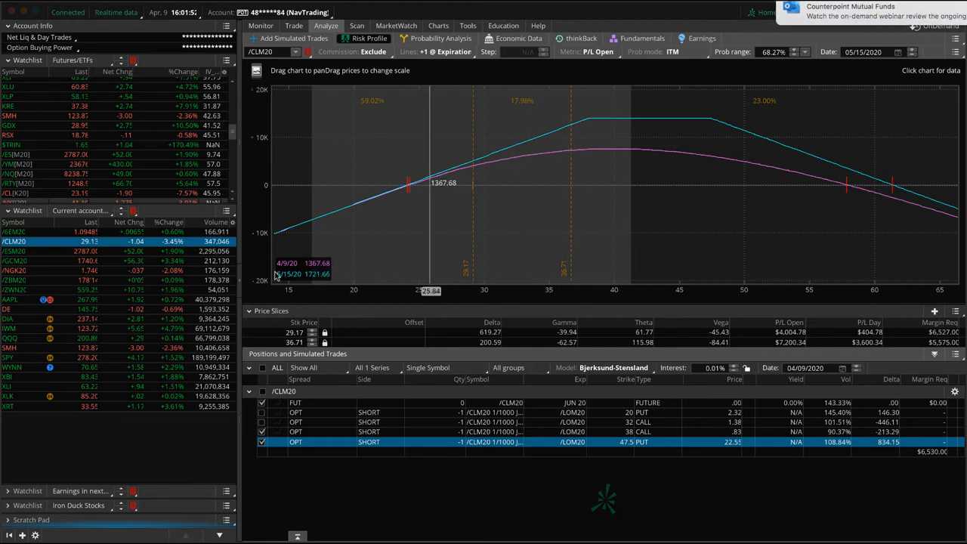
- Graph the /NGK20 natural gas position with its short 1.9 put and 1.92 call, checking its option chain
left_click(13, 251)
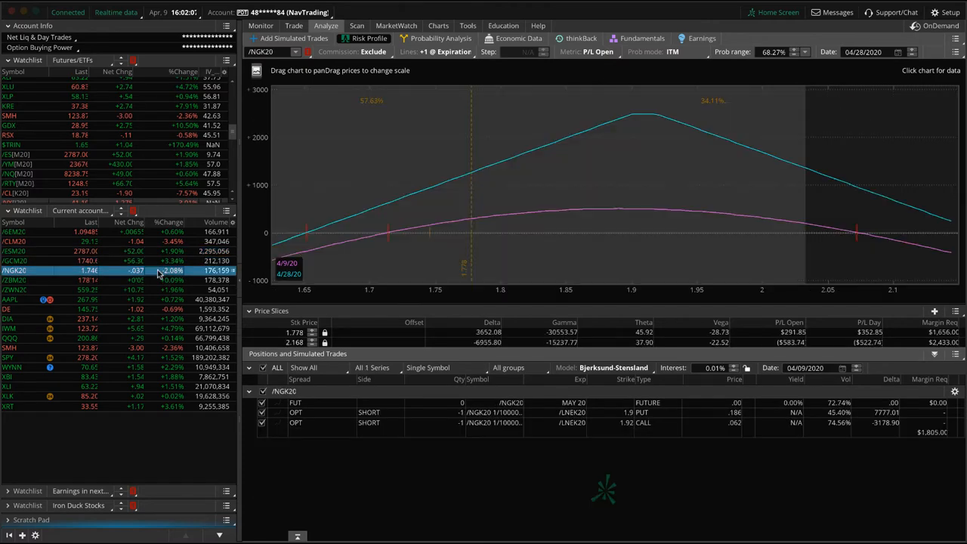
mouse_move(437, 239)
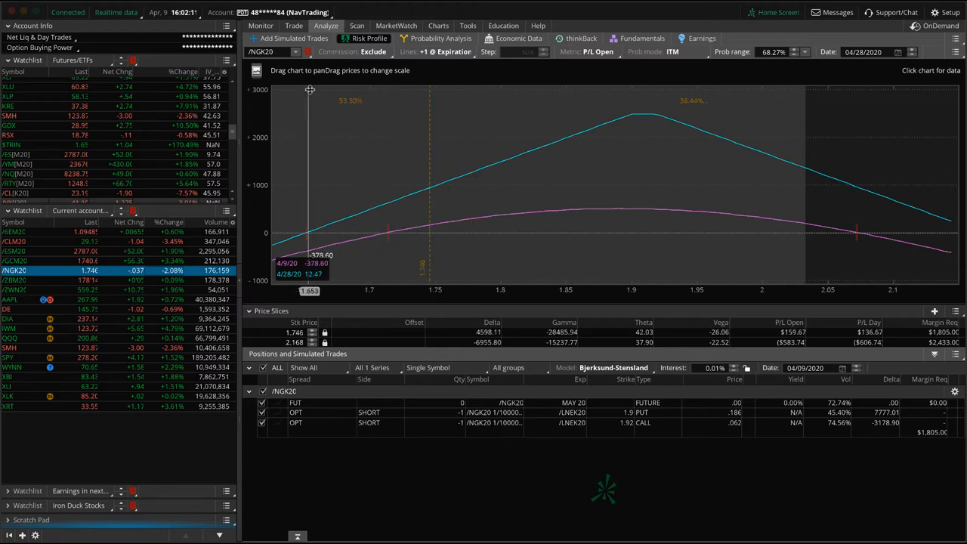
left_click(294, 25)
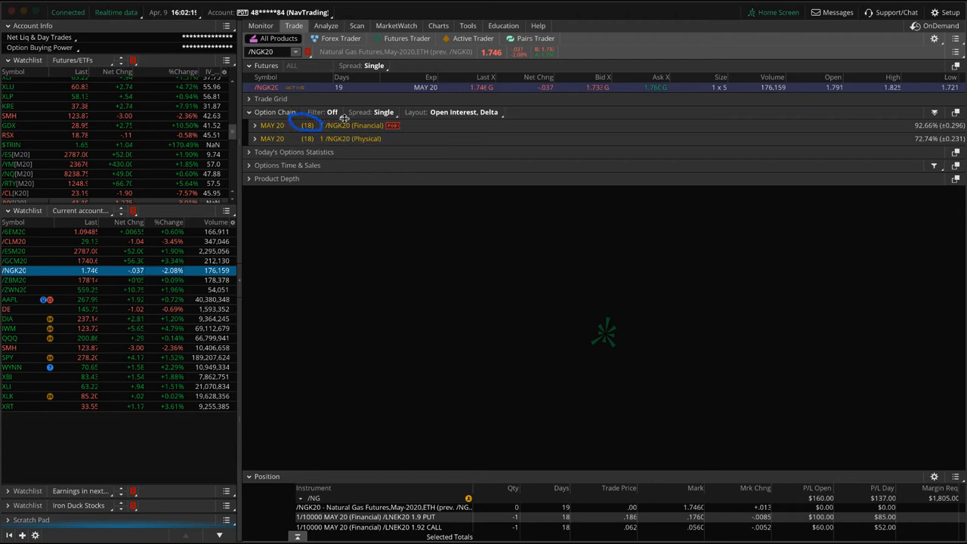
left_click(326, 26)
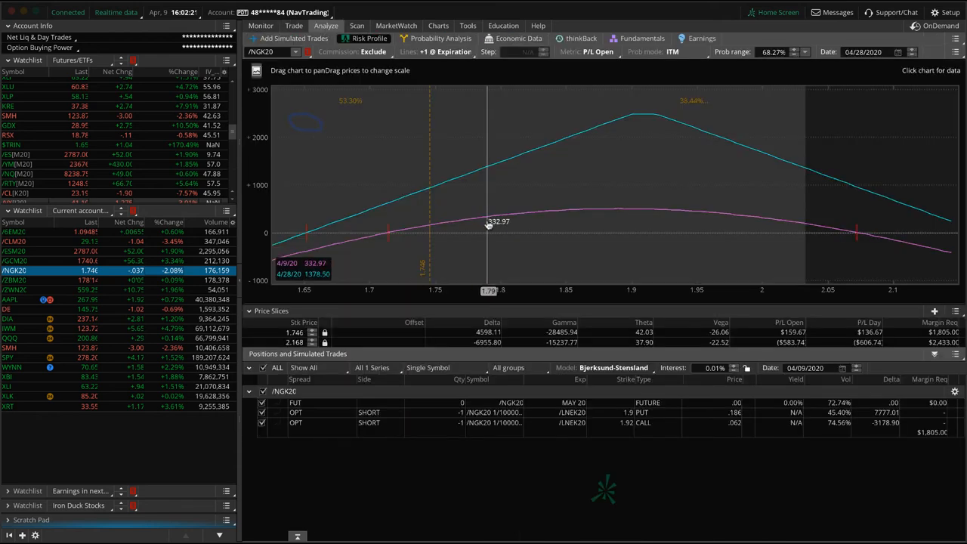
mouse_move(605, 233)
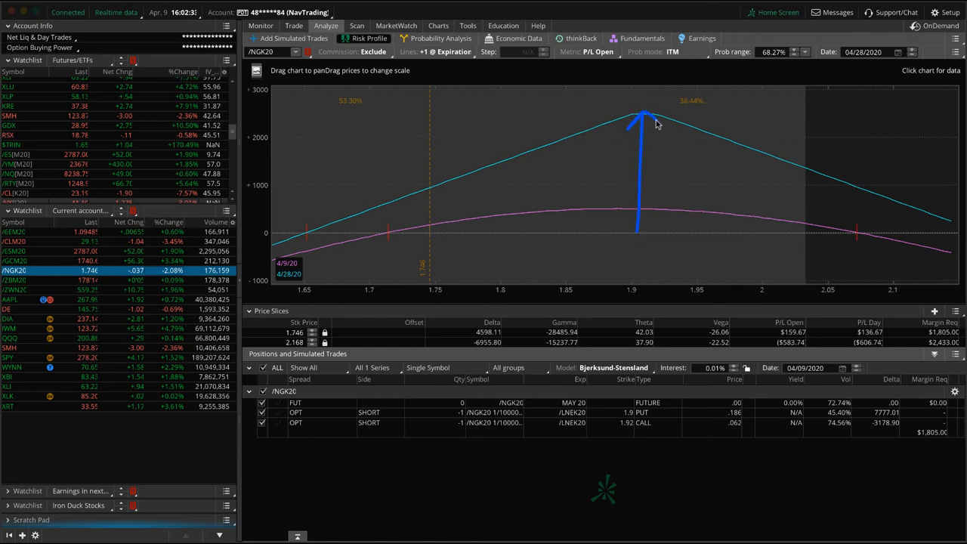
mouse_move(666, 214)
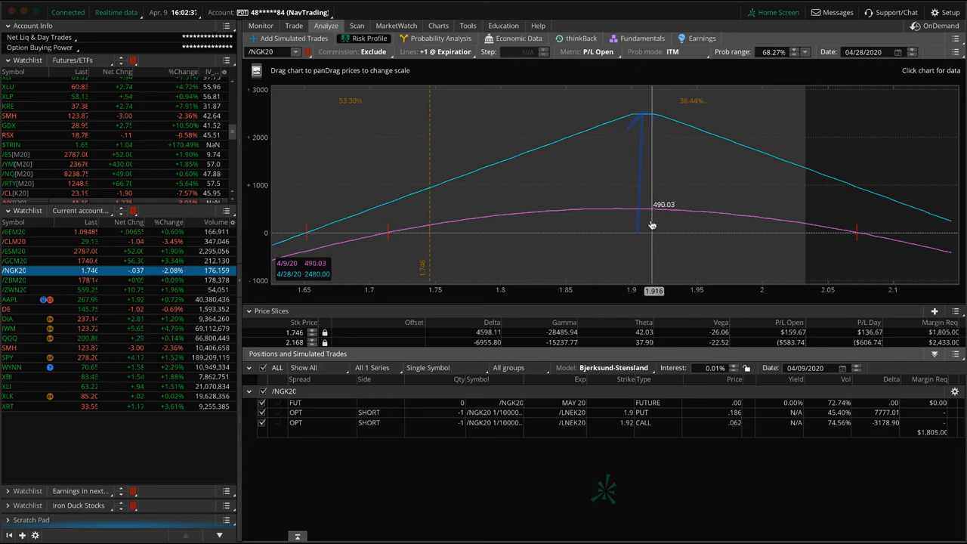
mouse_move(632, 233)
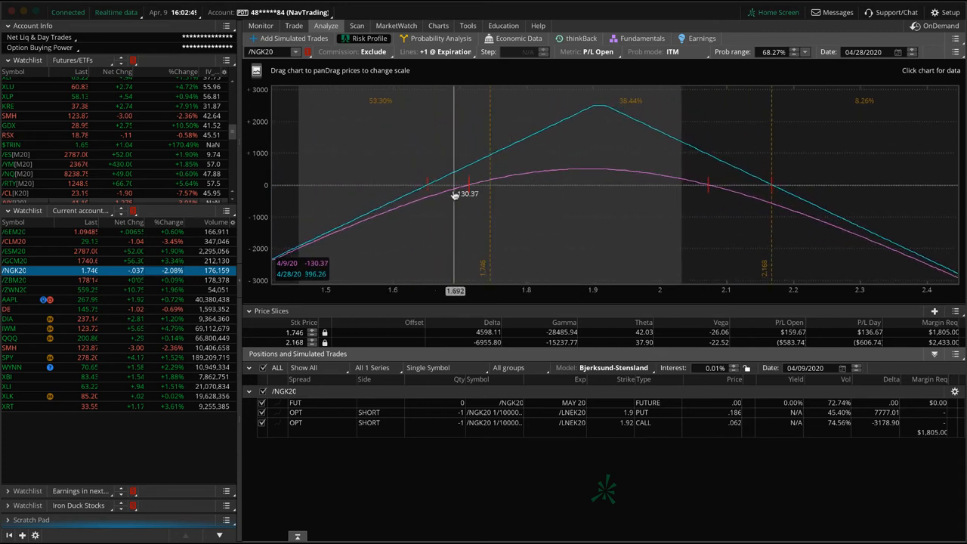
mouse_move(535, 205)
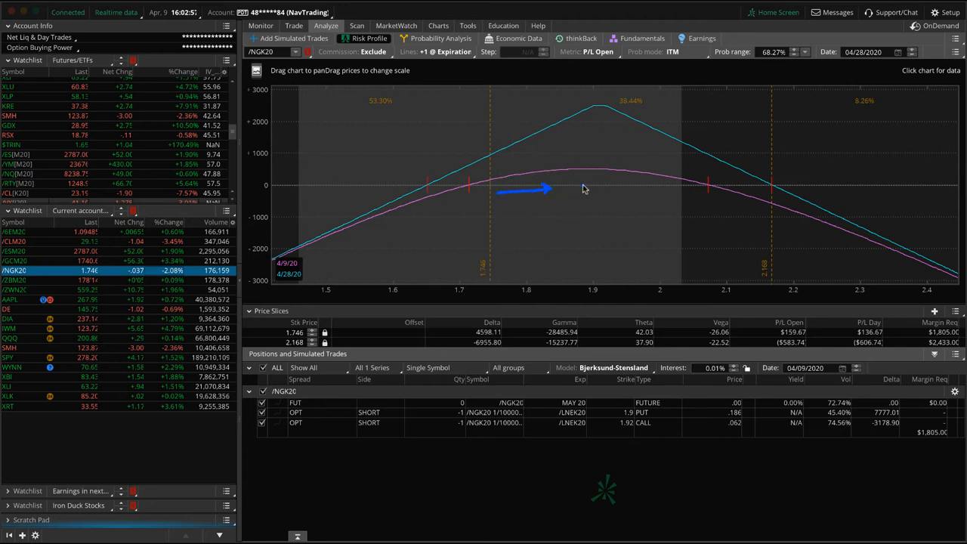
mouse_move(597, 181)
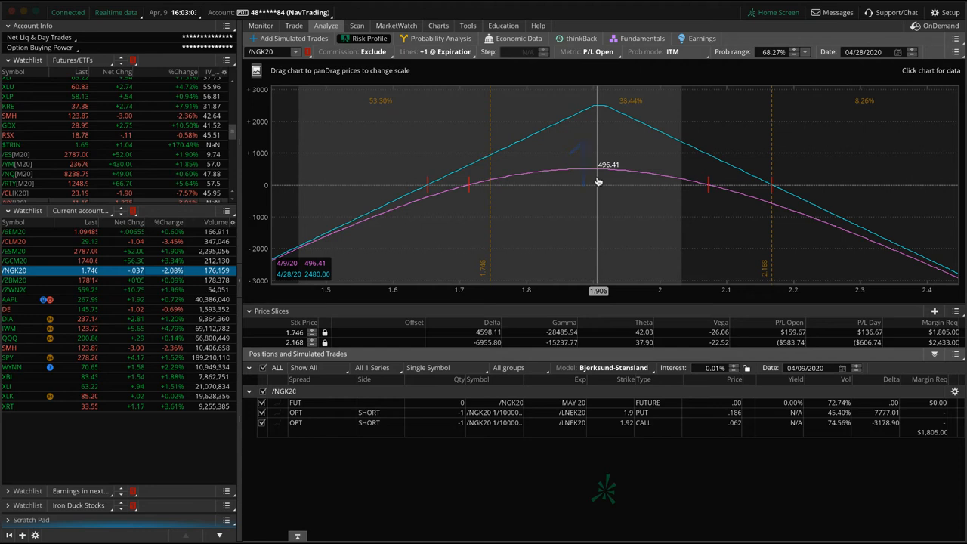
mouse_move(429, 206)
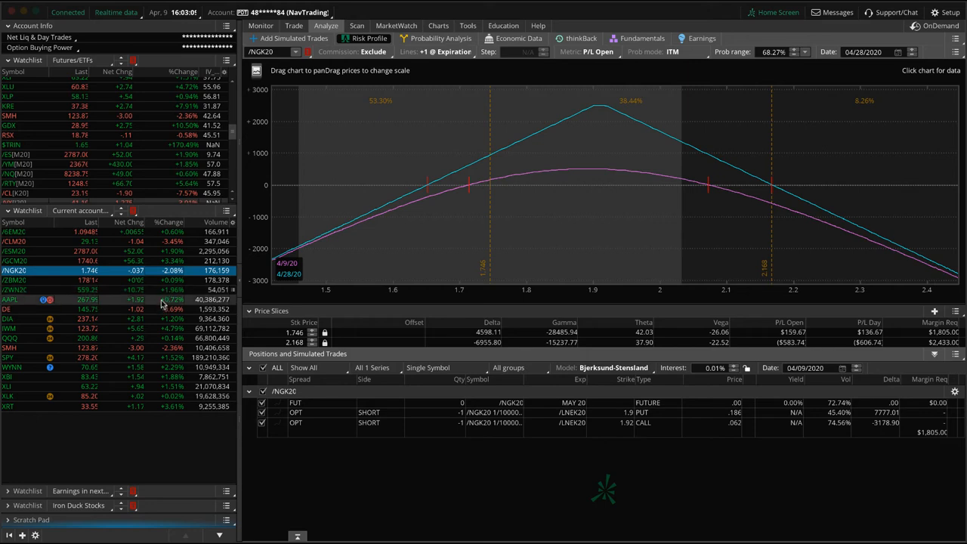
- Check AAPL, then DE's price chart, and show DE's long 135 call position in the risk profile
left_click(9, 299)
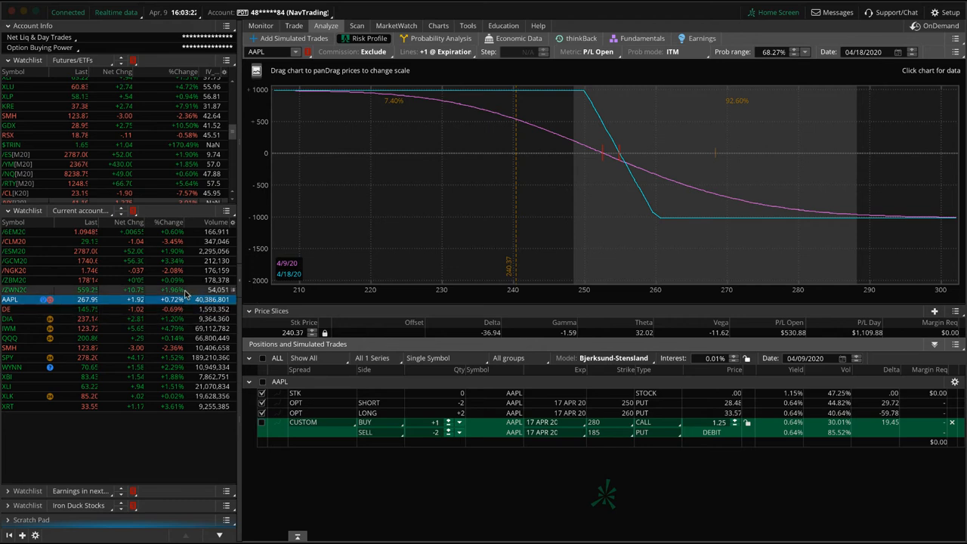
mouse_move(165, 313)
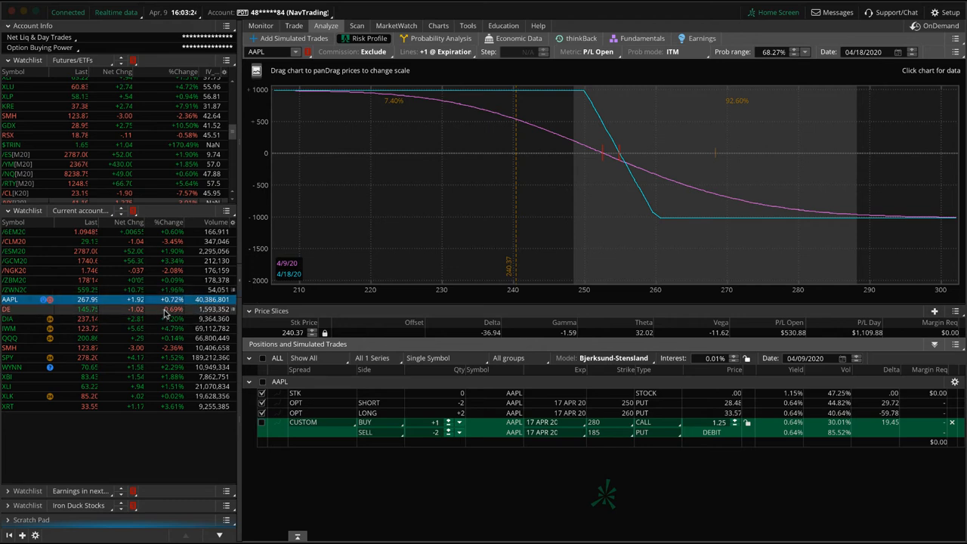
left_click(9, 308)
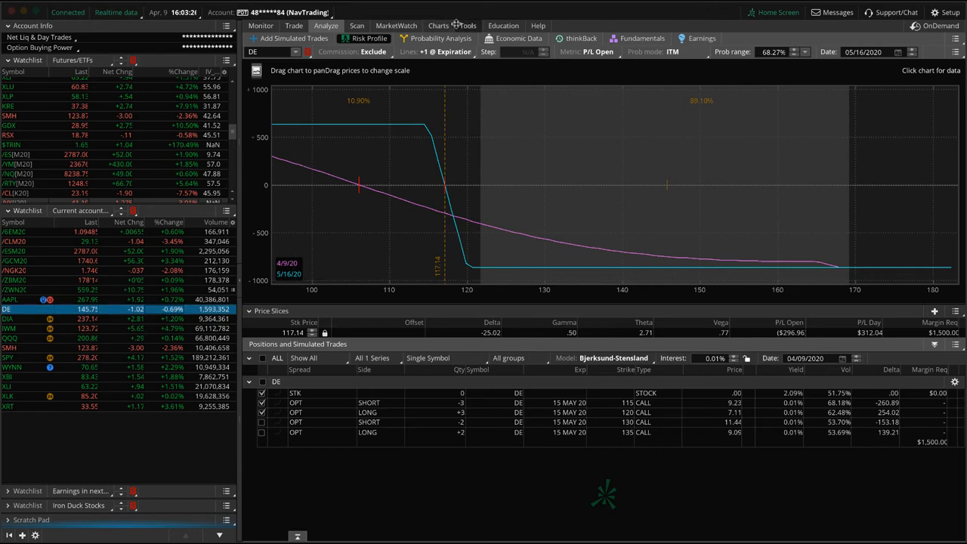
left_click(439, 25)
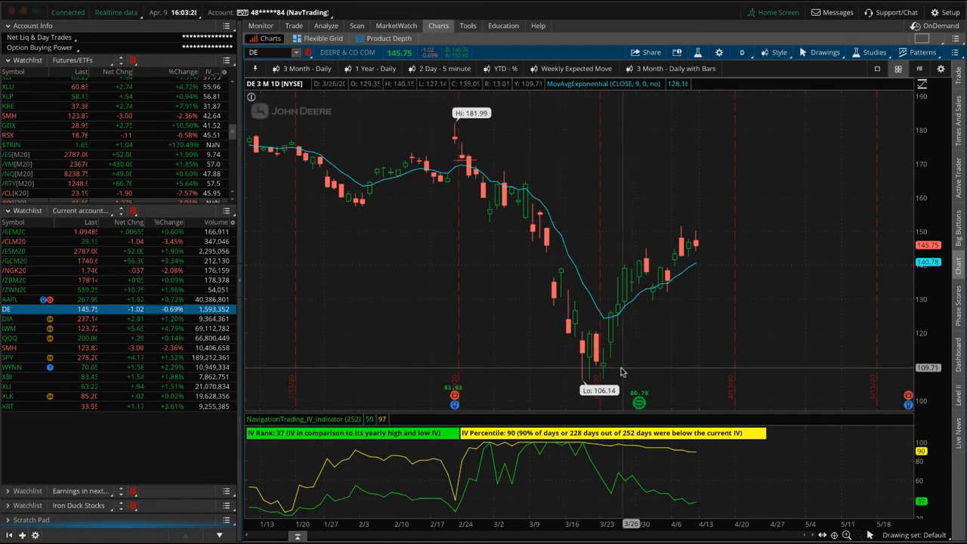
mouse_move(638, 342)
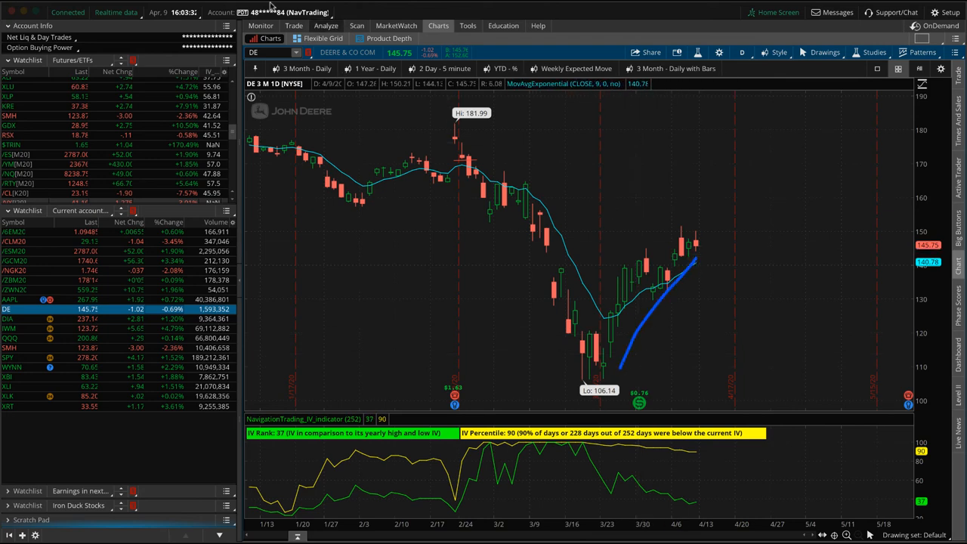
left_click(326, 24)
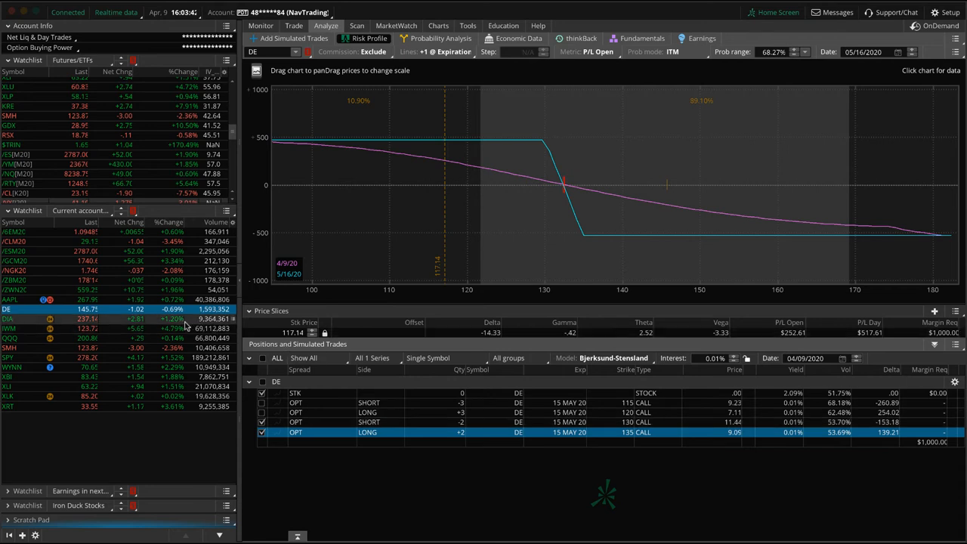
- Show DIA's May 205 and 210 call position in the risk profile with one leg analysed
left_click(12, 318)
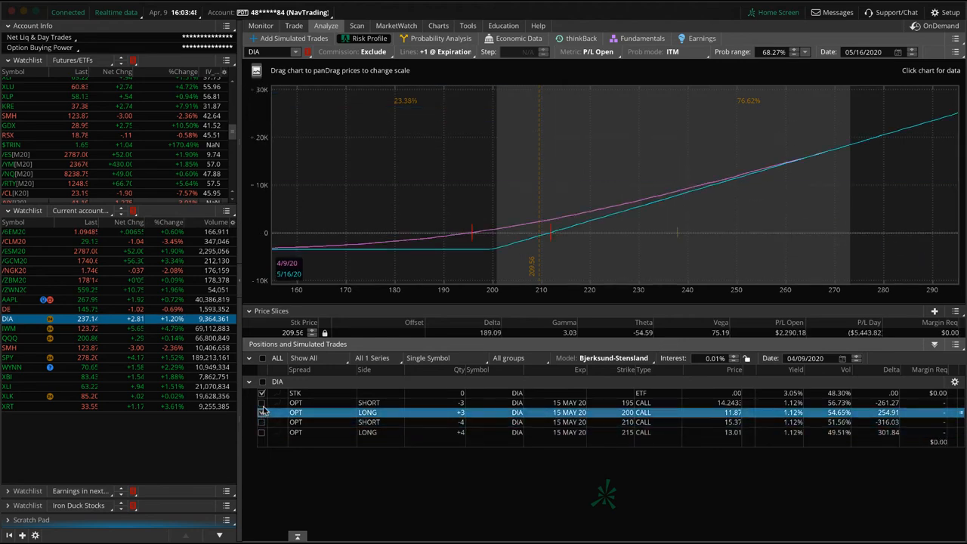
left_click(262, 402)
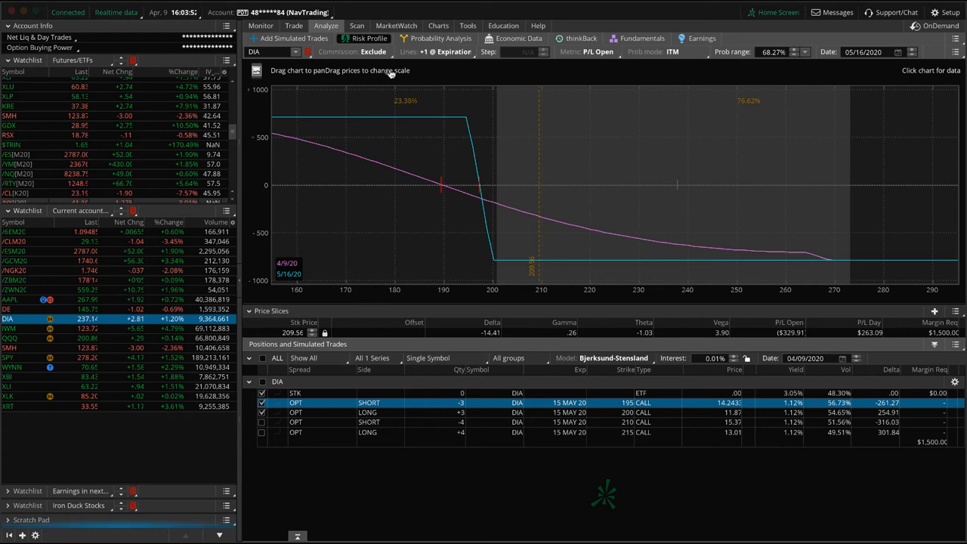
mouse_move(470, 136)
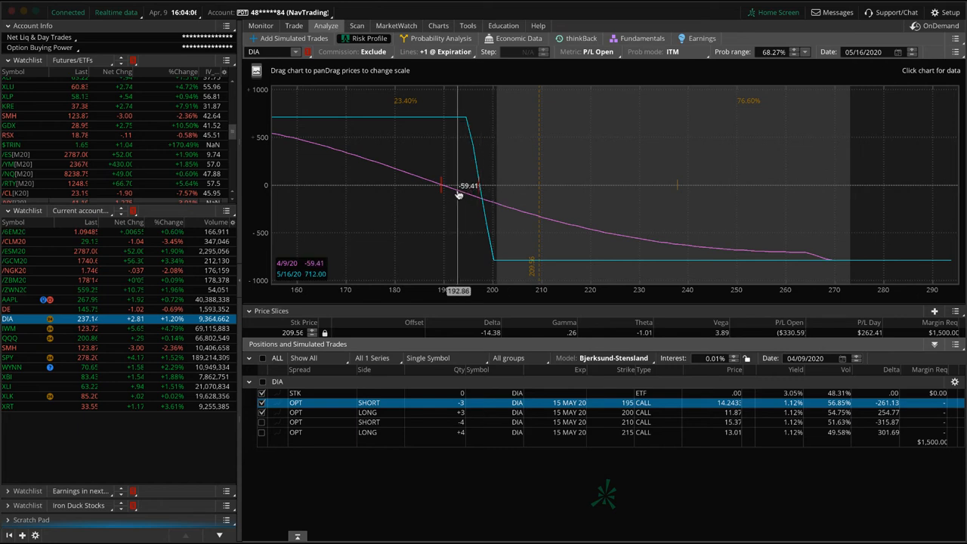
- Review the DIA and IWM option chains, then show QQQ calls plus the simulated May put vertical
left_click(293, 24)
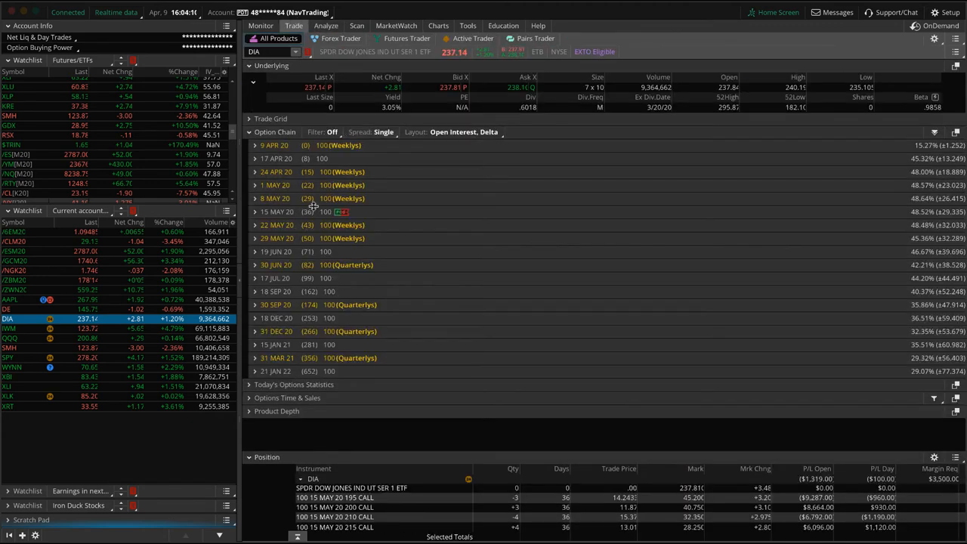
mouse_move(355, 211)
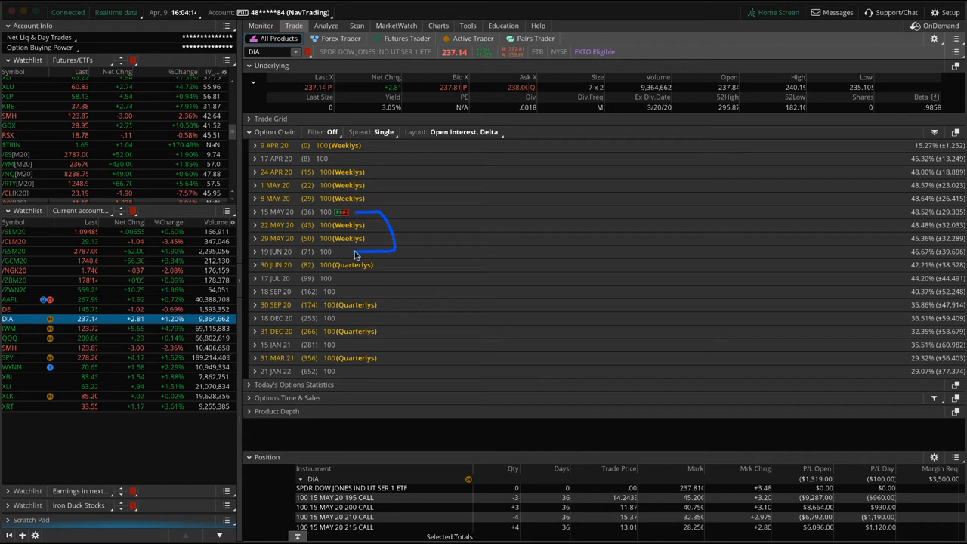
mouse_move(390, 242)
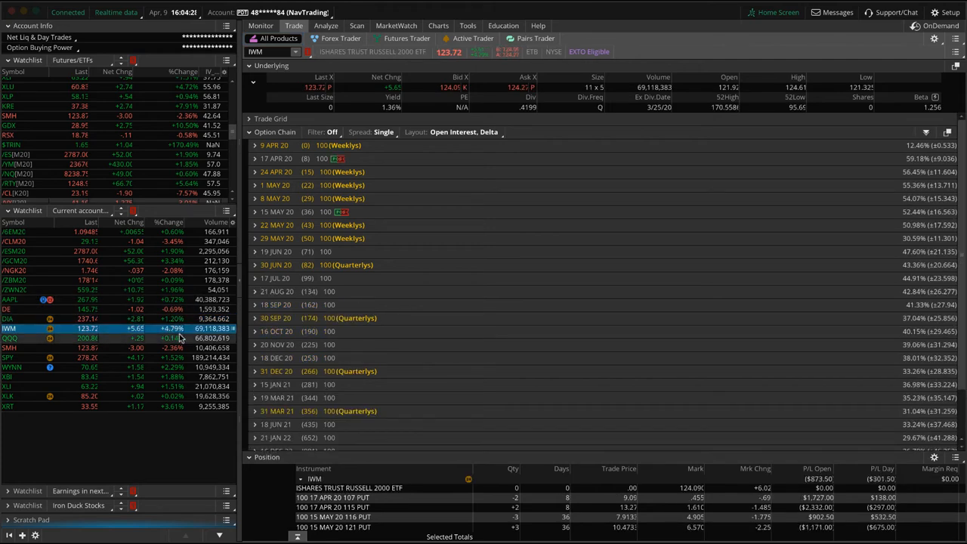
left_click(327, 26)
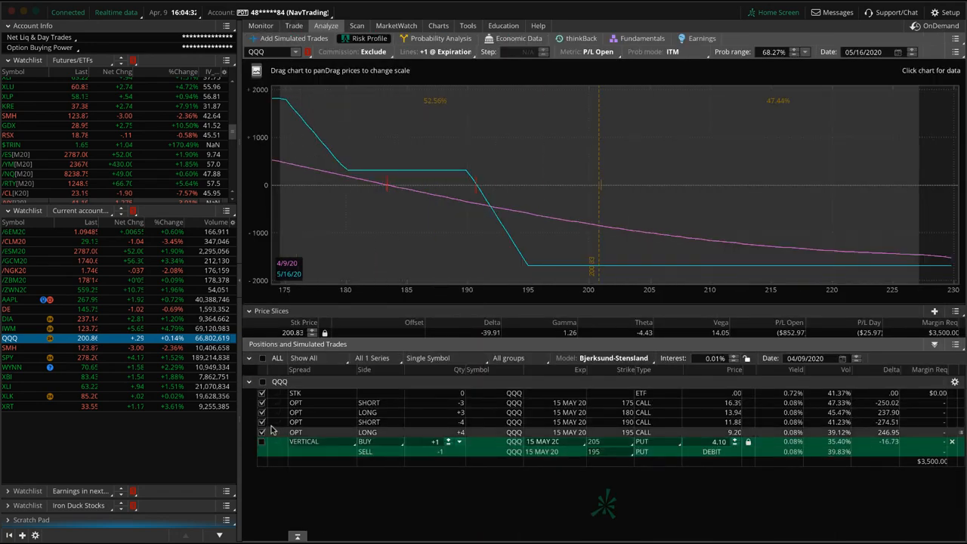
- Show WYNN's June put position, long 72.5 and short 95 puts, in the risk profile
left_click(263, 423)
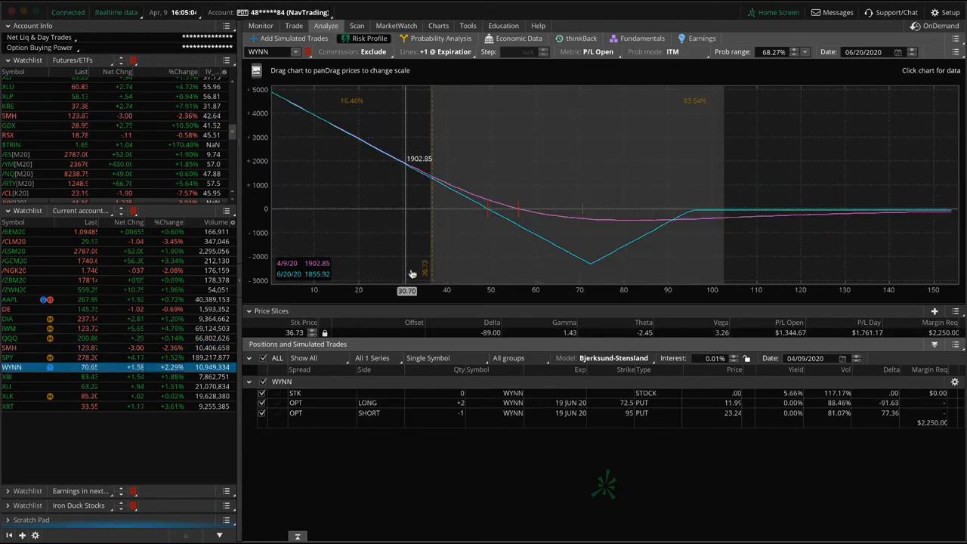
- Check the WYNN chart, then show XLI's June puts, long four 55s and short two 63s
left_click(439, 24)
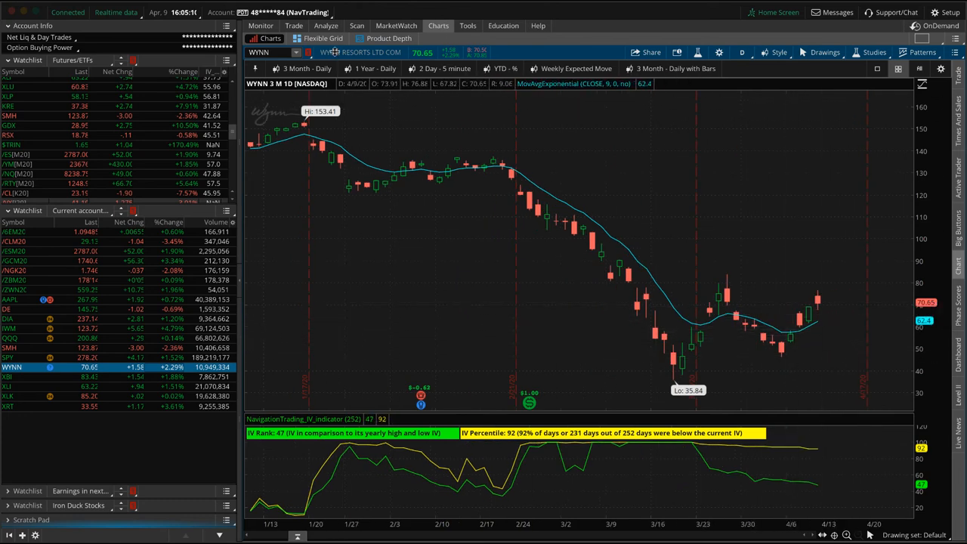
left_click(327, 24)
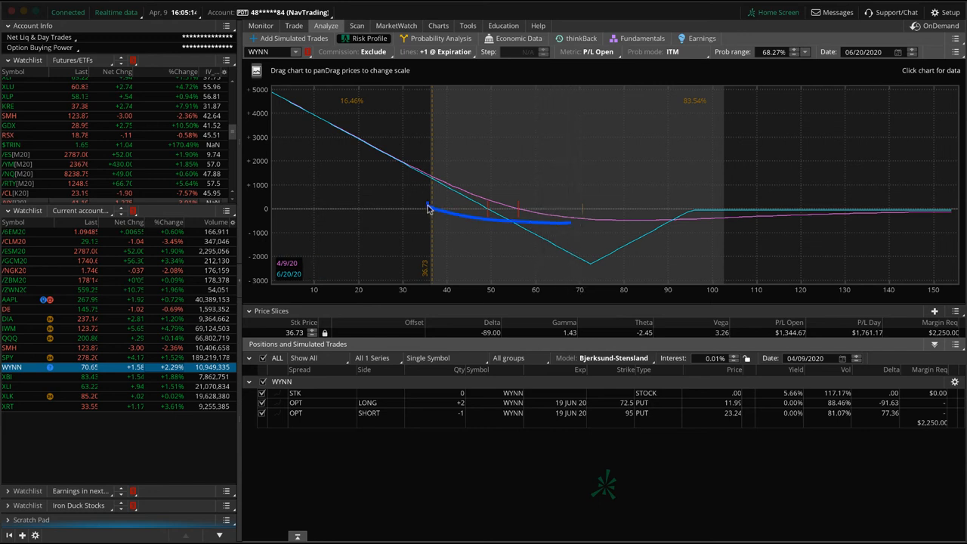
mouse_move(471, 225)
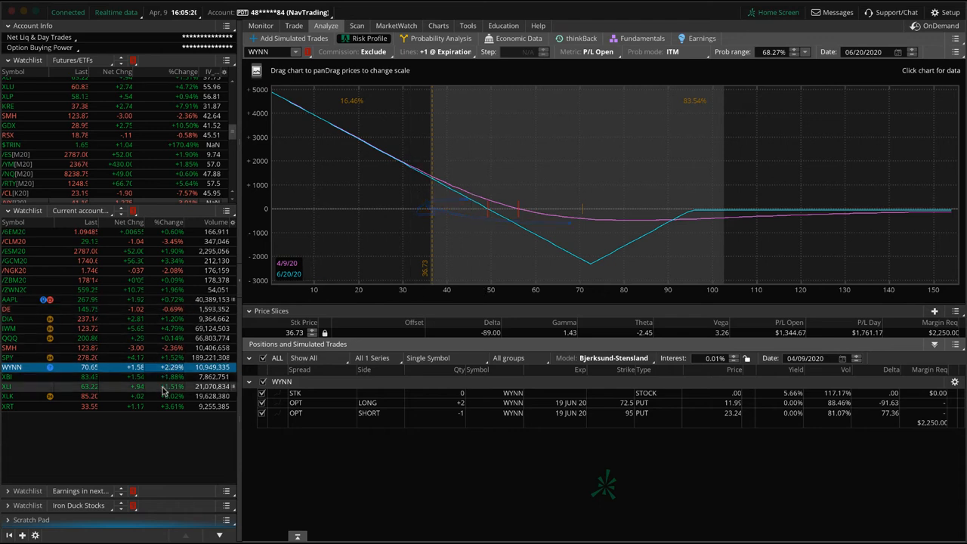
left_click(8, 387)
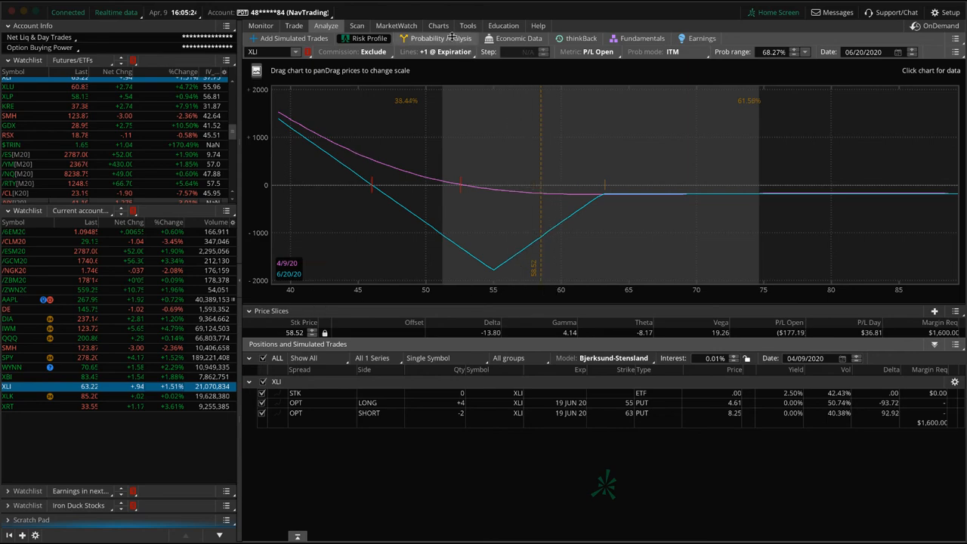
- Review XLI's YTD daily chart and rebound from the March low, then back to its put risk profile
left_click(439, 25)
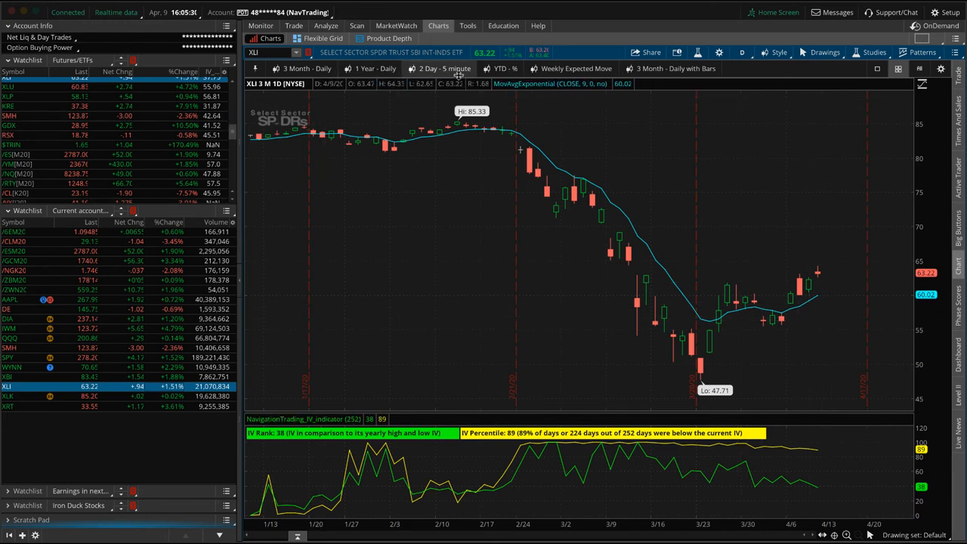
left_click(501, 68)
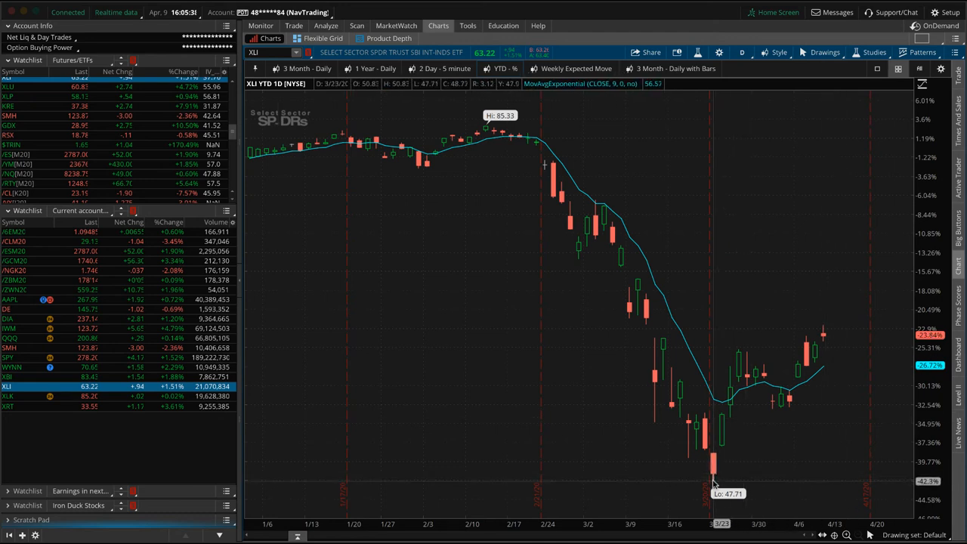
mouse_move(824, 340)
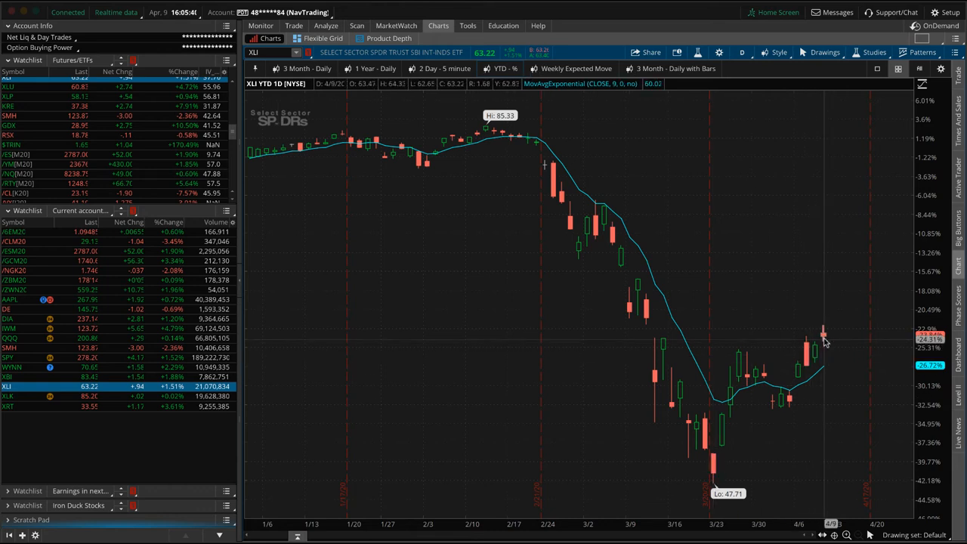
left_click_drag(744, 482, 794, 440)
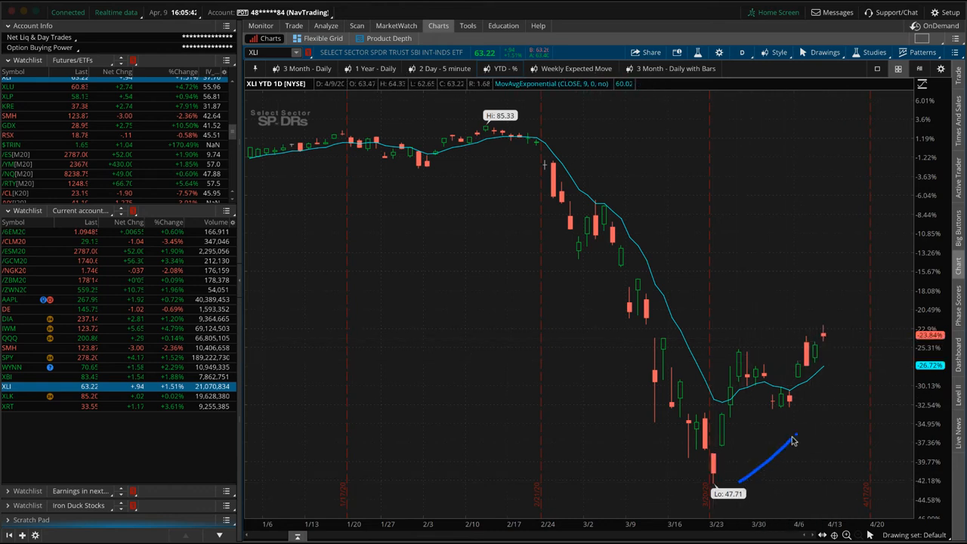
left_click_drag(723, 481, 847, 333)
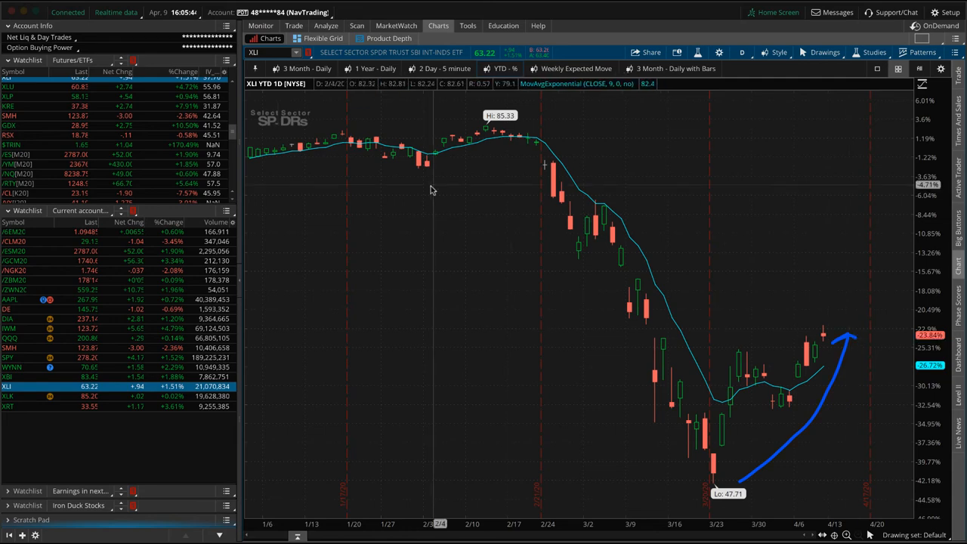
left_click(326, 24)
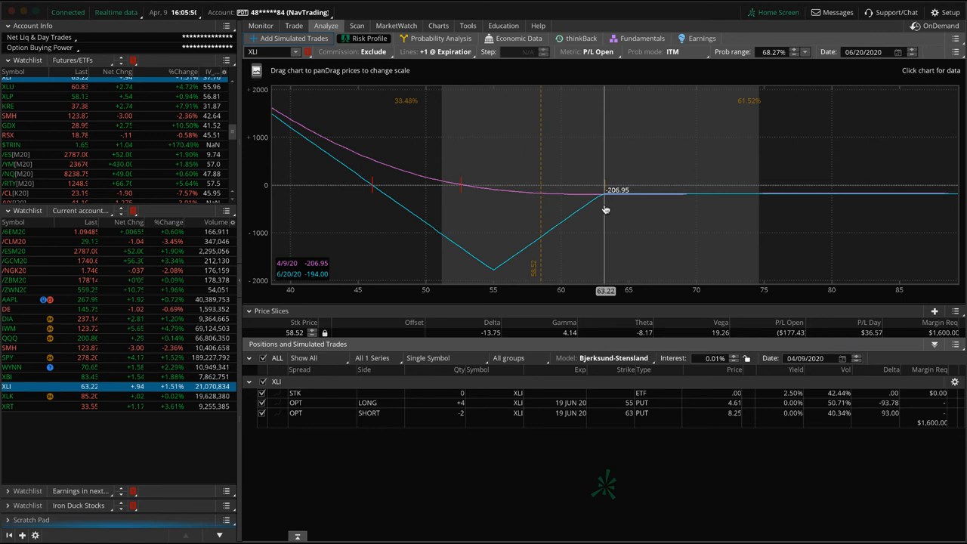
mouse_move(503, 215)
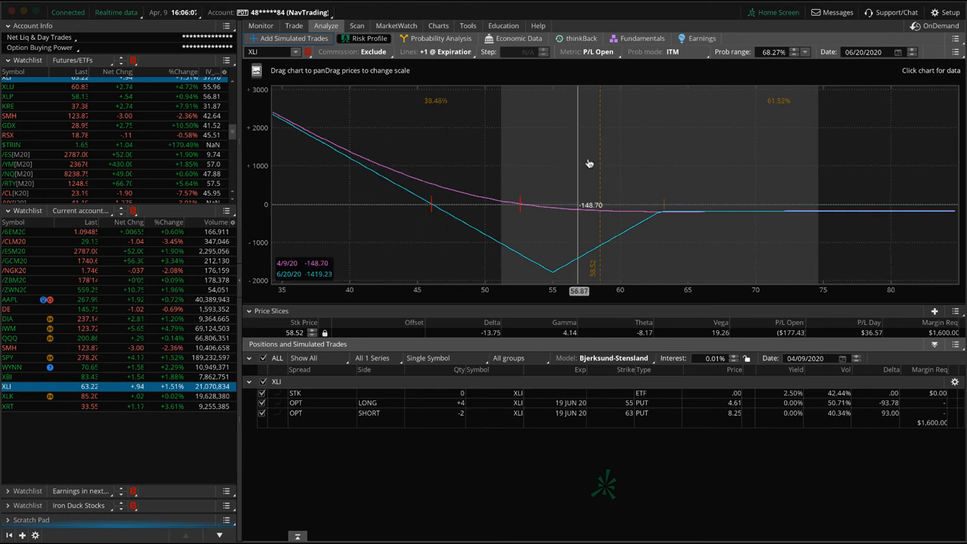
mouse_move(367, 148)
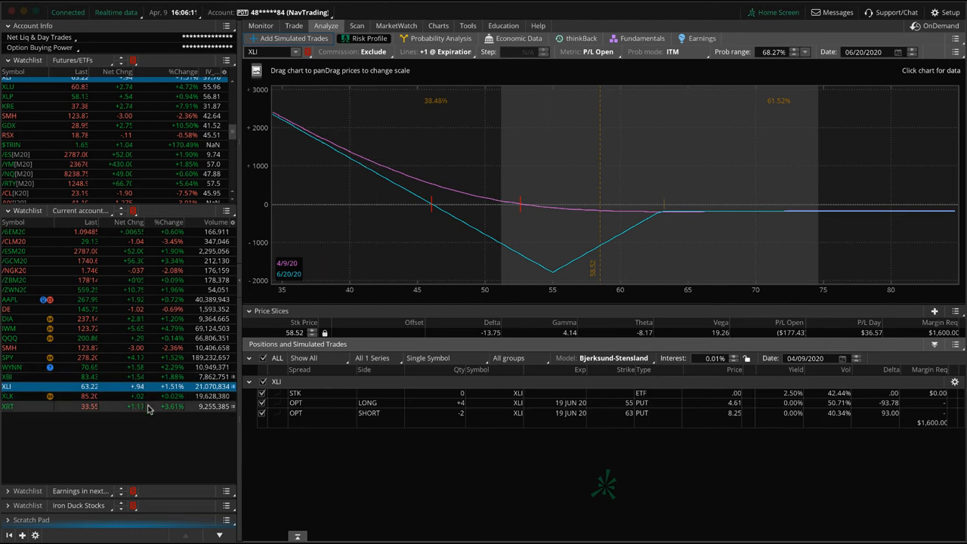
left_click(38, 406)
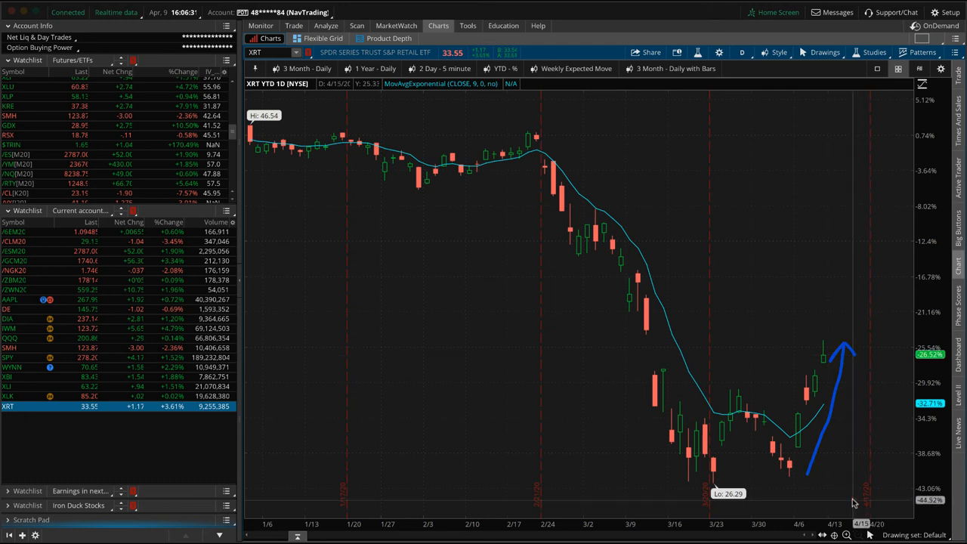
mouse_move(839, 364)
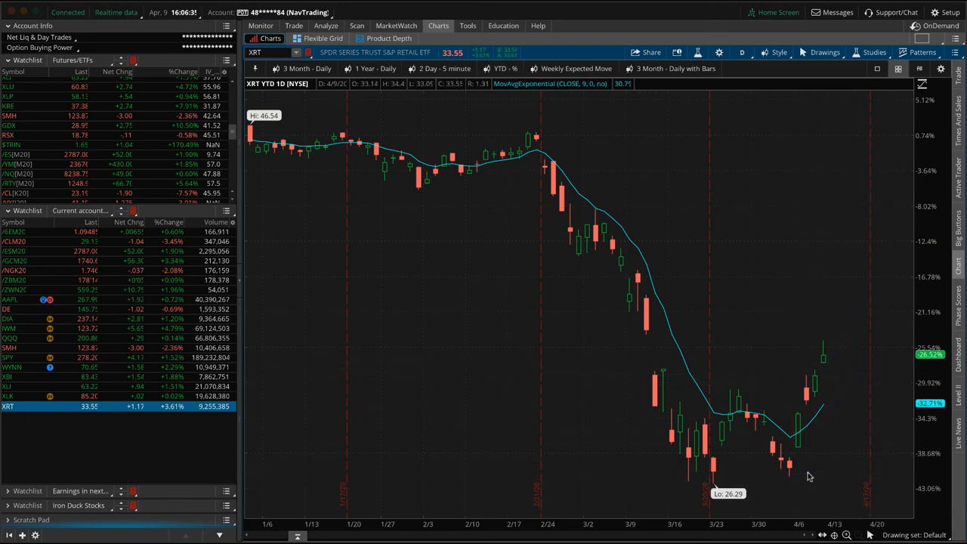
left_click_drag(809, 476, 835, 345)
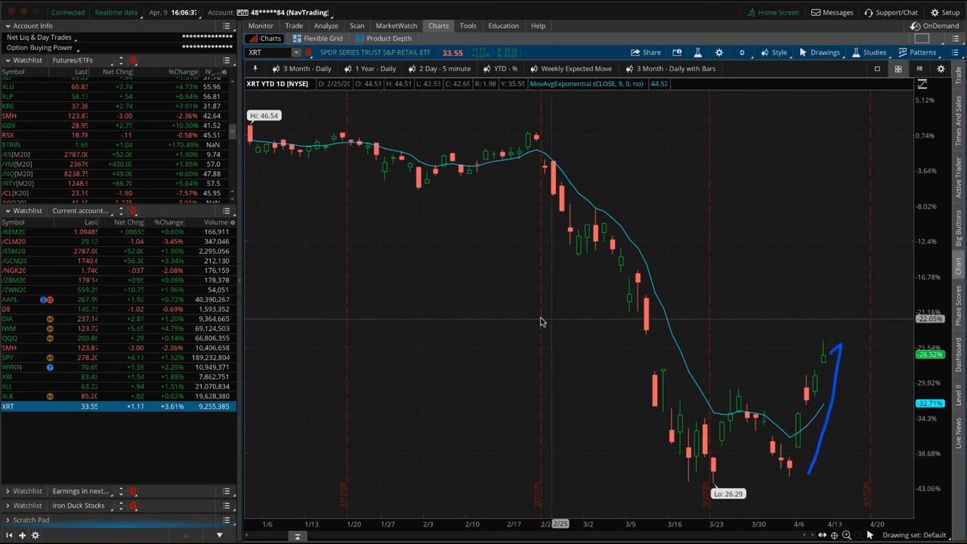
left_click(327, 25)
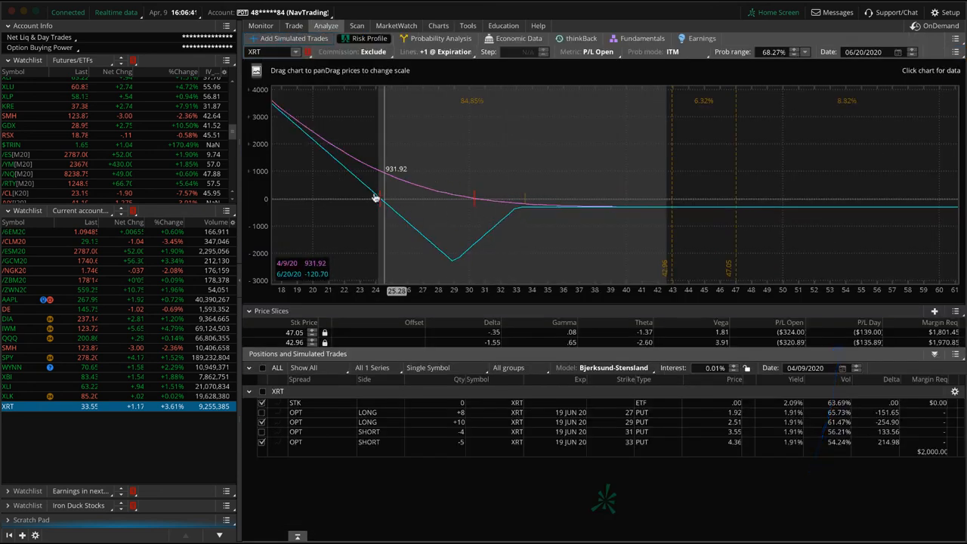
mouse_move(529, 224)
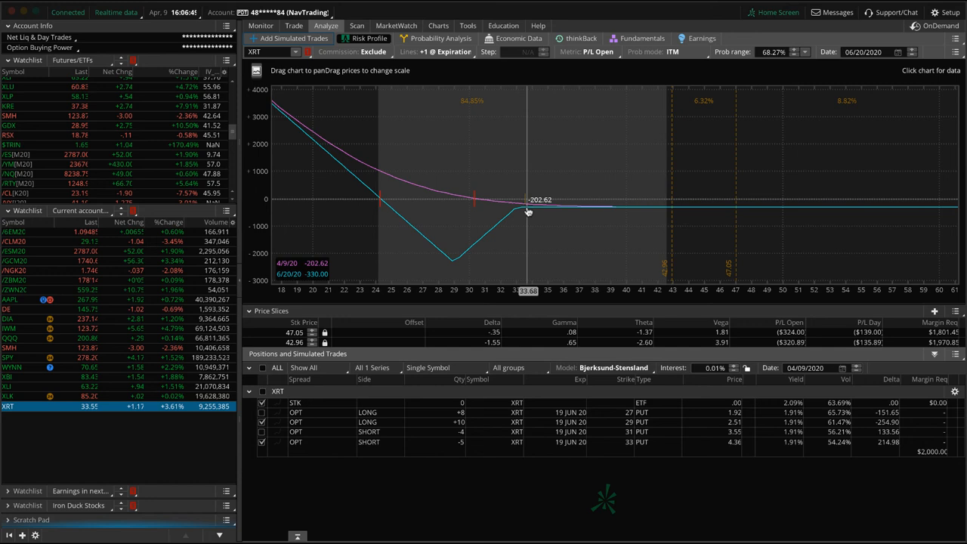
mouse_move(526, 177)
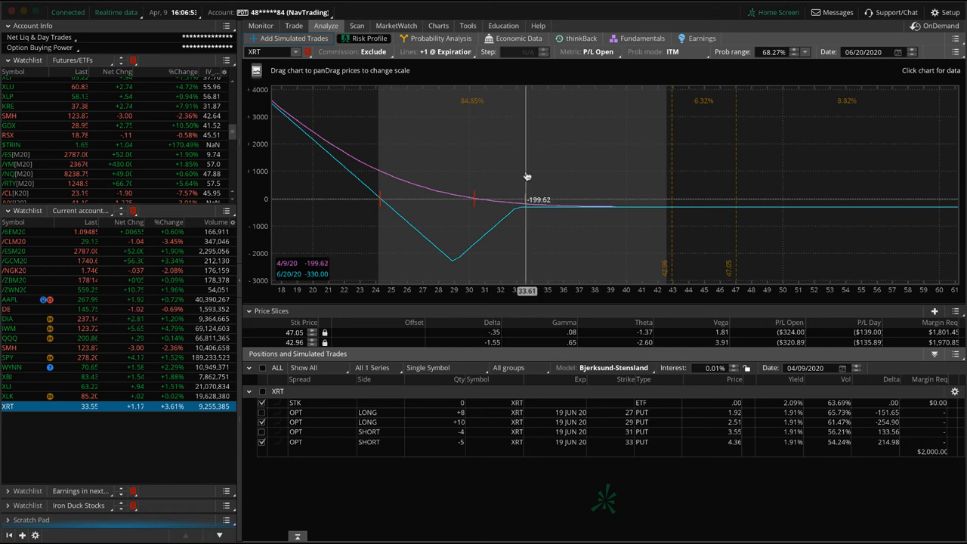
left_click_drag(527, 174, 671, 172)
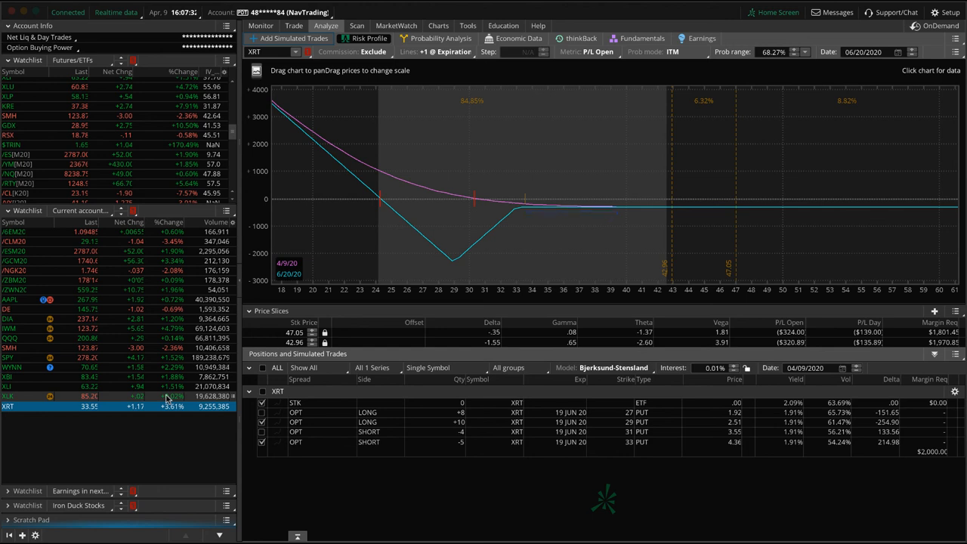
mouse_move(511, 190)
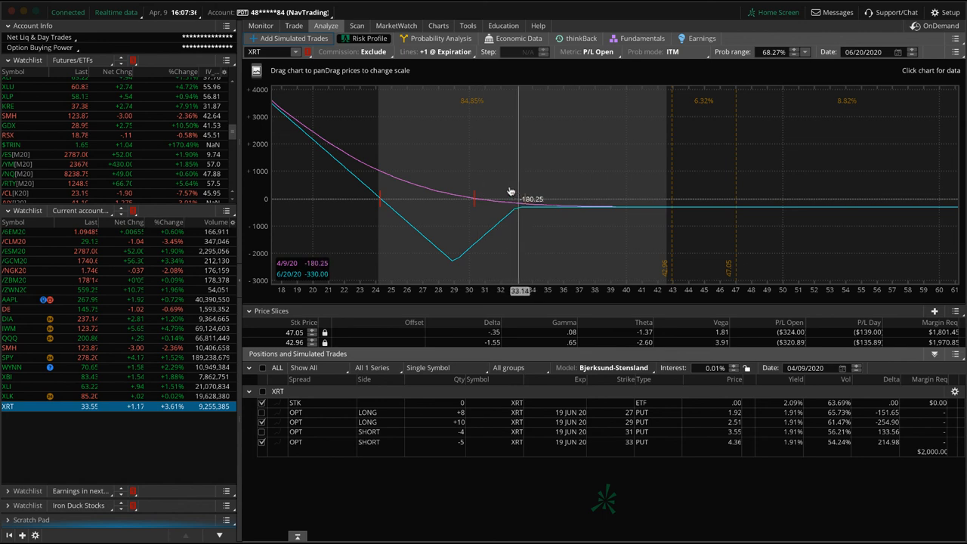
mouse_move(368, 191)
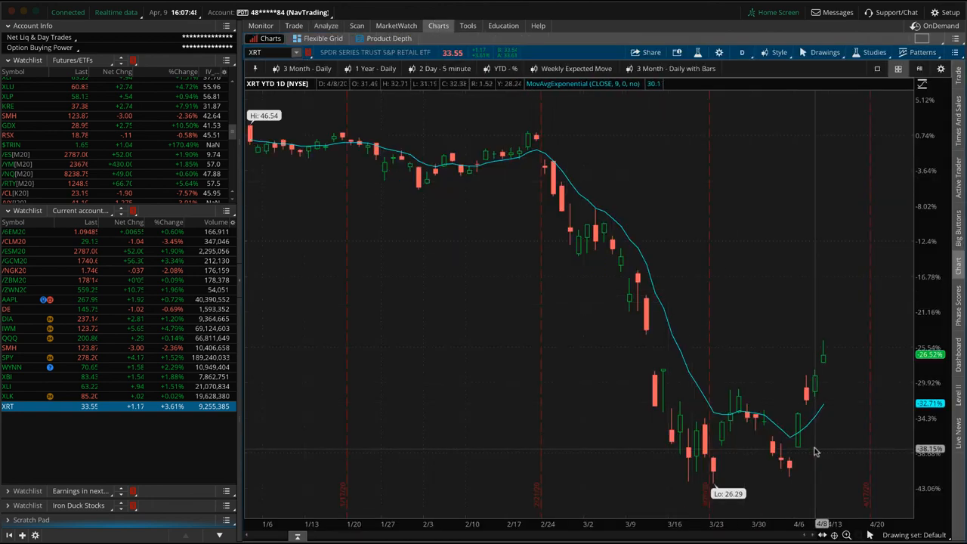
left_click_drag(819, 461, 845, 367)
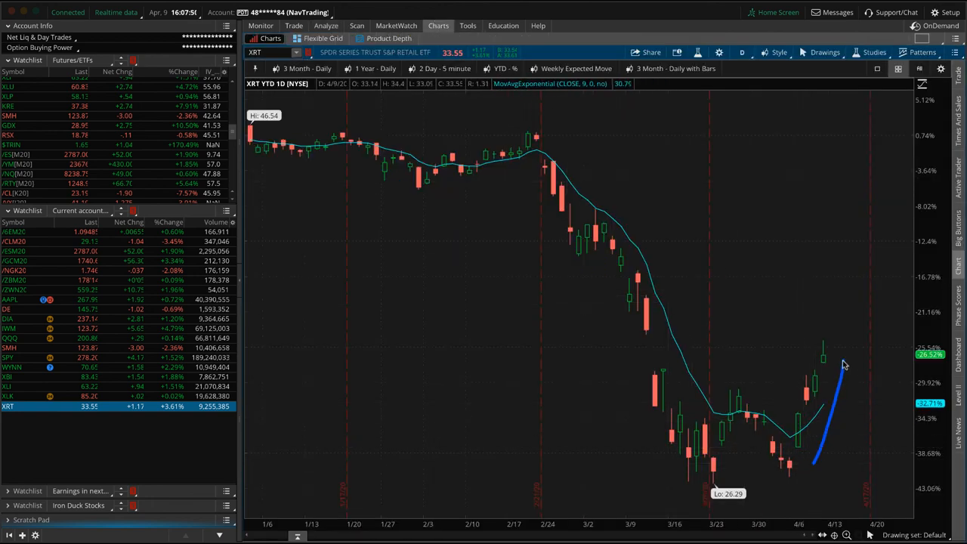
mouse_move(817, 436)
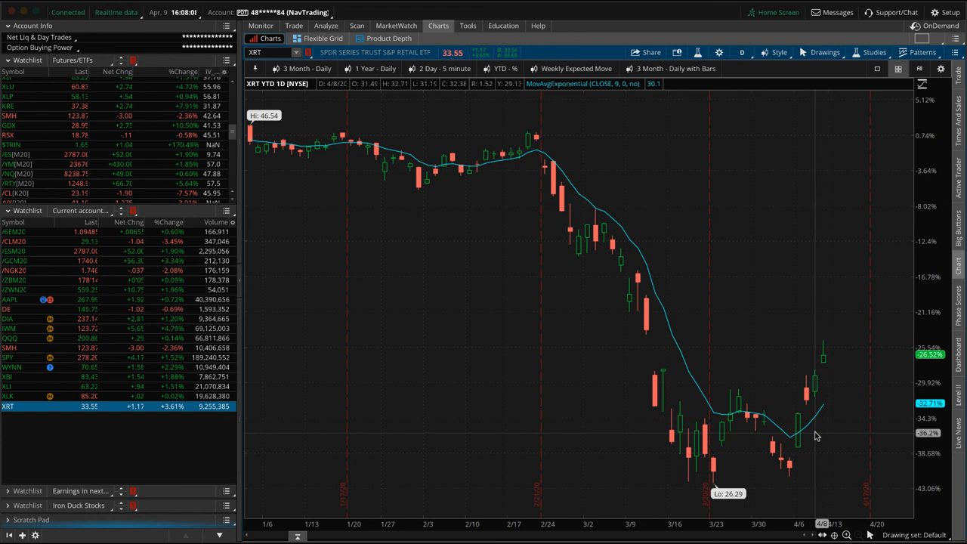
mouse_move(716, 446)
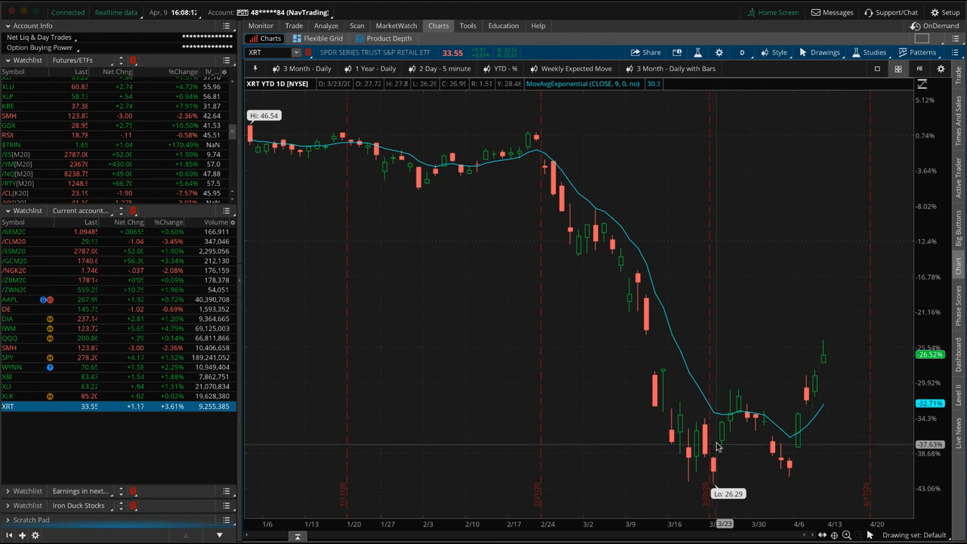
mouse_move(714, 420)
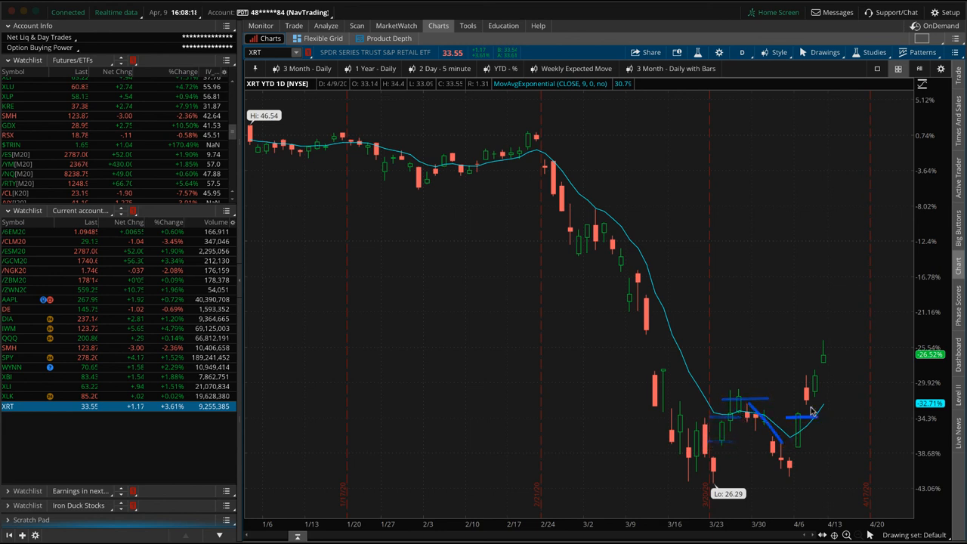
mouse_move(826, 379)
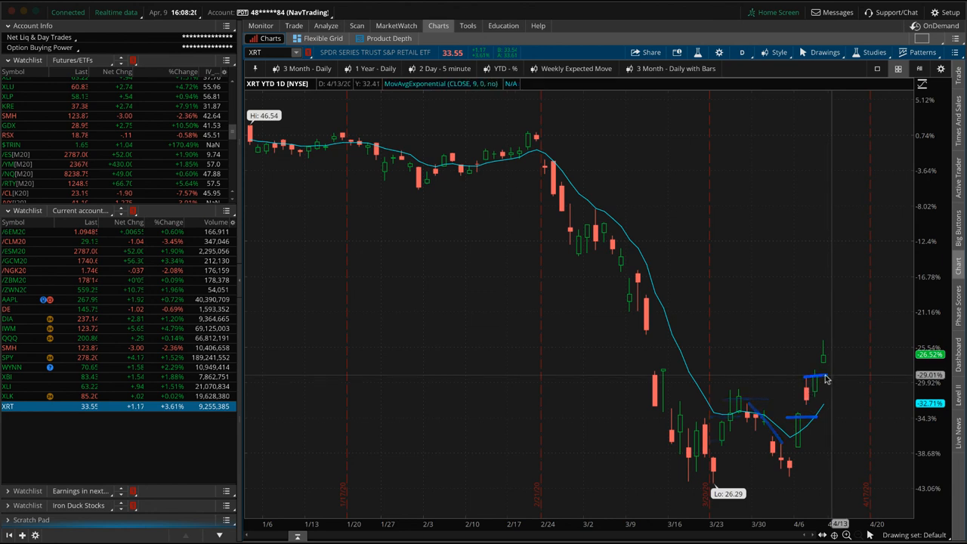
left_click_drag(831, 351, 858, 456)
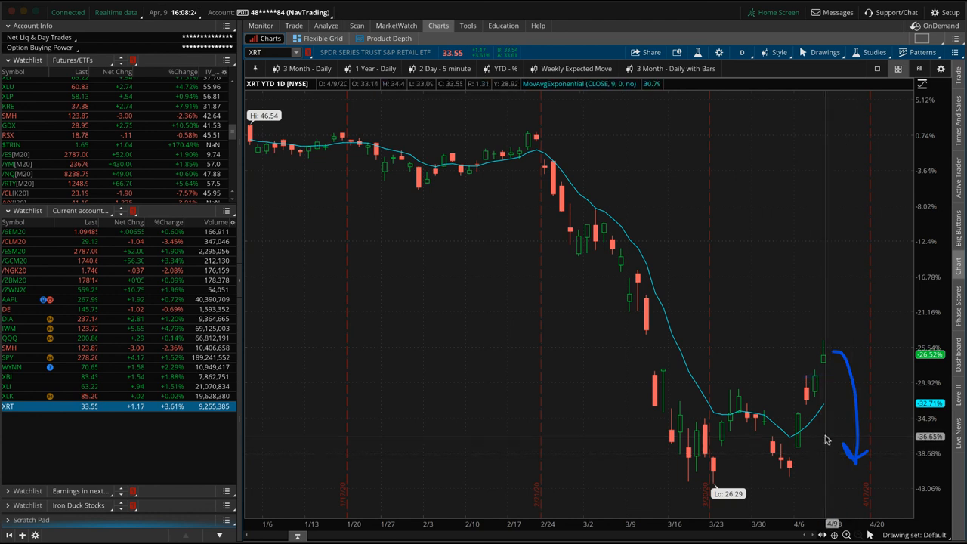
mouse_move(451, 410)
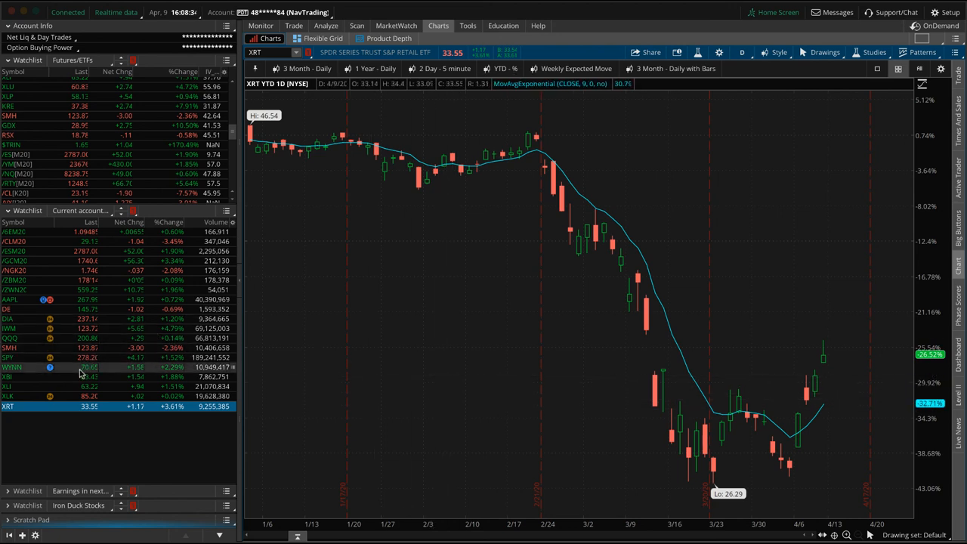
- Show XBI's short May 80 call / 95 put risk profile, checking its option chain along the way
left_click(9, 377)
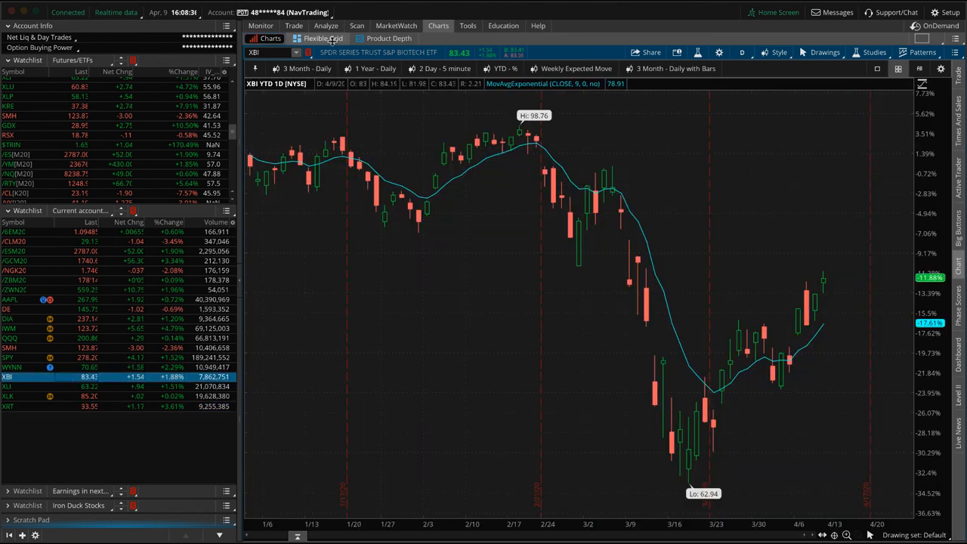
left_click(327, 24)
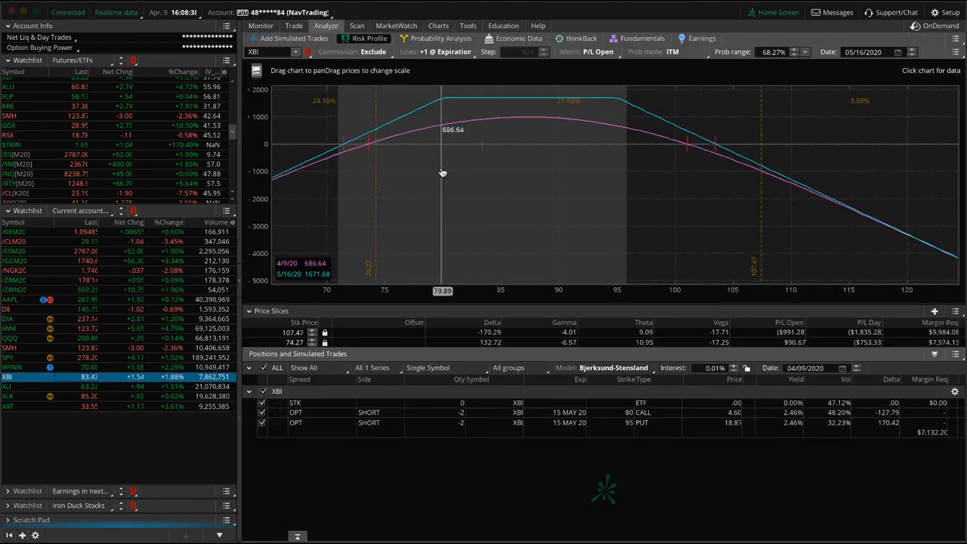
mouse_move(570, 316)
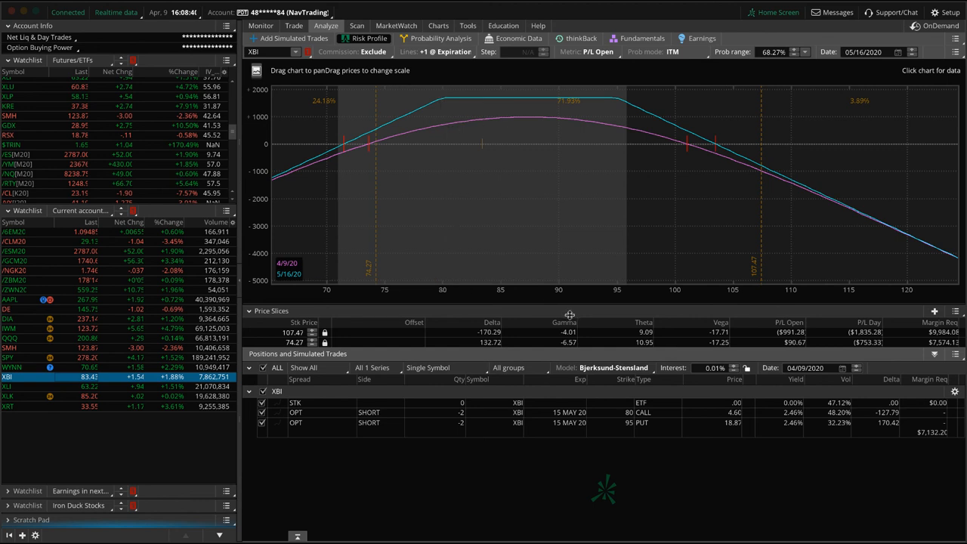
mouse_move(459, 187)
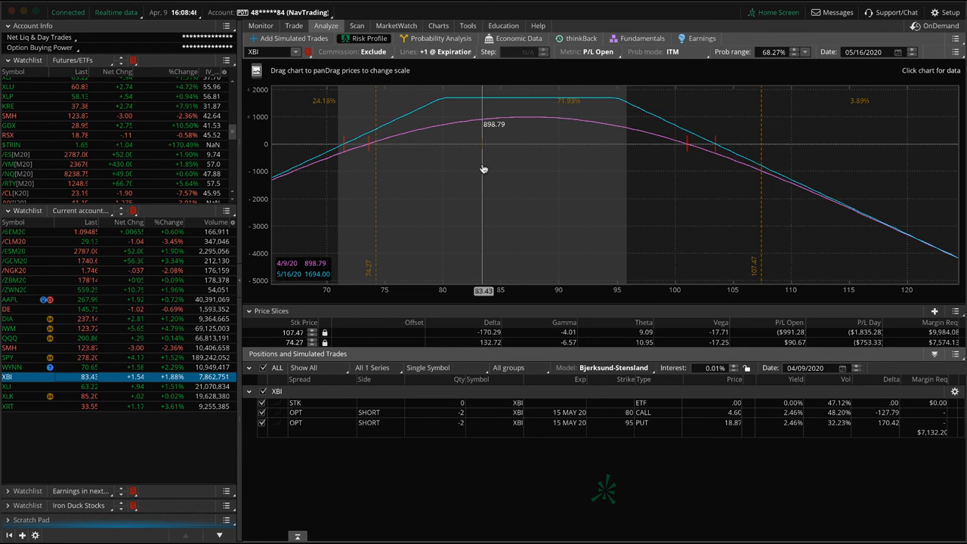
mouse_move(483, 124)
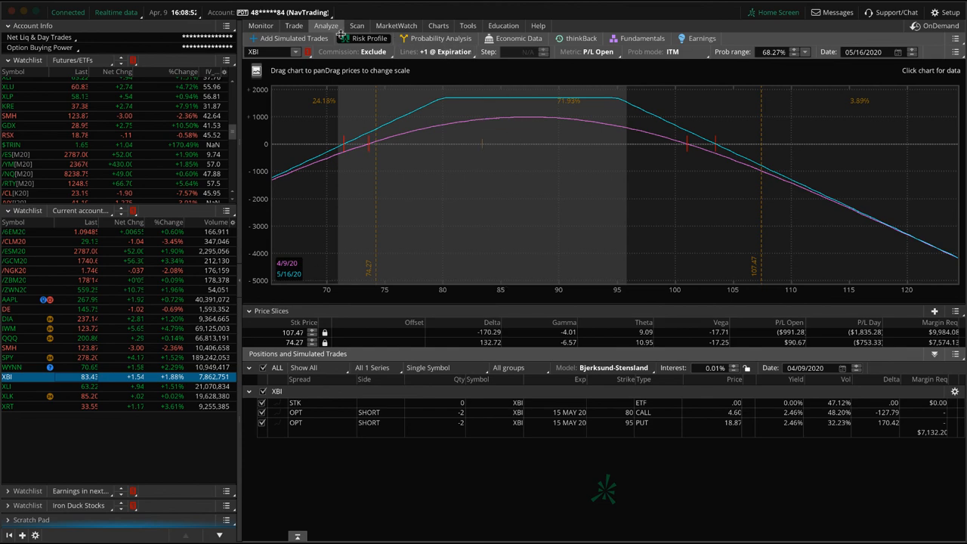
left_click(293, 24)
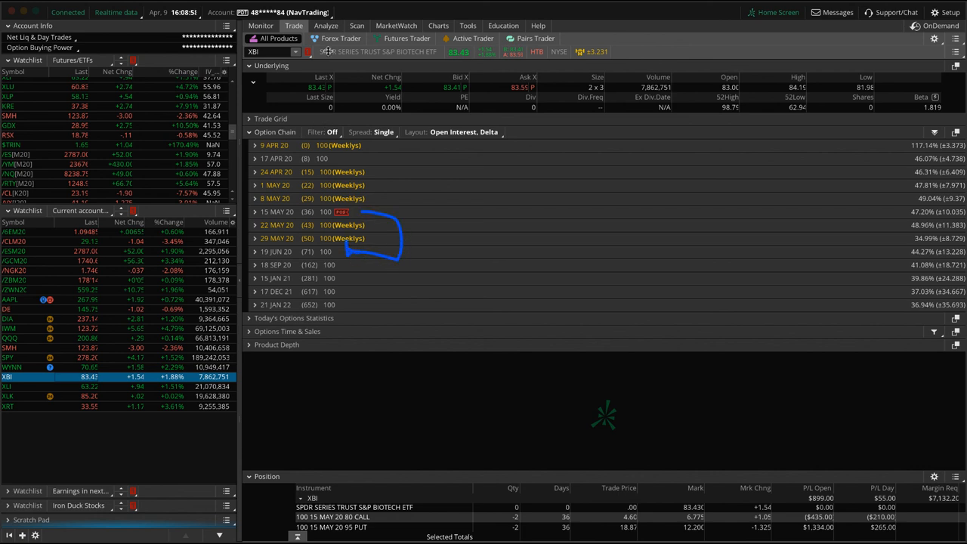
left_click(326, 26)
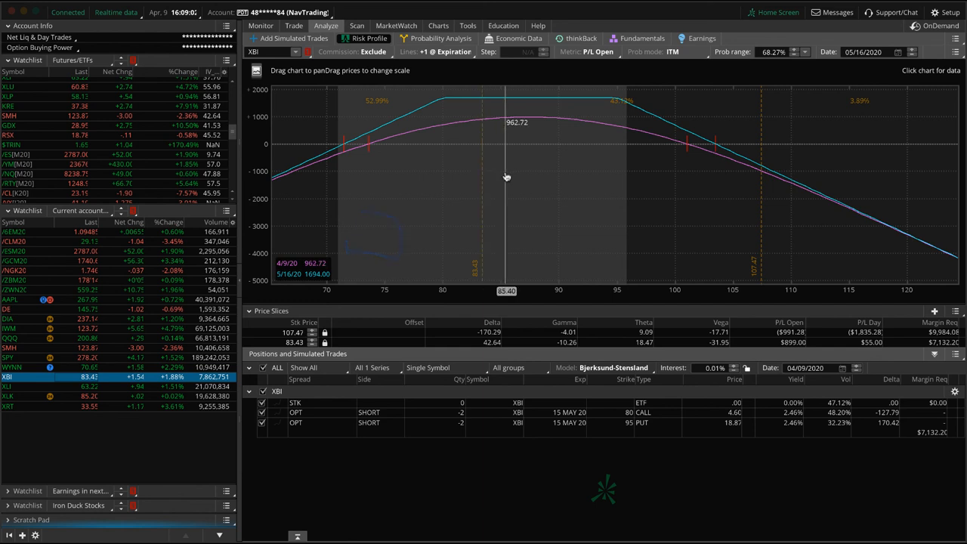
left_click_drag(506, 177, 481, 177)
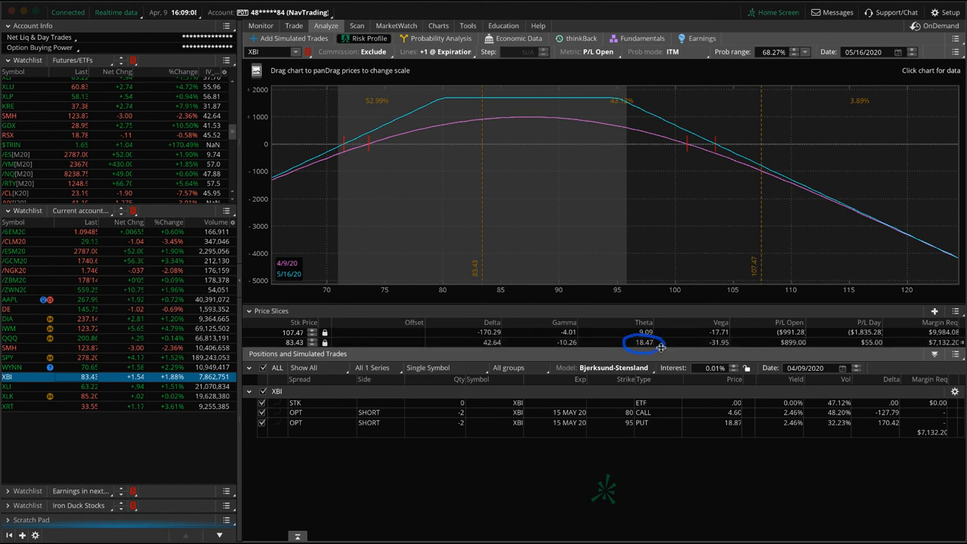
mouse_move(571, 243)
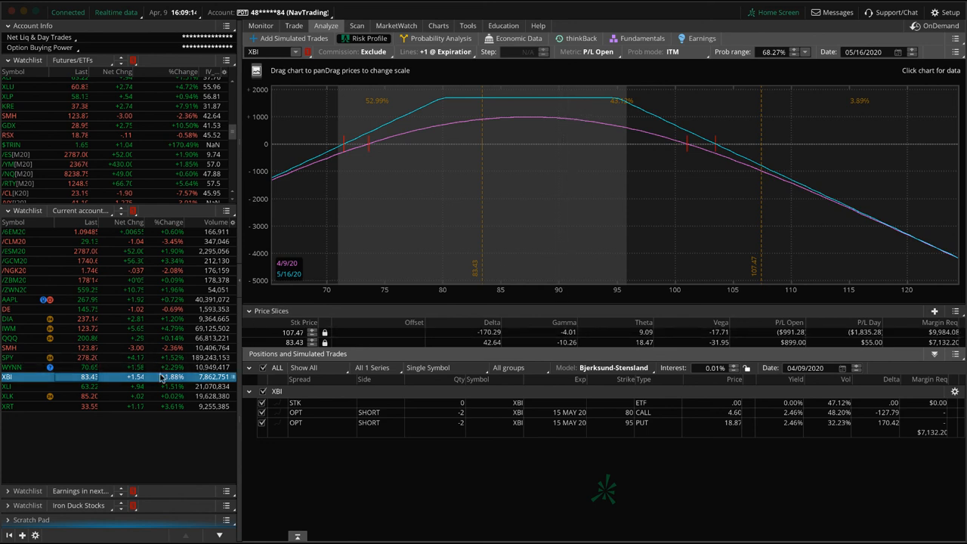
- Switch to XLK, glance at its May put risk profile, then show its YTD daily chart
left_click(9, 396)
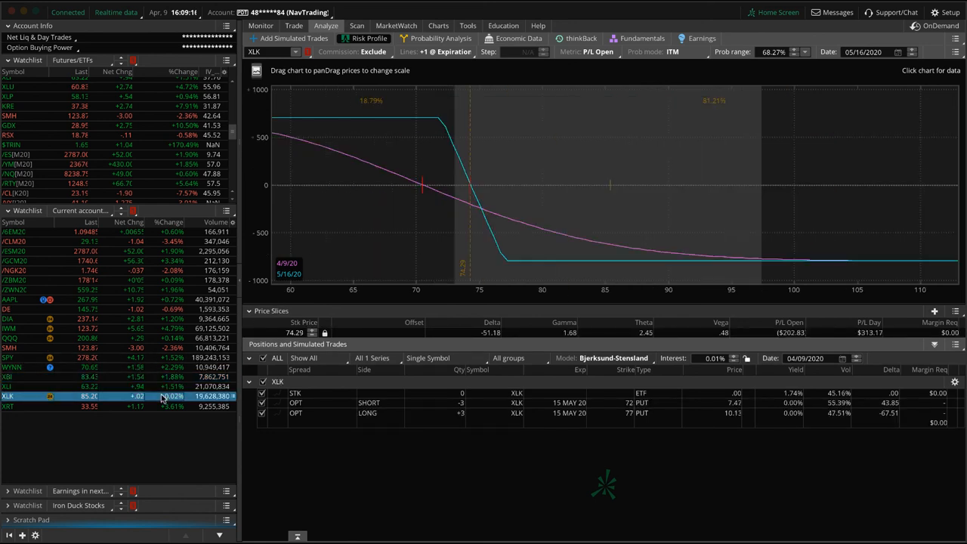
mouse_move(418, 95)
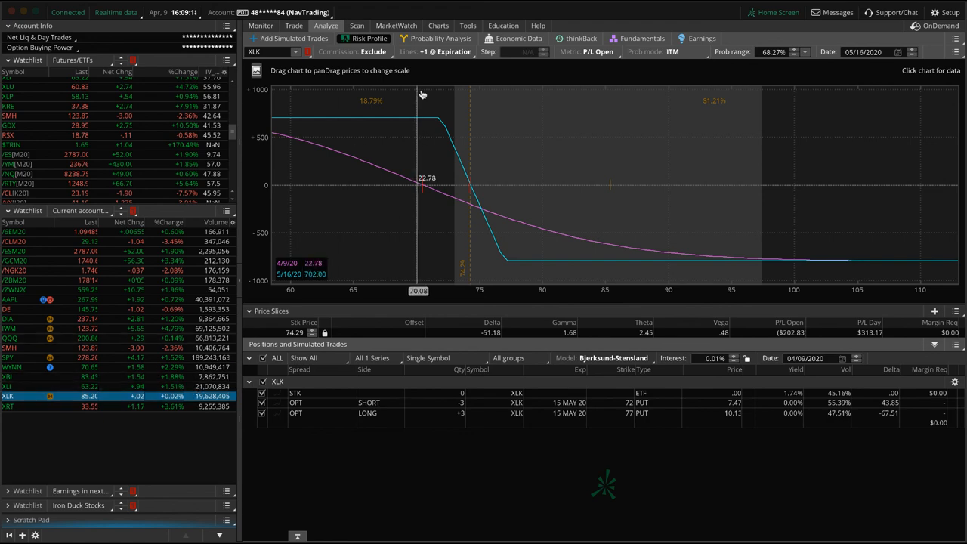
left_click(438, 25)
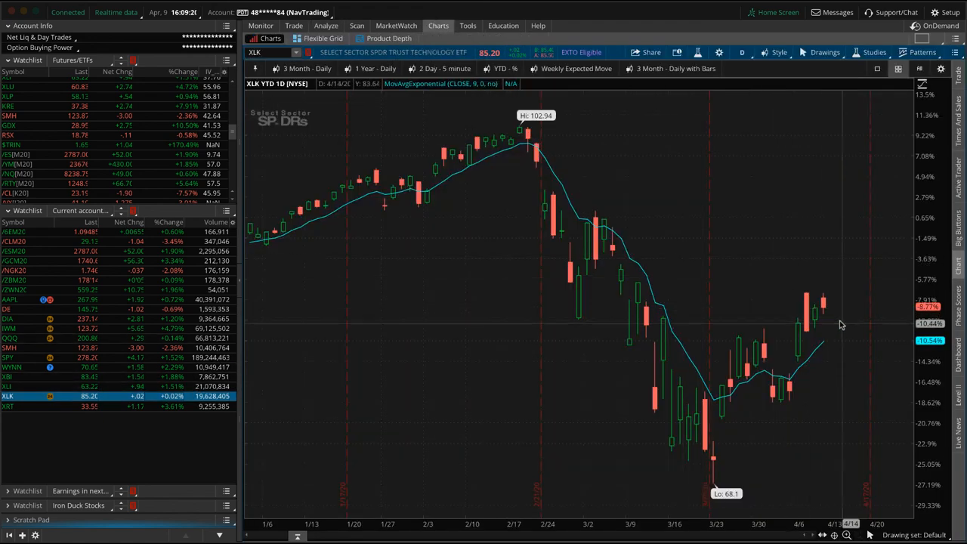